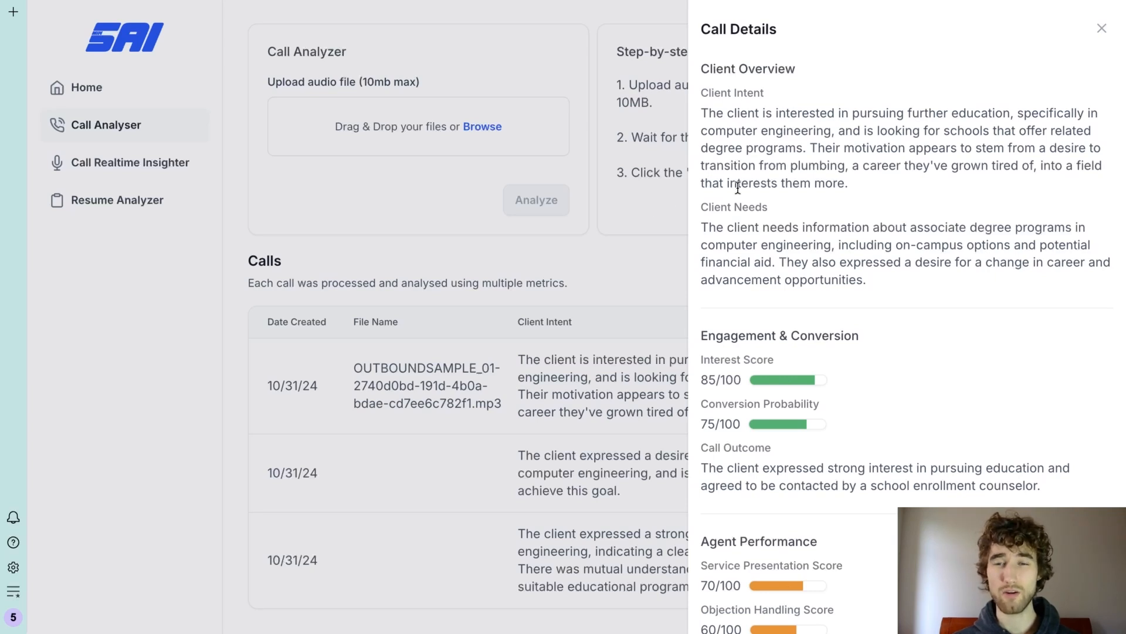
Step: Expand the List of metrics toggle to read its descriptions, then collapse it
{"action": "scroll", "scroll_direction": "down", "scroll_amount": 3}
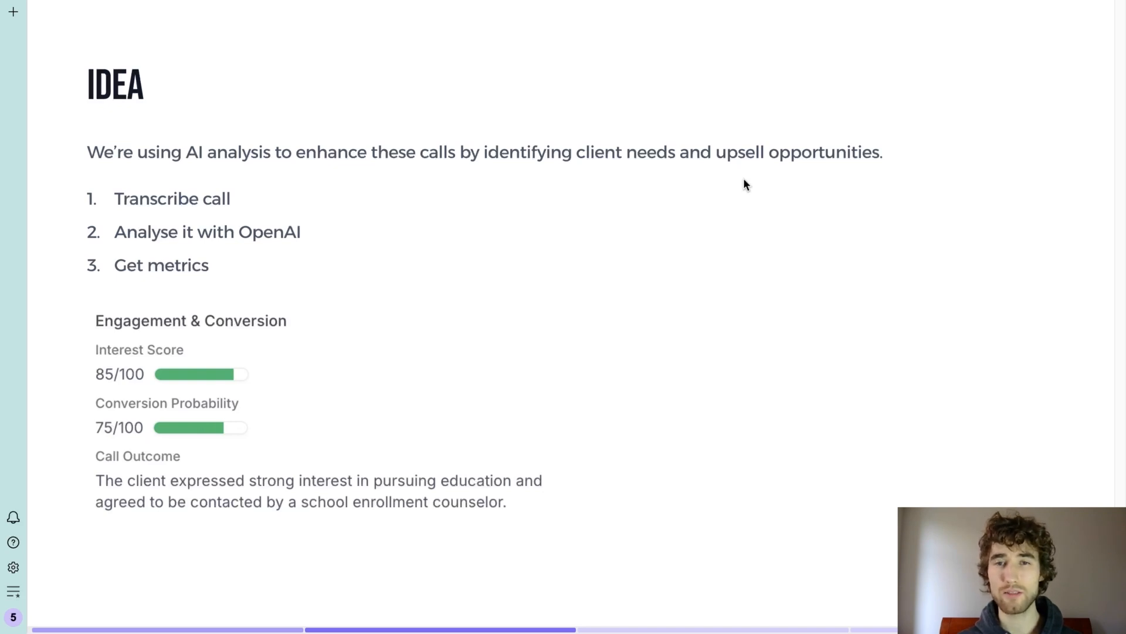
{"action": "mouse_move", "coordinate": [566, 187]}
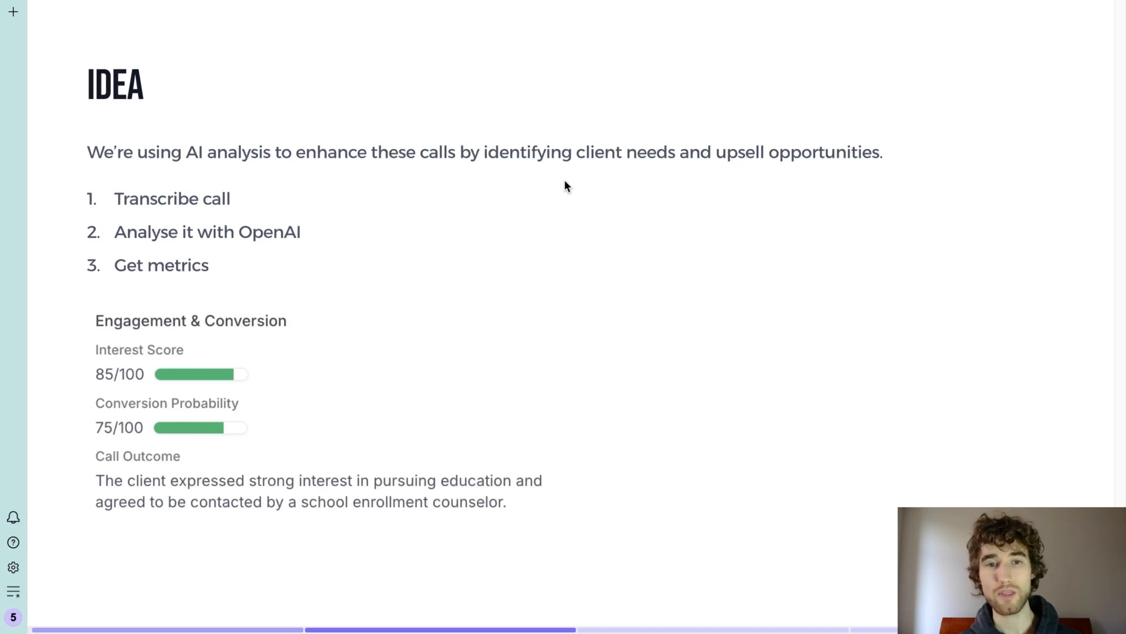
{"action": "mouse_move", "coordinate": [486, 348]}
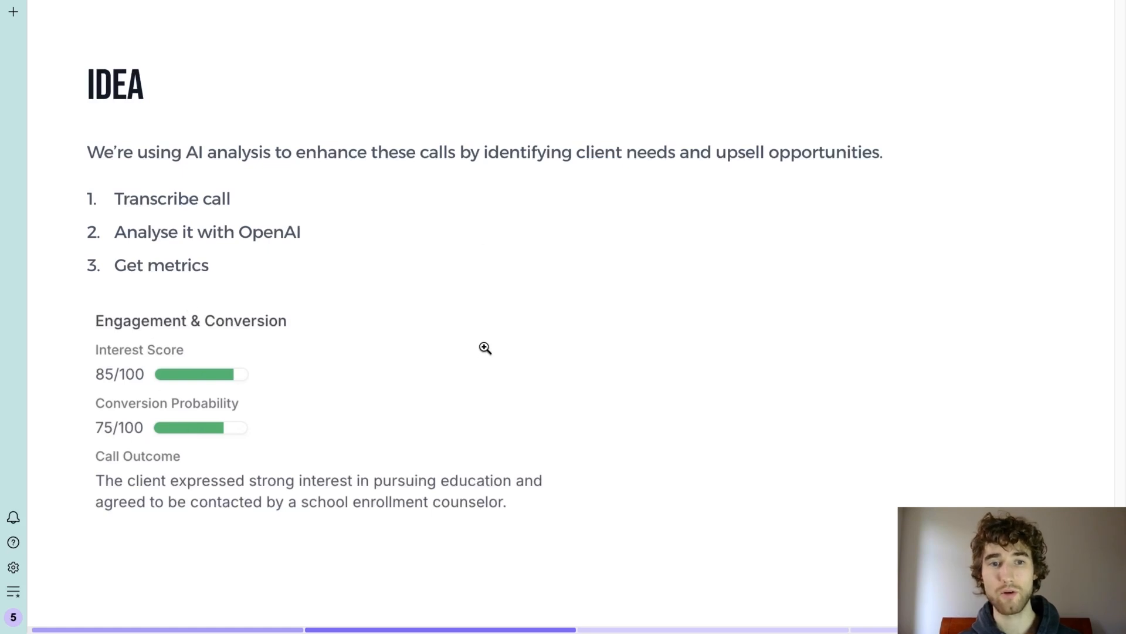
{"action": "mouse_move", "coordinate": [484, 250]}
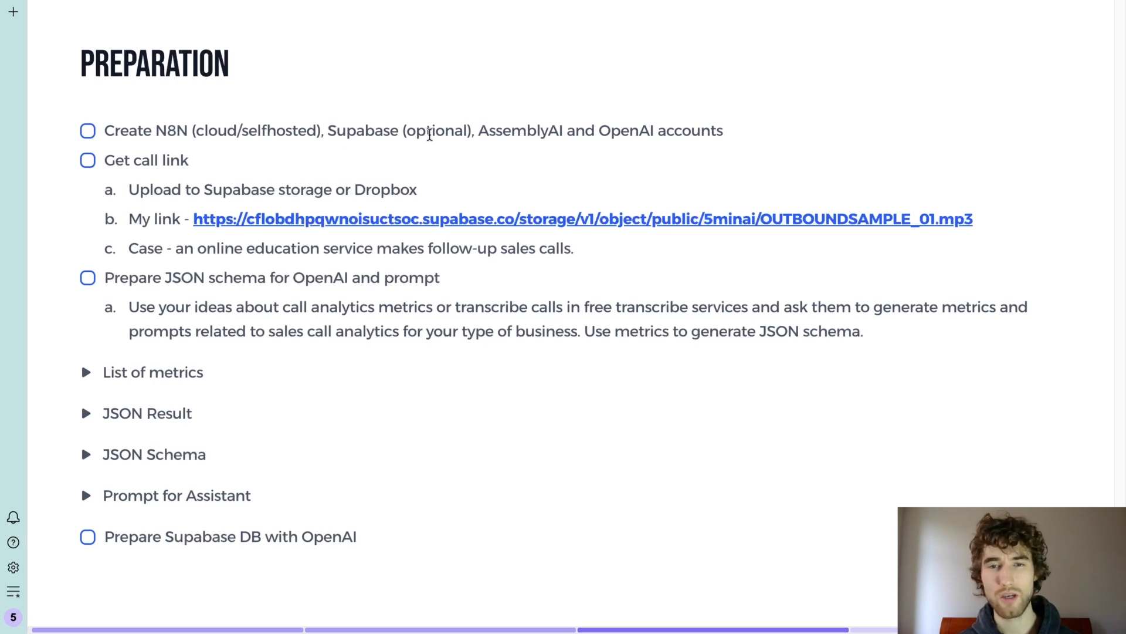
{"action": "mouse_move", "coordinate": [522, 130]}
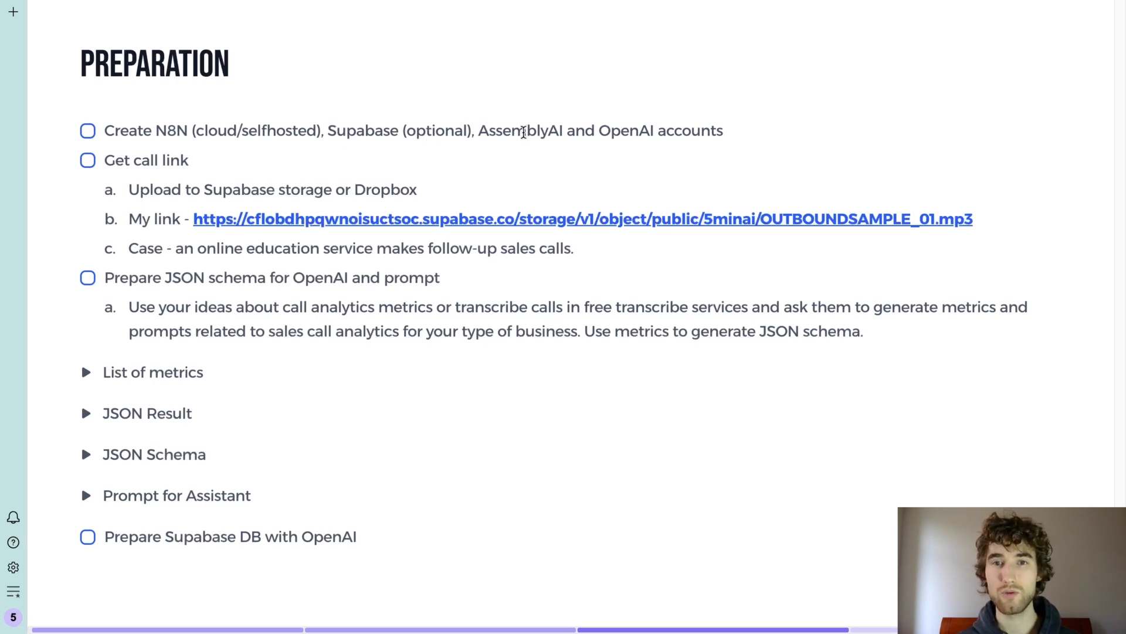
{"action": "mouse_move", "coordinate": [534, 163]}
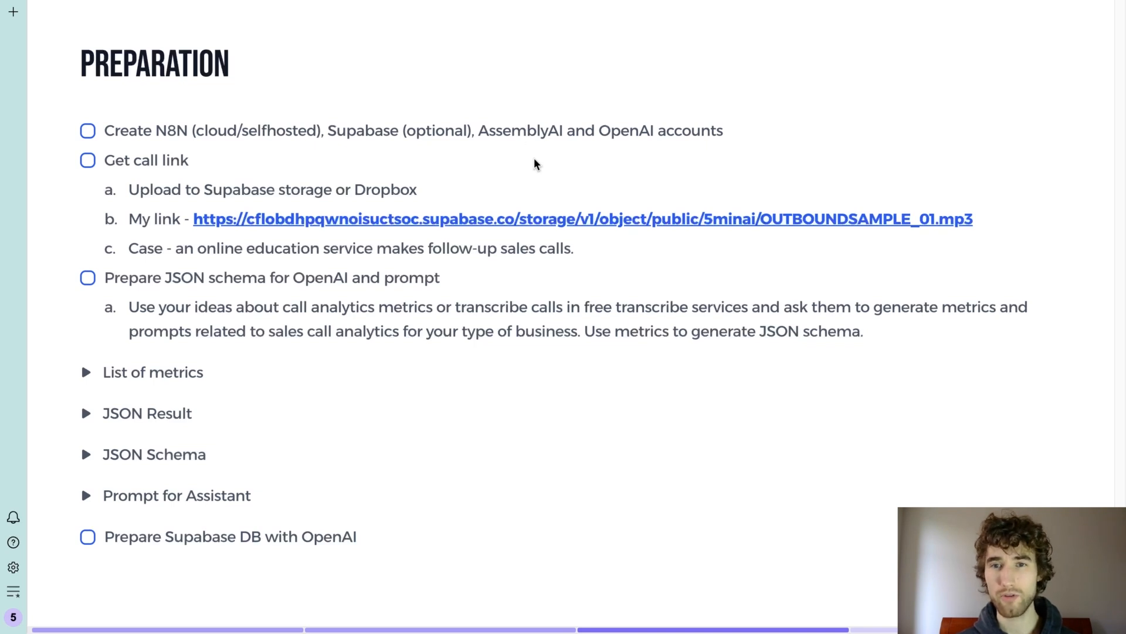
{"action": "mouse_move", "coordinate": [551, 140]}
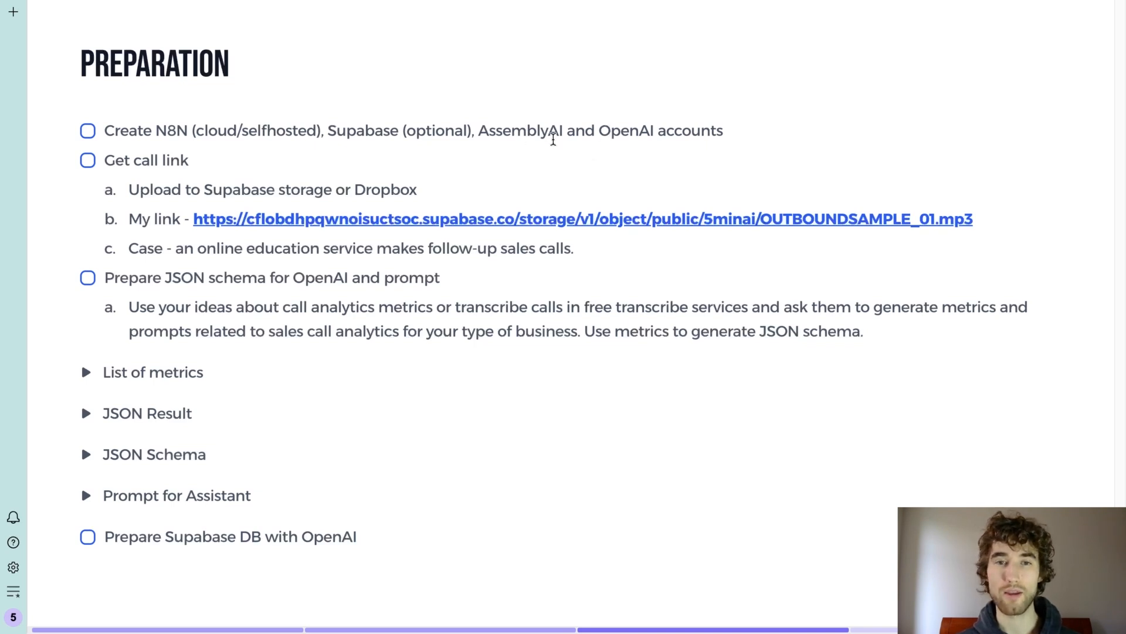
{"action": "mouse_move", "coordinate": [357, 161]}
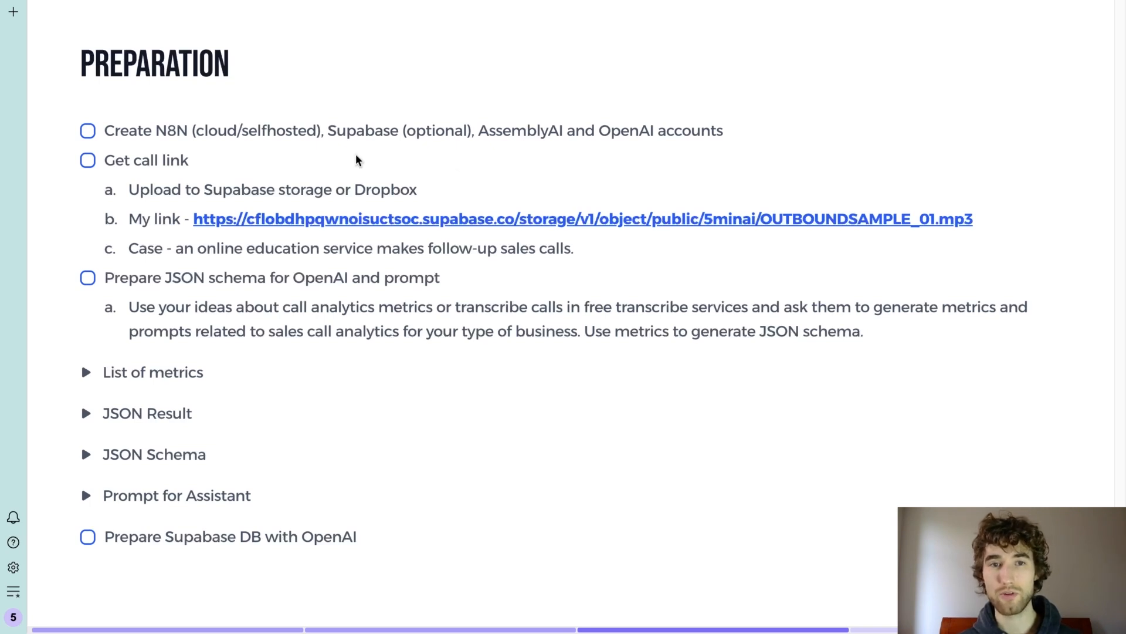
{"action": "mouse_move", "coordinate": [516, 118]}
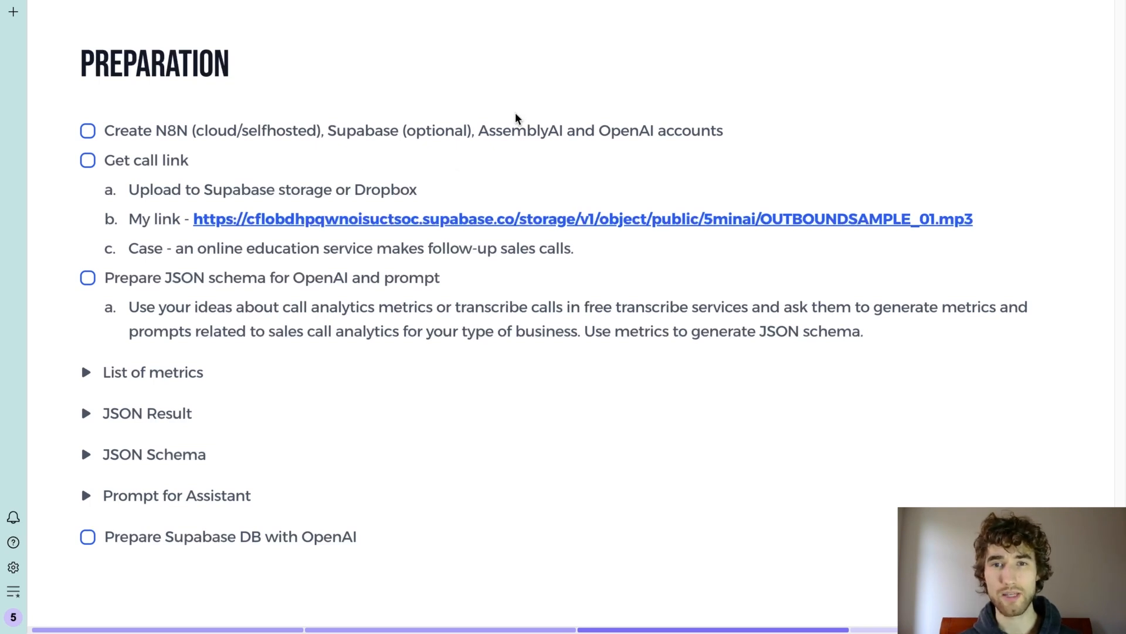
{"action": "mouse_move", "coordinate": [368, 175]}
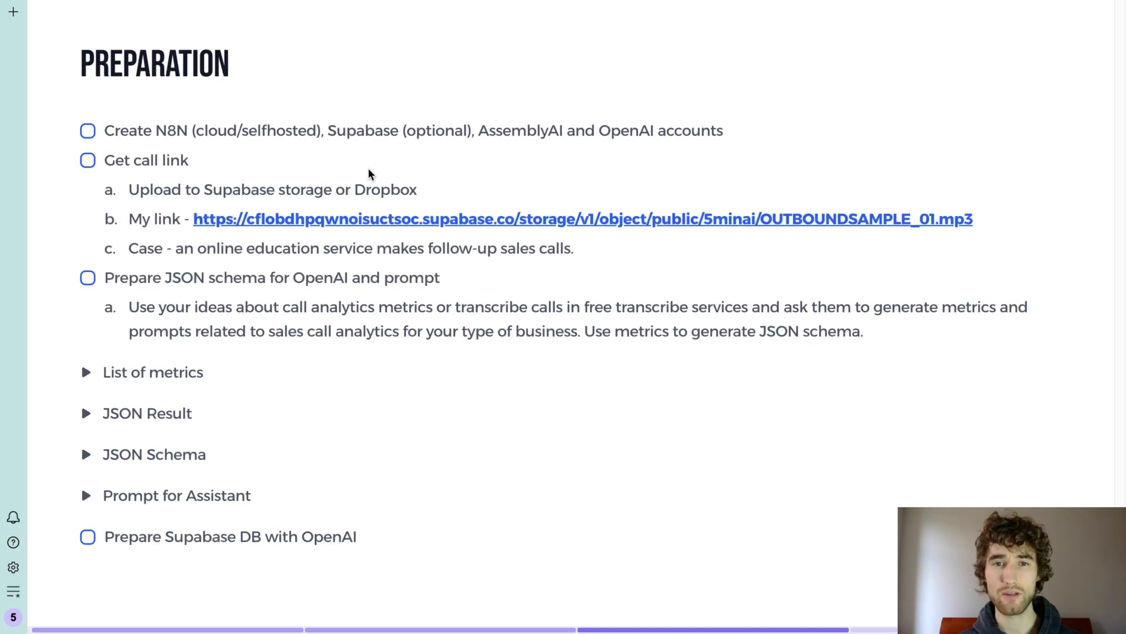
{"action": "mouse_move", "coordinate": [313, 192]}
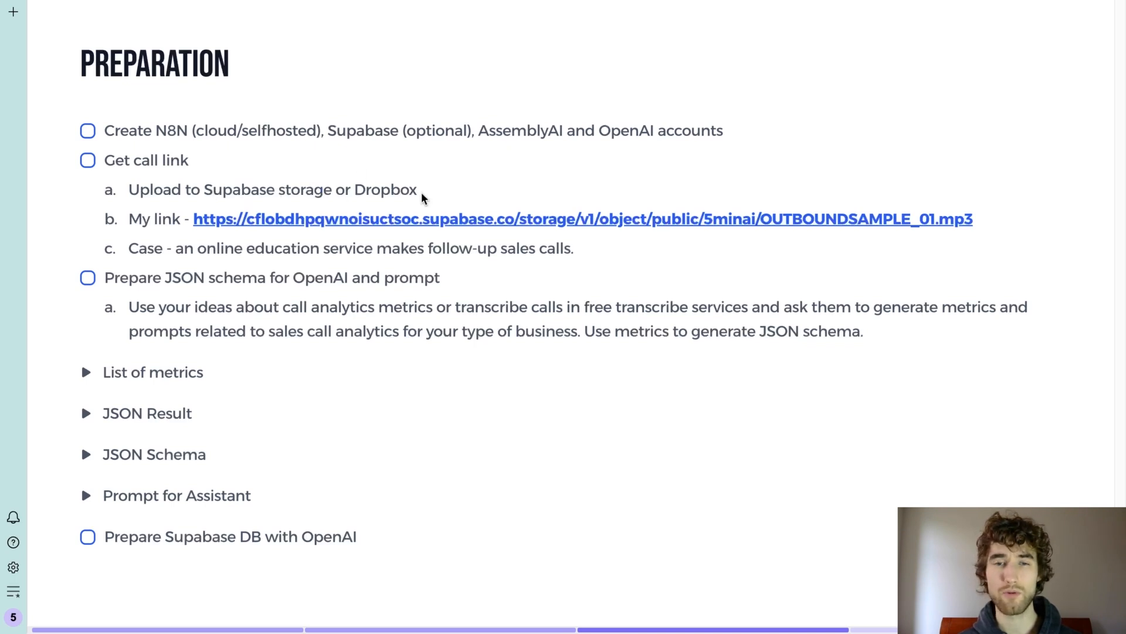
{"action": "mouse_move", "coordinate": [596, 210]}
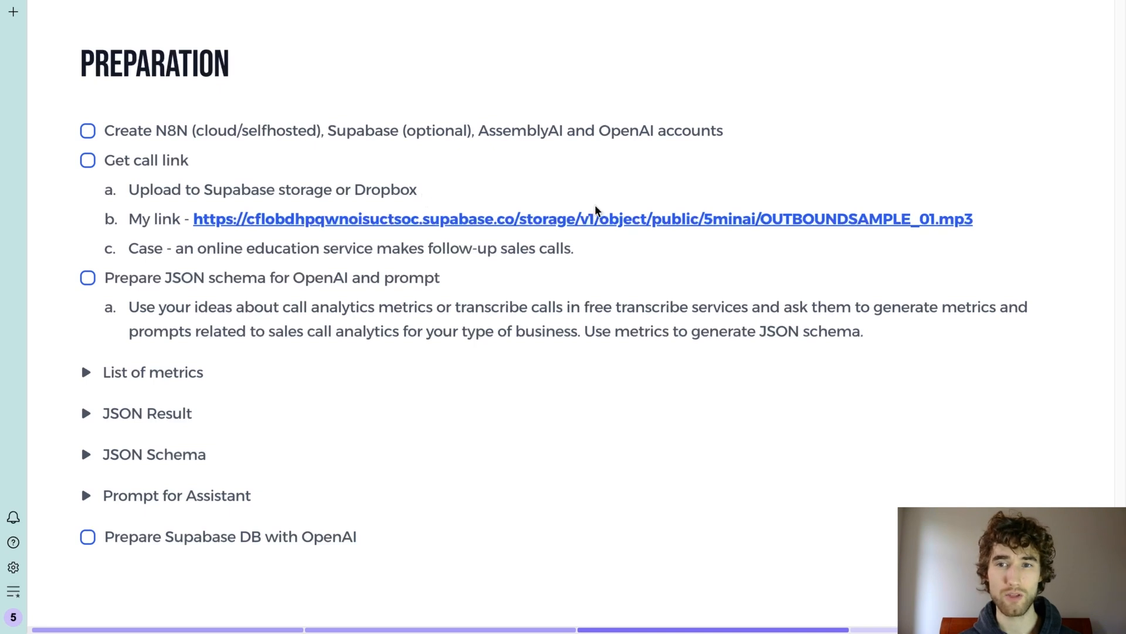
{"action": "mouse_move", "coordinate": [962, 230]}
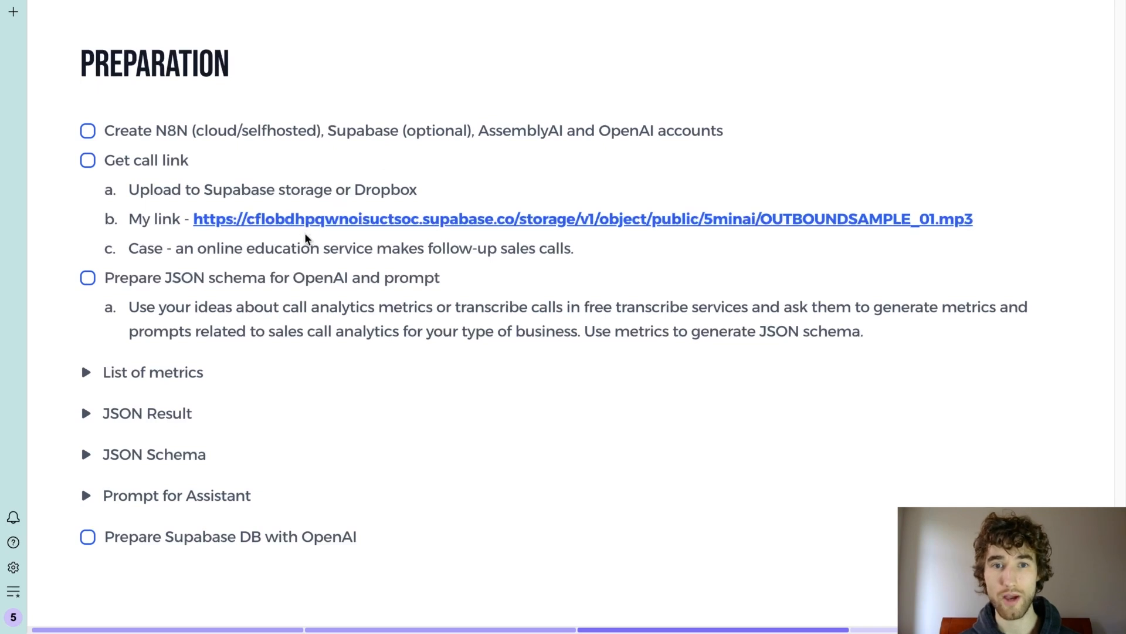
{"action": "mouse_move", "coordinate": [201, 263]}
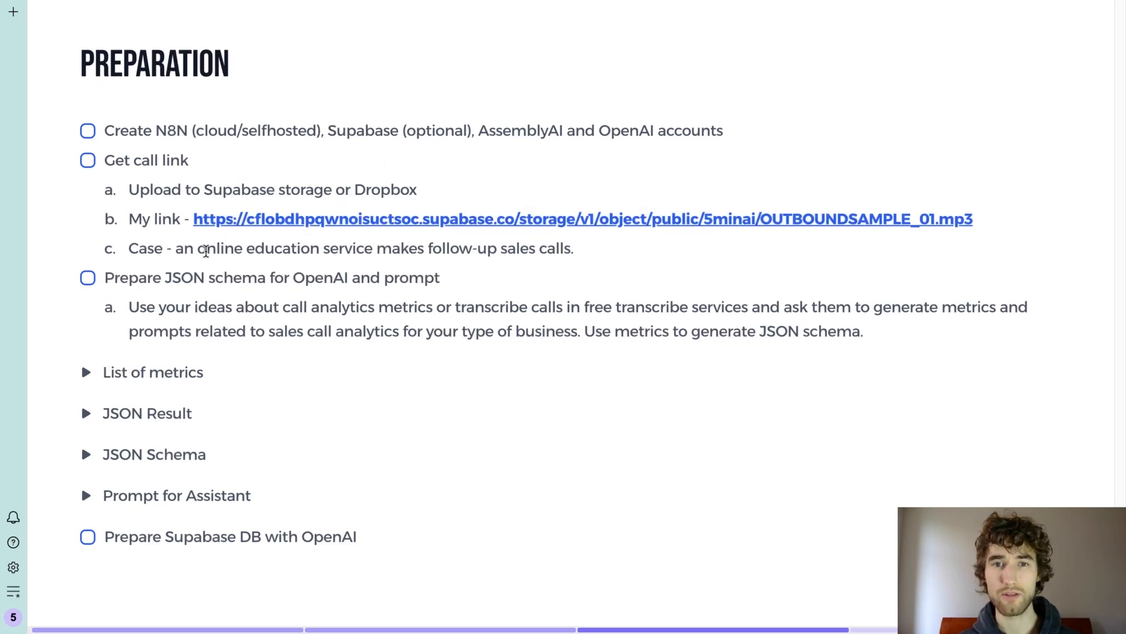
{"action": "mouse_move", "coordinate": [338, 268]}
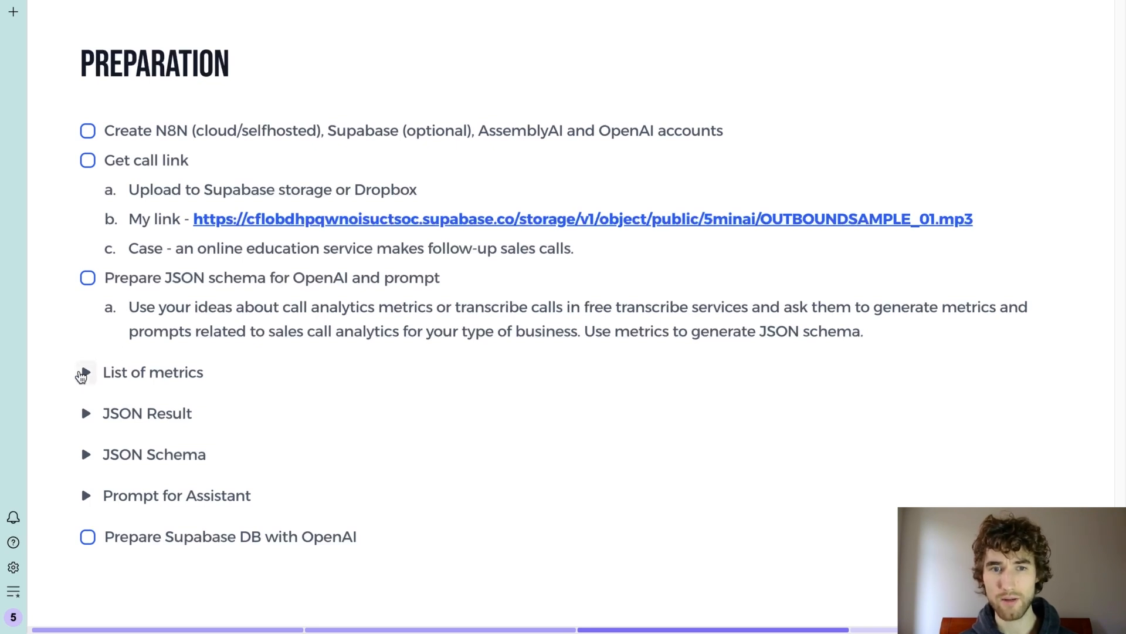
{"action": "left_click", "coordinate": [84, 372]}
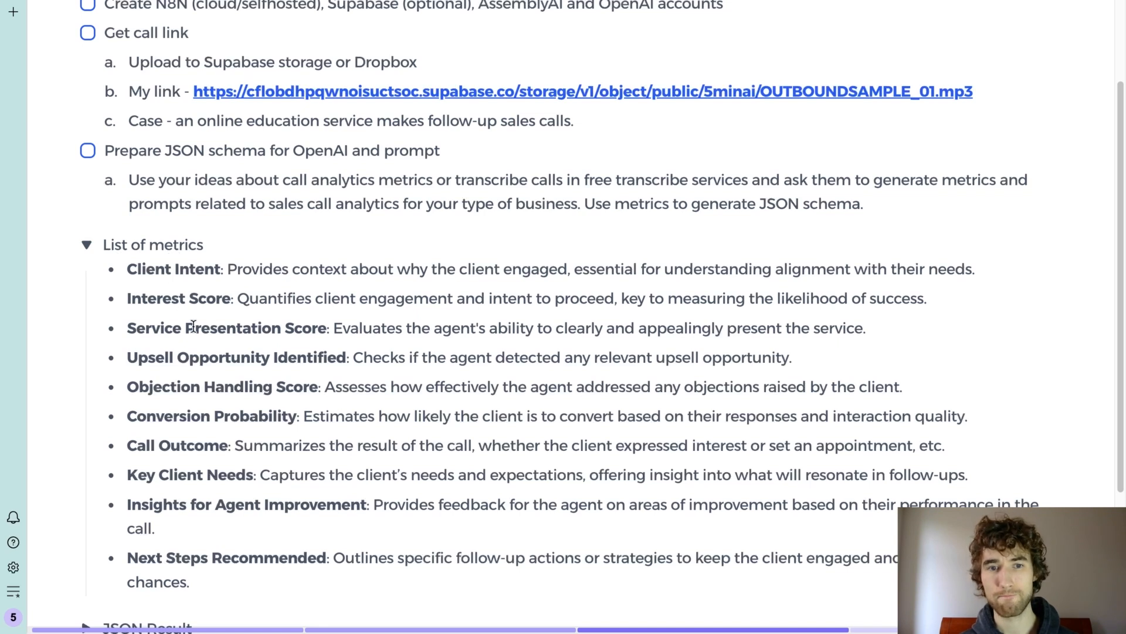
{"action": "scroll", "scroll_direction": "down", "scroll_amount": 3}
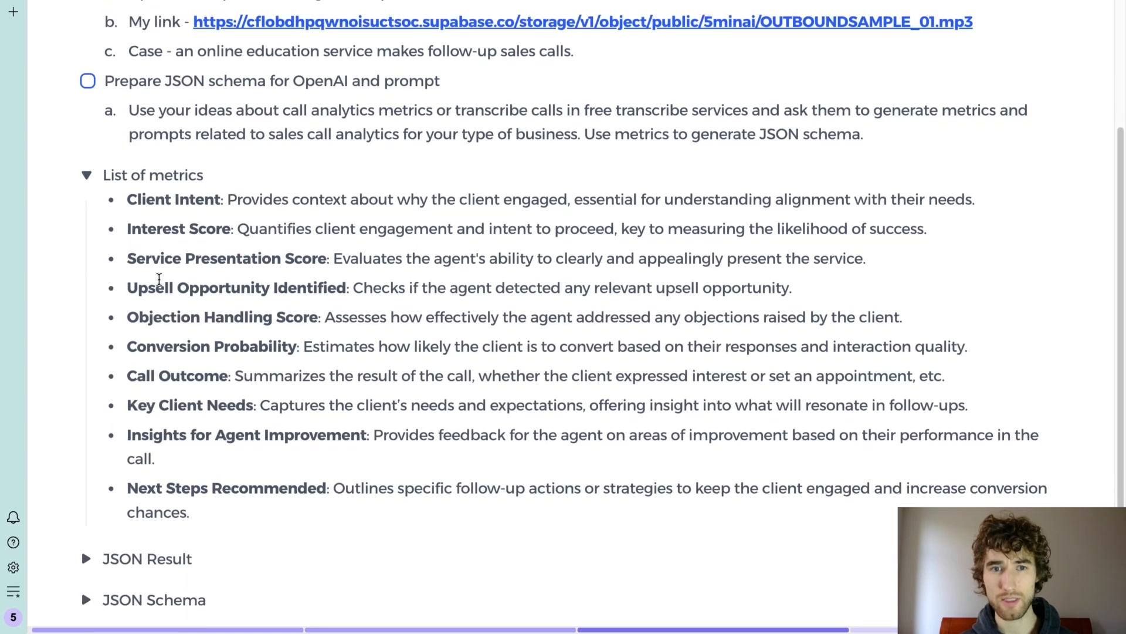
{"action": "mouse_move", "coordinate": [224, 237]}
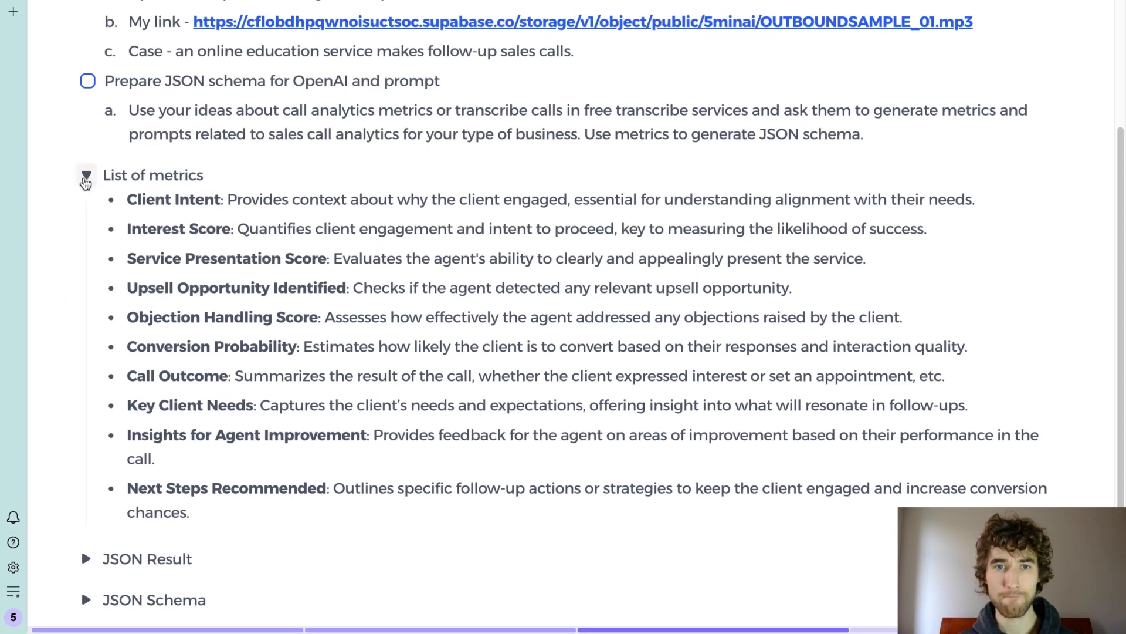
{"action": "left_click", "coordinate": [86, 175]}
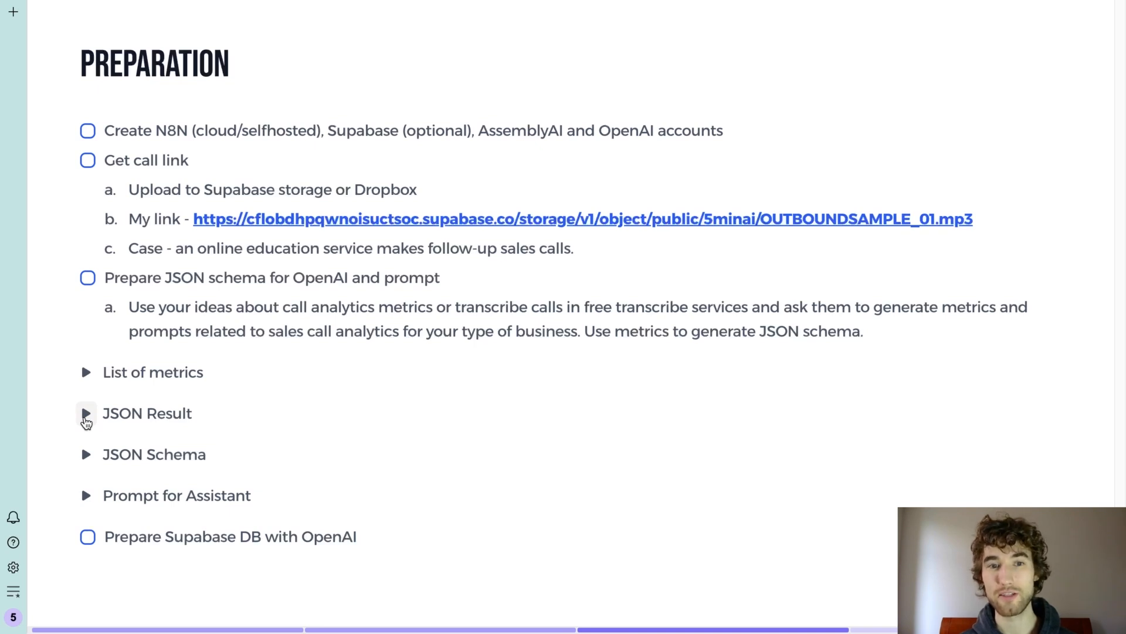
Step: Expand the JSON Result and JSON Schema toggles to review the example output and schema
{"action": "left_click", "coordinate": [86, 413]}
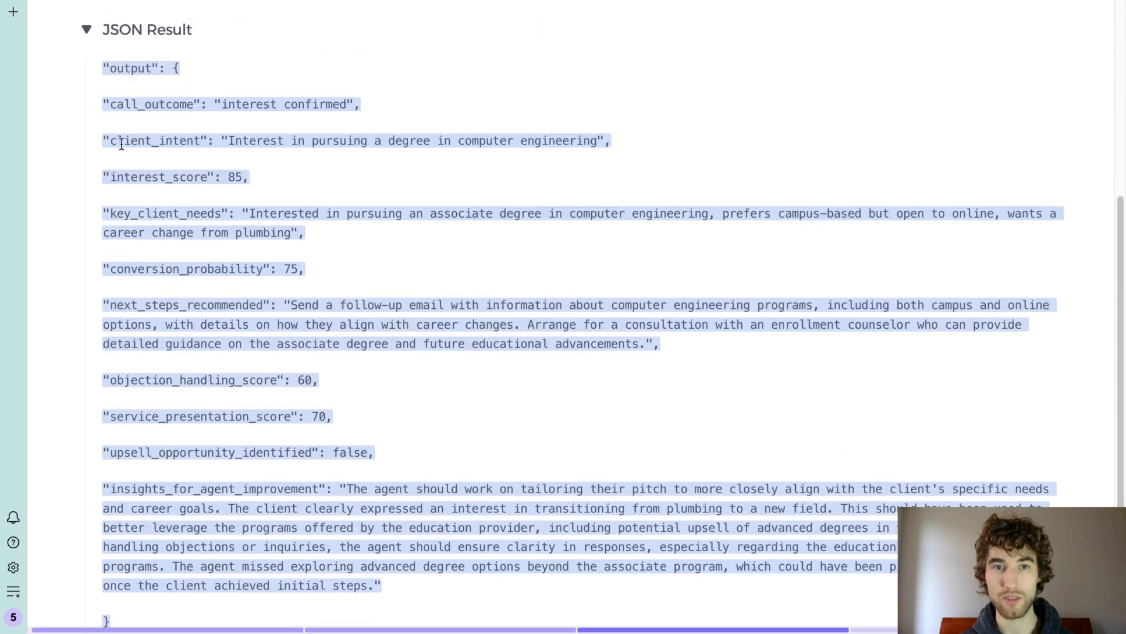
{"action": "scroll", "scroll_direction": "down", "scroll_amount": 3}
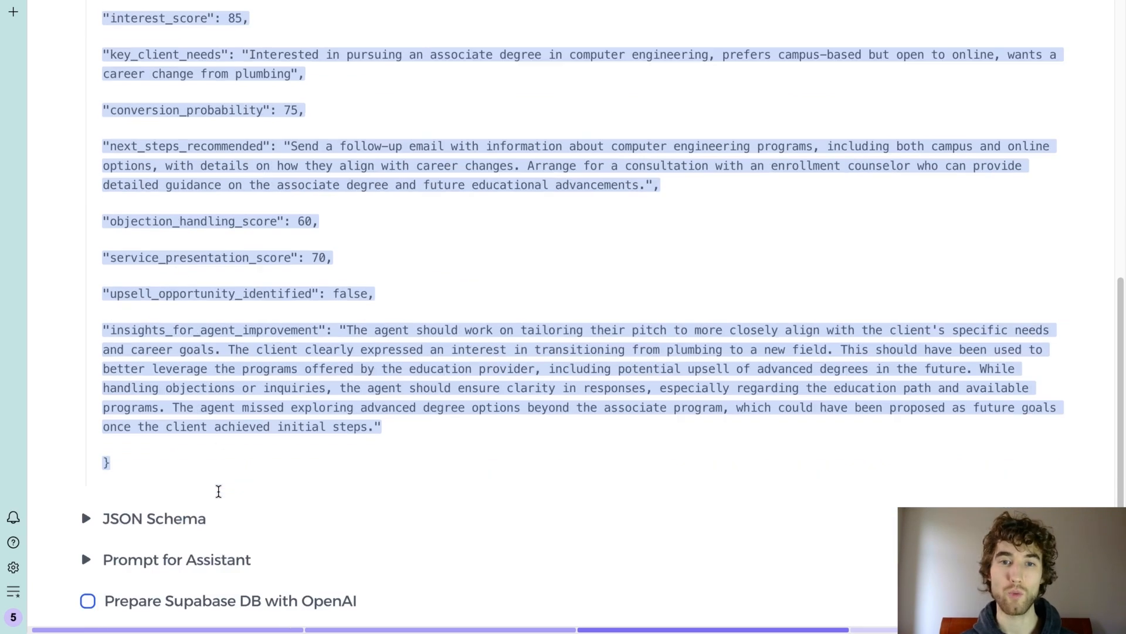
{"action": "scroll", "scroll_direction": "up", "scroll_amount": 3}
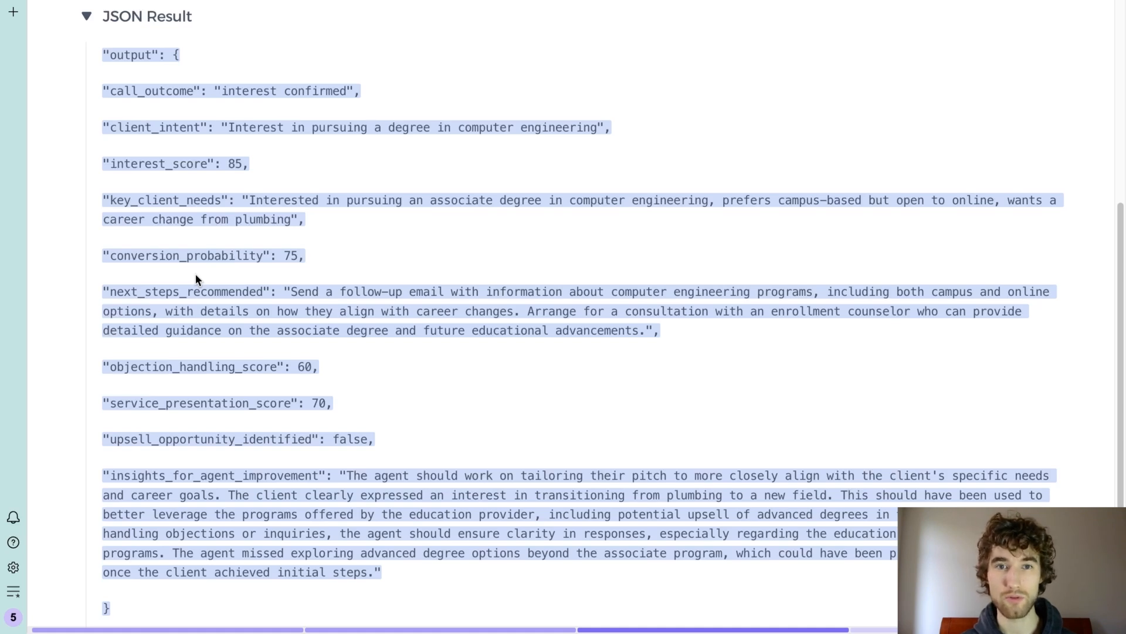
{"action": "mouse_move", "coordinate": [165, 275]}
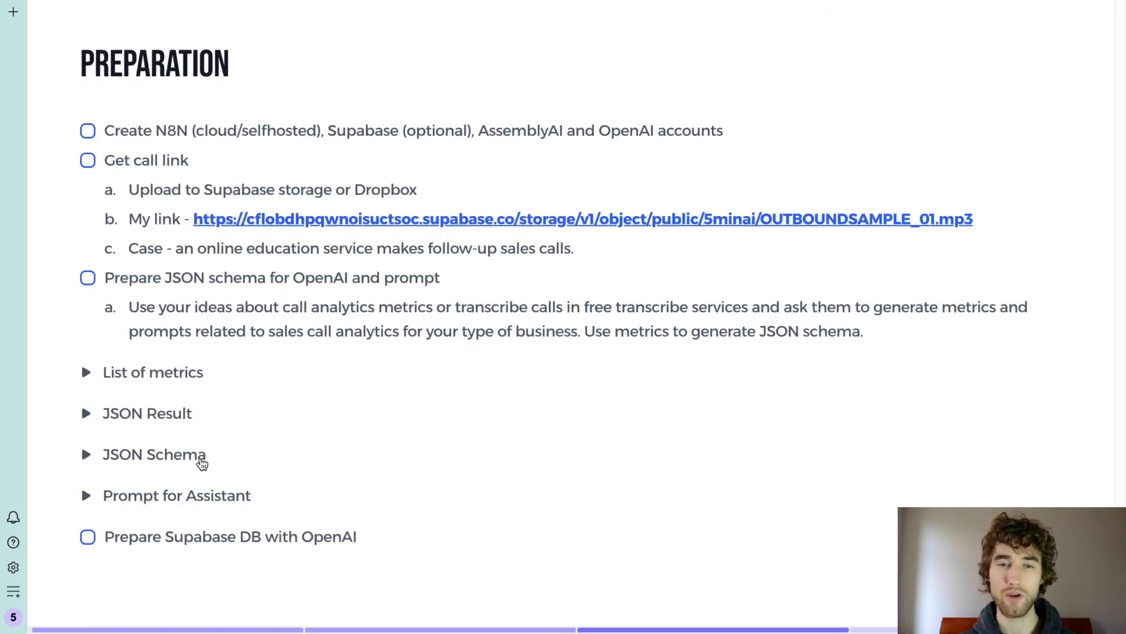
{"action": "mouse_move", "coordinate": [151, 444]}
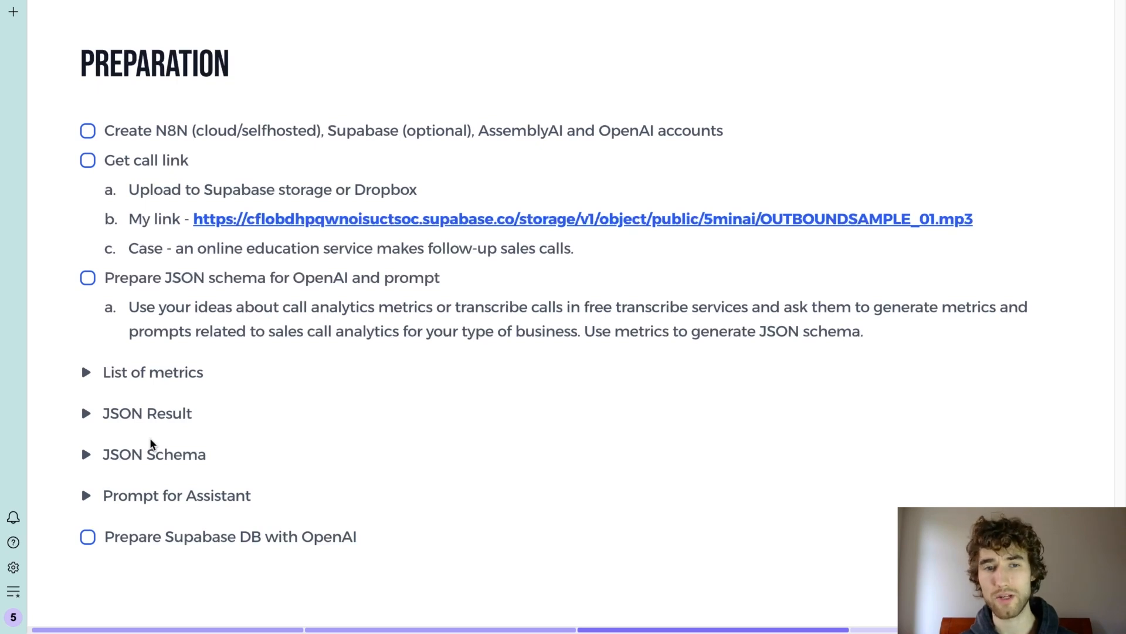
{"action": "mouse_move", "coordinate": [91, 458]}
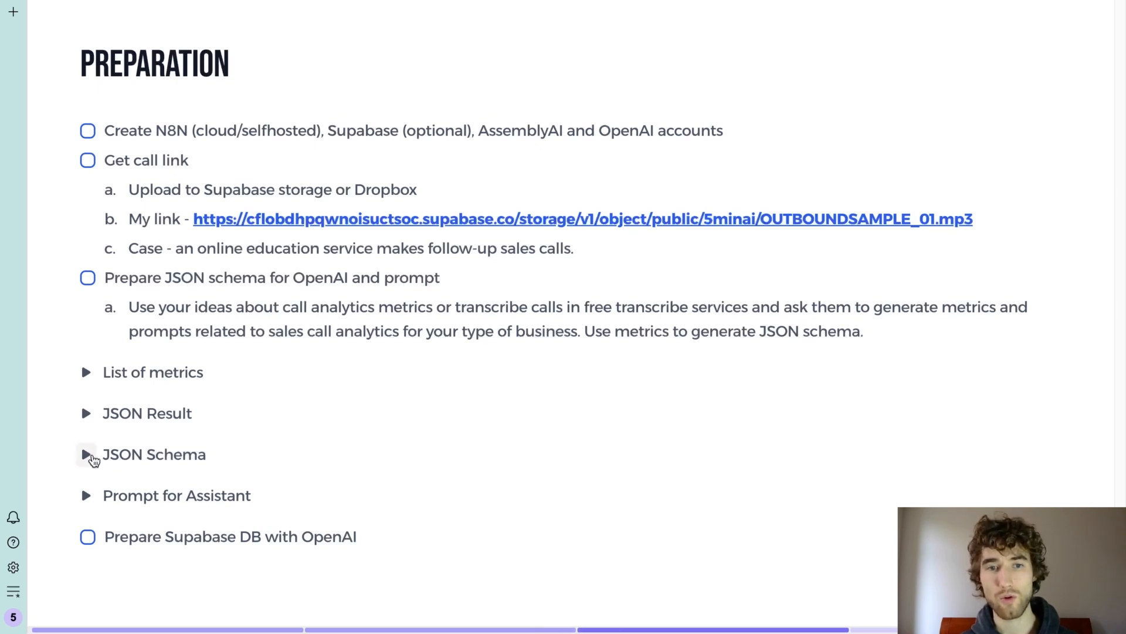
{"action": "mouse_move", "coordinate": [113, 423]}
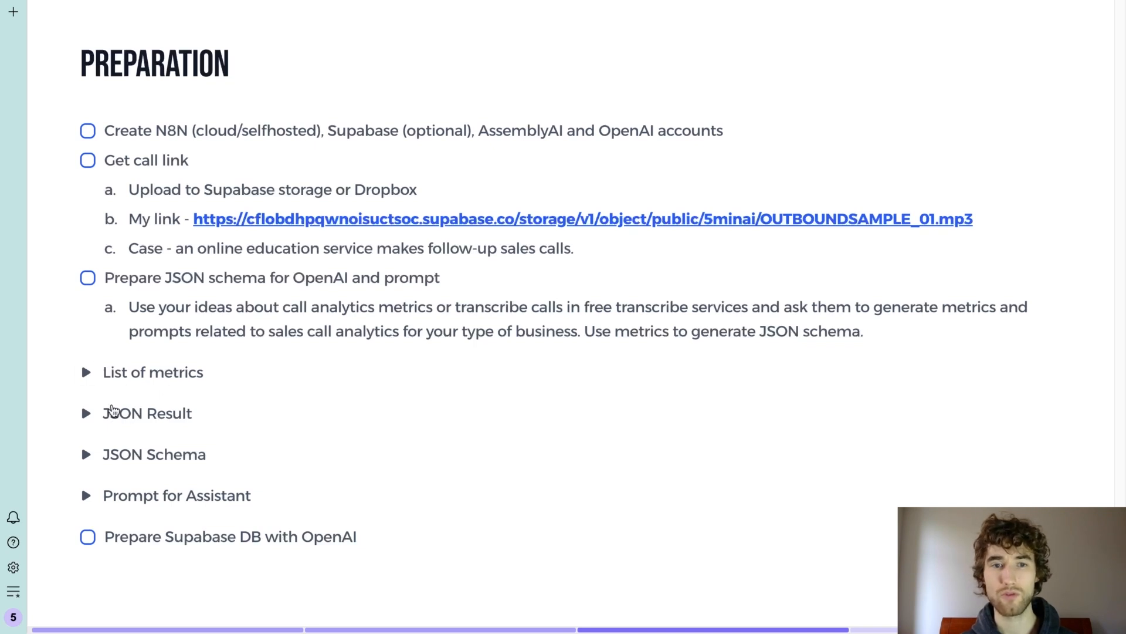
{"action": "mouse_move", "coordinate": [108, 455]}
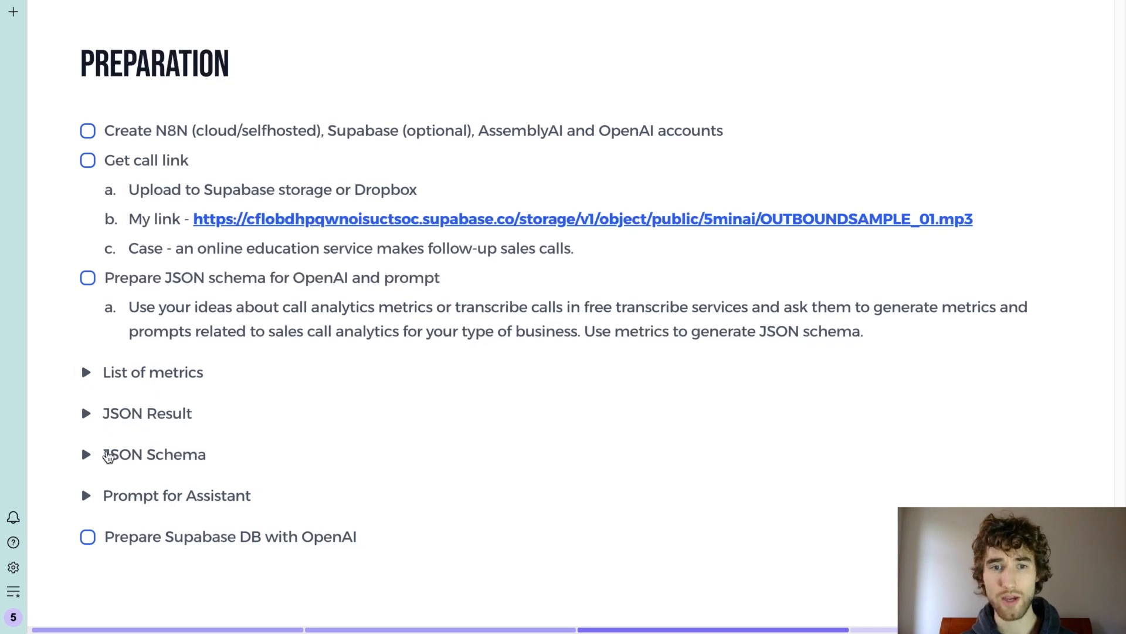
{"action": "mouse_move", "coordinate": [147, 454]}
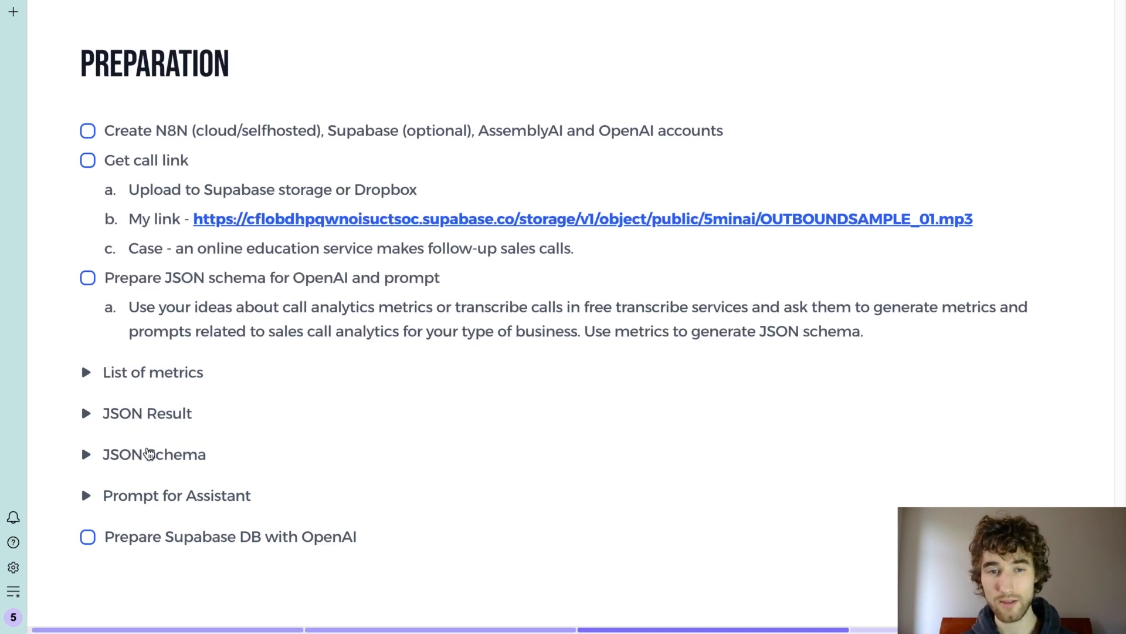
{"action": "left_click", "coordinate": [85, 453]}
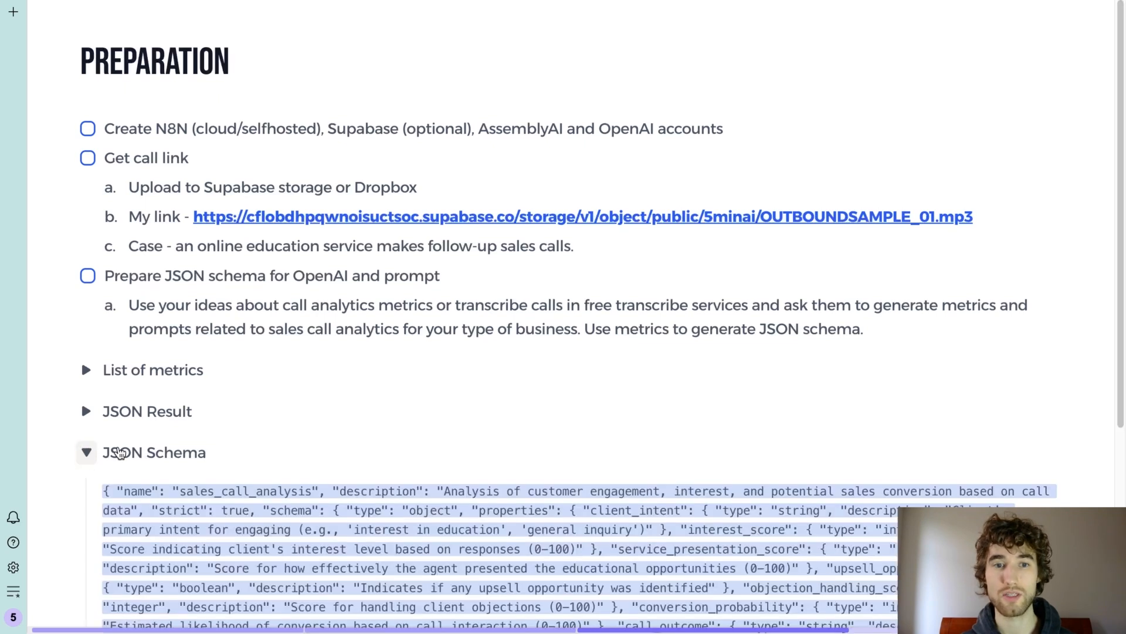
{"action": "scroll", "scroll_direction": "down", "scroll_amount": 3}
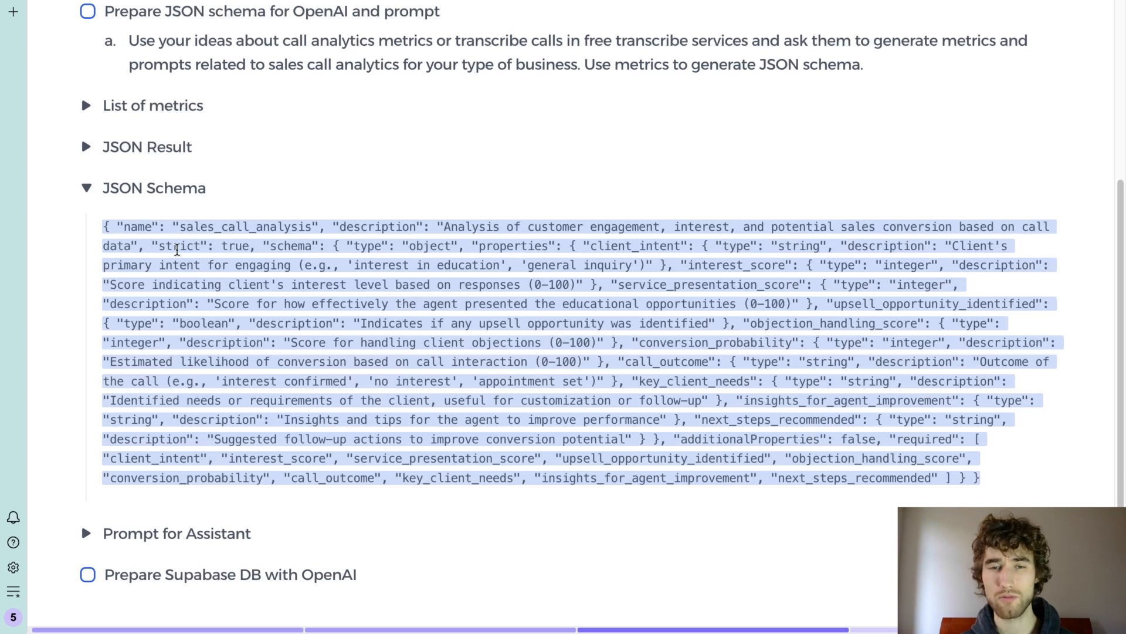
{"action": "mouse_move", "coordinate": [285, 282]}
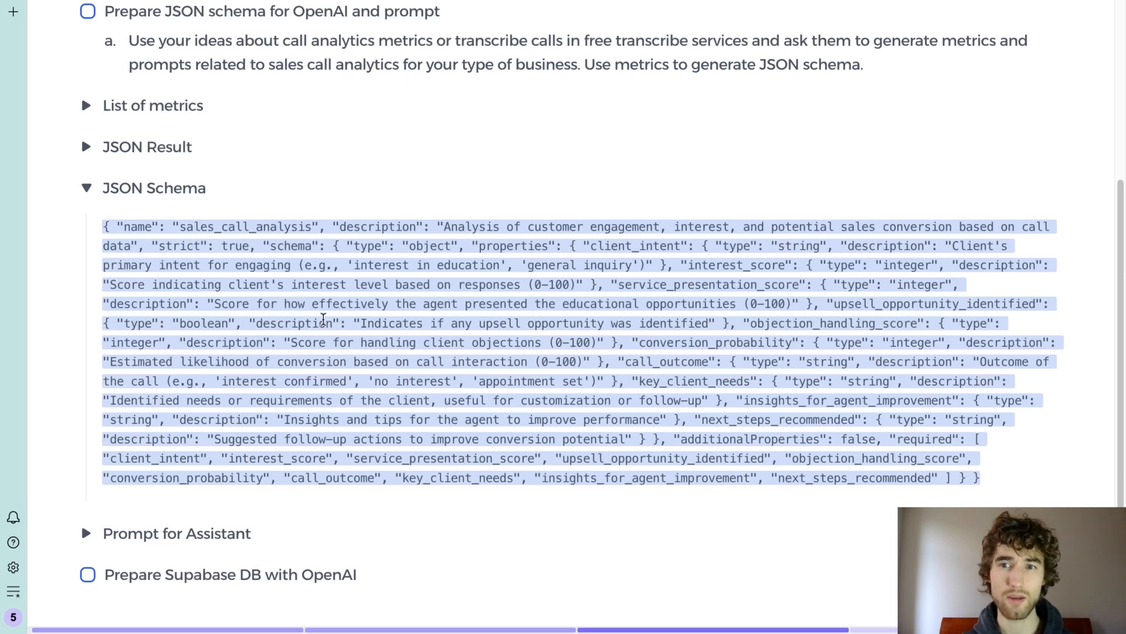
{"action": "mouse_move", "coordinate": [755, 268]}
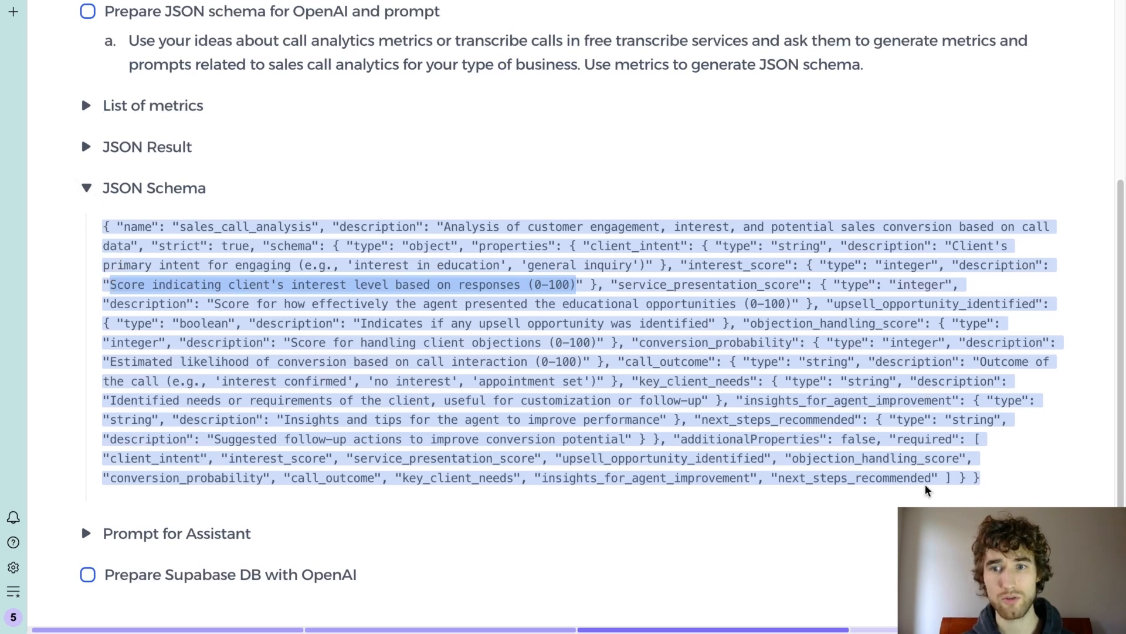
{"action": "mouse_move", "coordinate": [241, 170]}
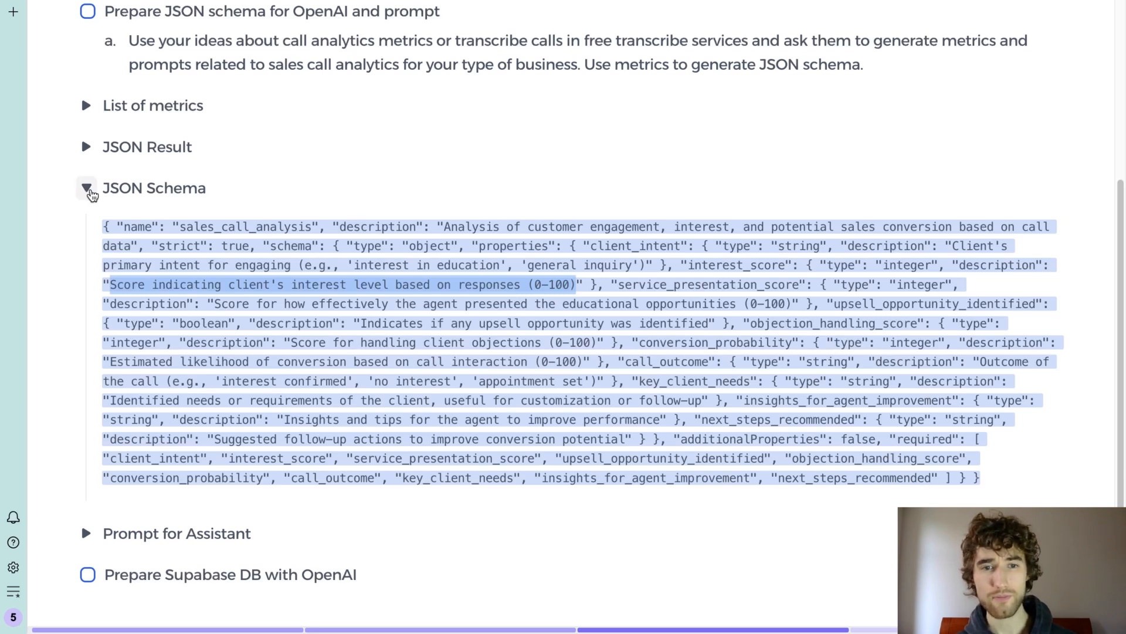
Step: Collapse JSON Schema, review Prompt for Assistant, then collapse JSON Result
{"action": "left_click", "coordinate": [85, 187]}
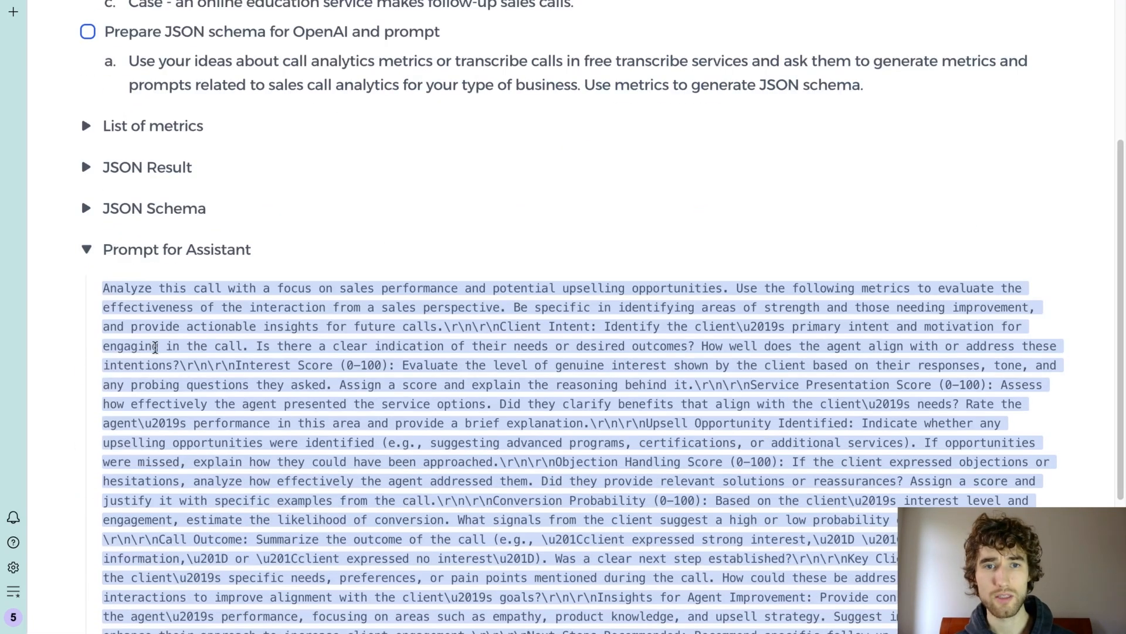
{"action": "scroll", "scroll_direction": "down", "scroll_amount": 3}
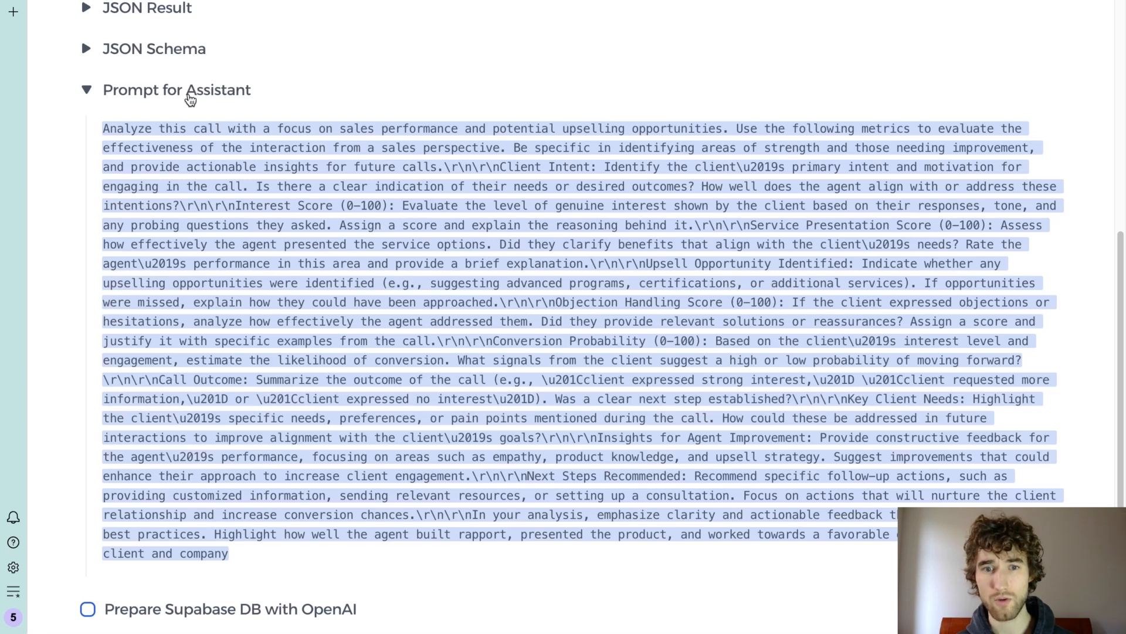
{"action": "mouse_move", "coordinate": [182, 142]}
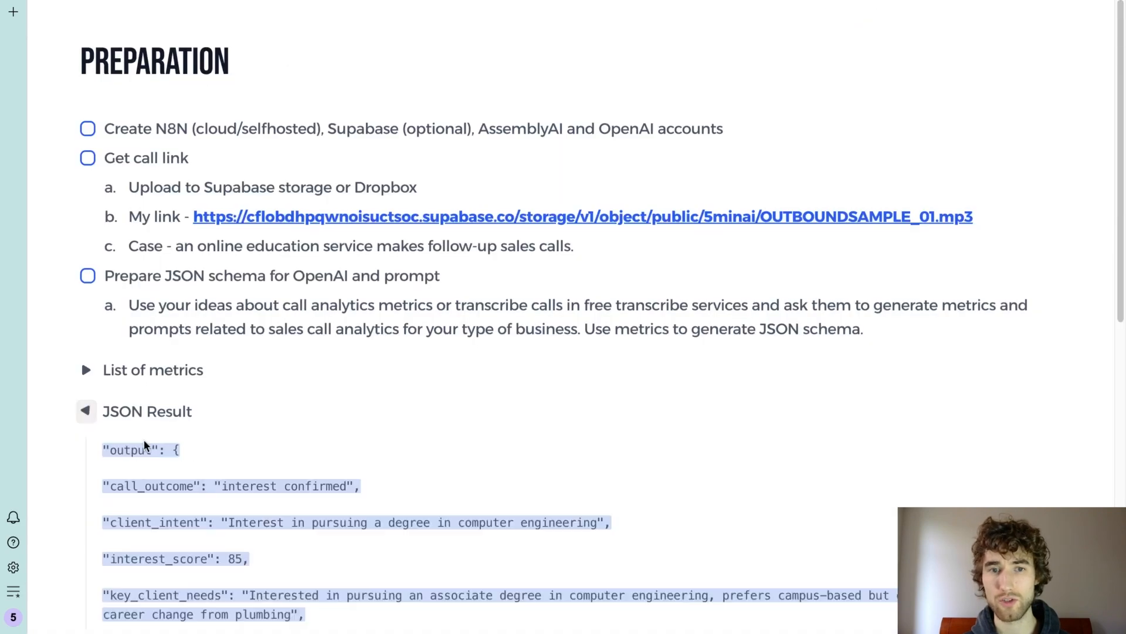
{"action": "left_click", "coordinate": [86, 411]}
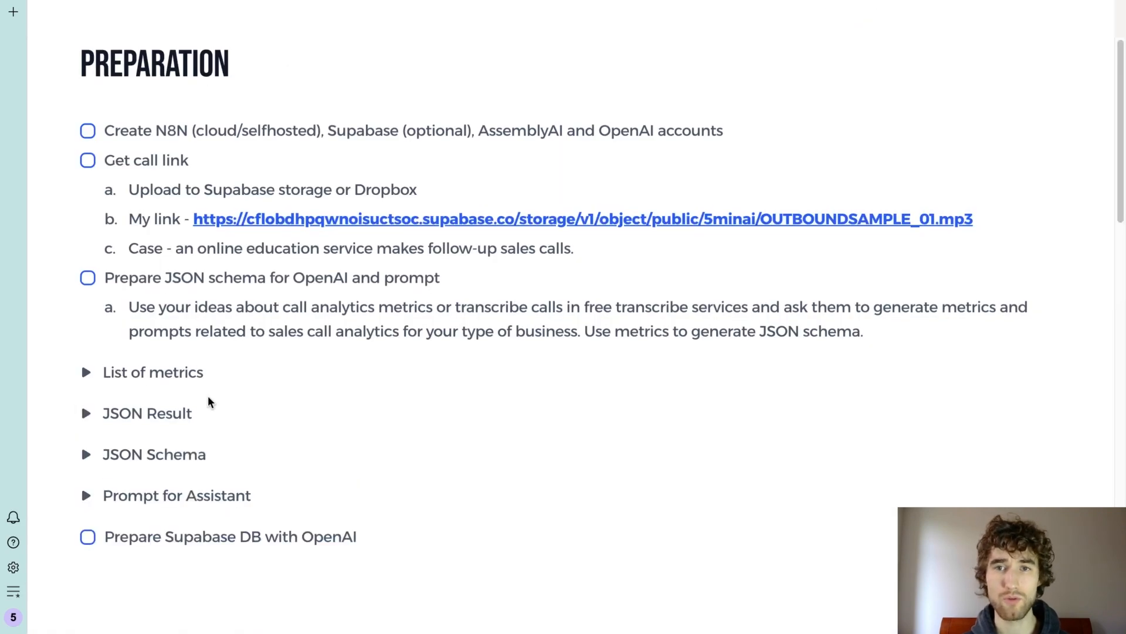
{"action": "mouse_move", "coordinate": [234, 330]}
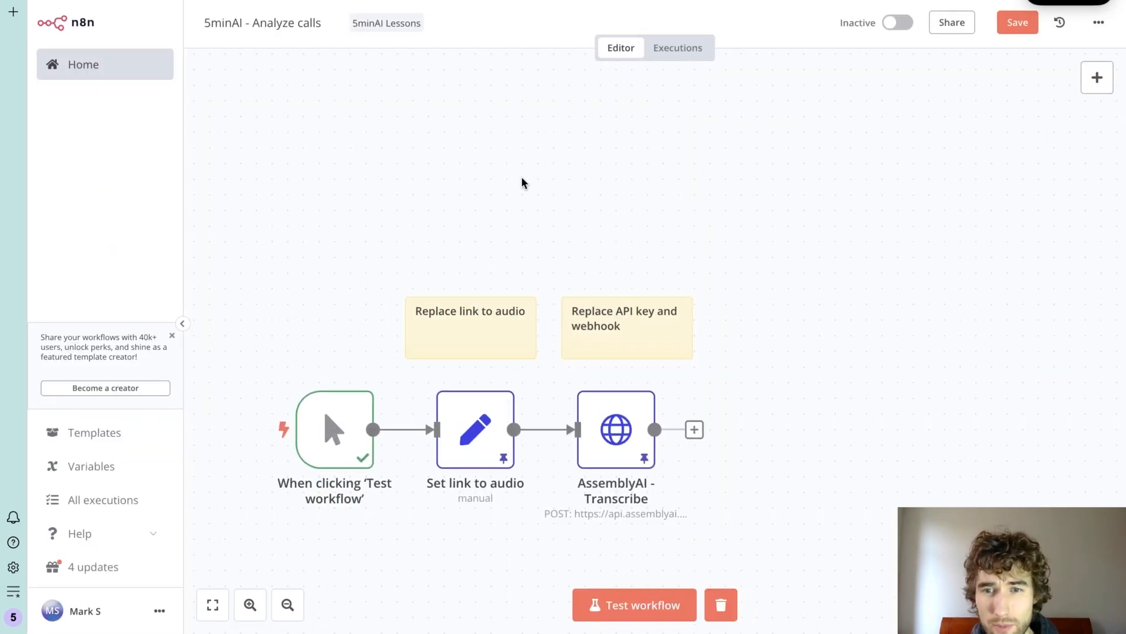
{"action": "mouse_move", "coordinate": [1098, 77]}
{"action": "type", "text": "set"}
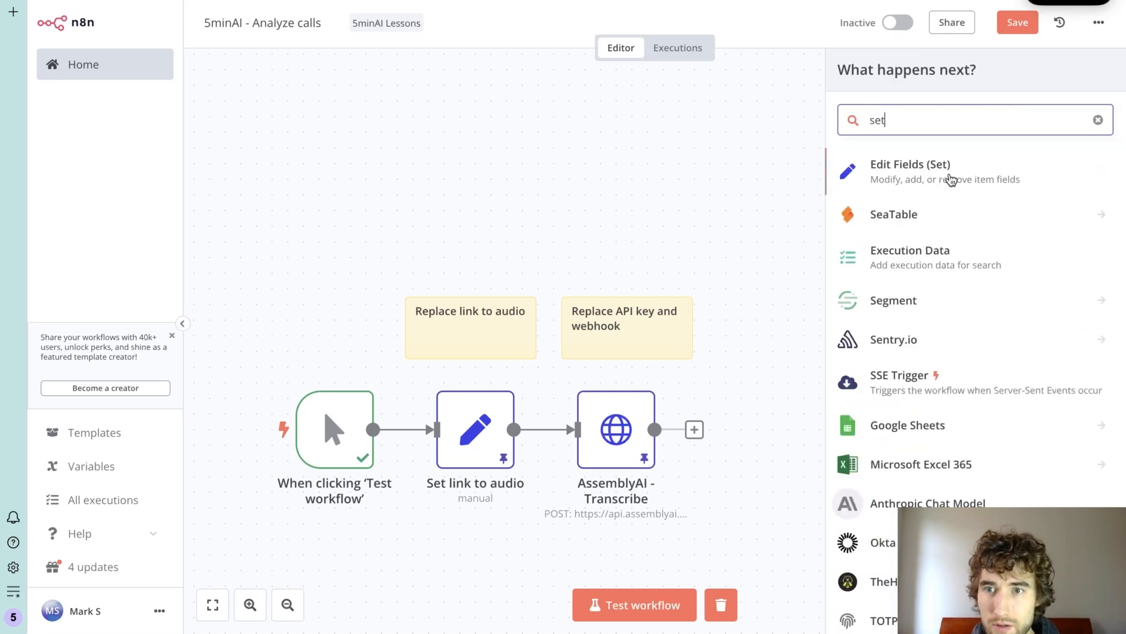
Step: Add an Edit Fields node with a string field url holding the OUTBOUNDSAMPLE_01.mp3 link
{"action": "left_click", "coordinate": [910, 171]}
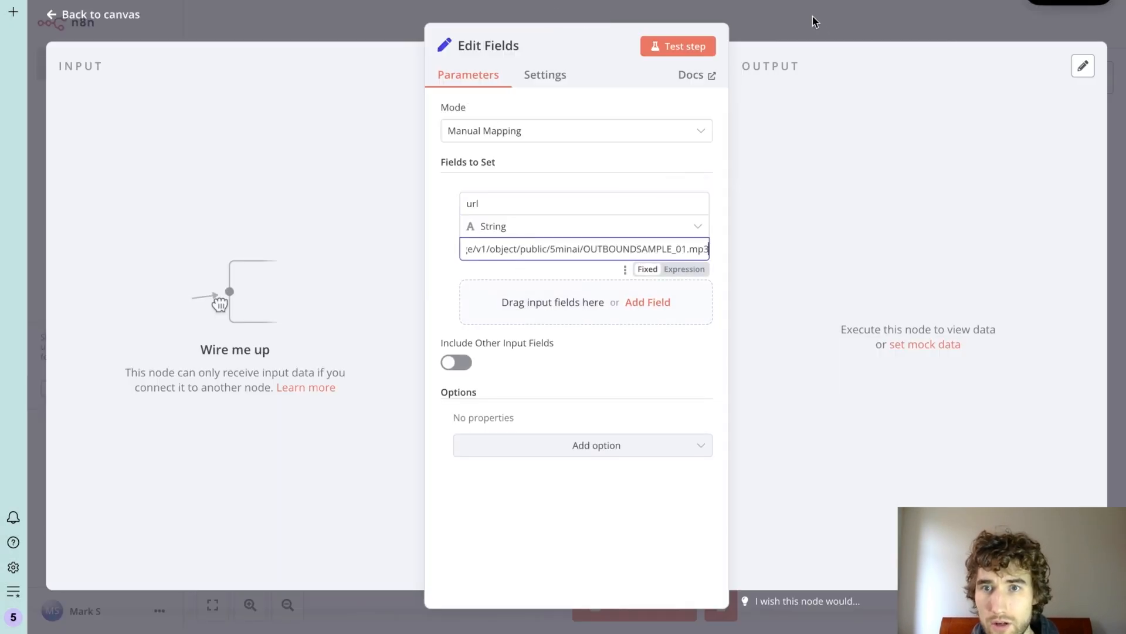
Step: Add an HTTP Request node using POST to the AssemblyAI transcript URL with generic credential auth
{"action": "left_click", "coordinate": [91, 14]}
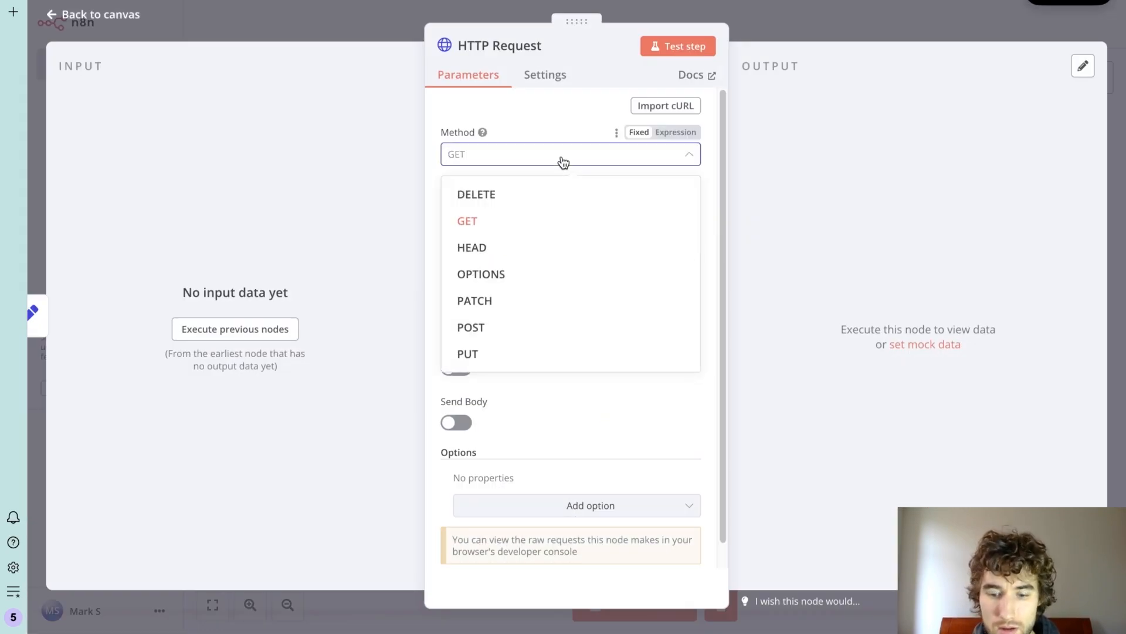
{"action": "left_click", "coordinate": [471, 326]}
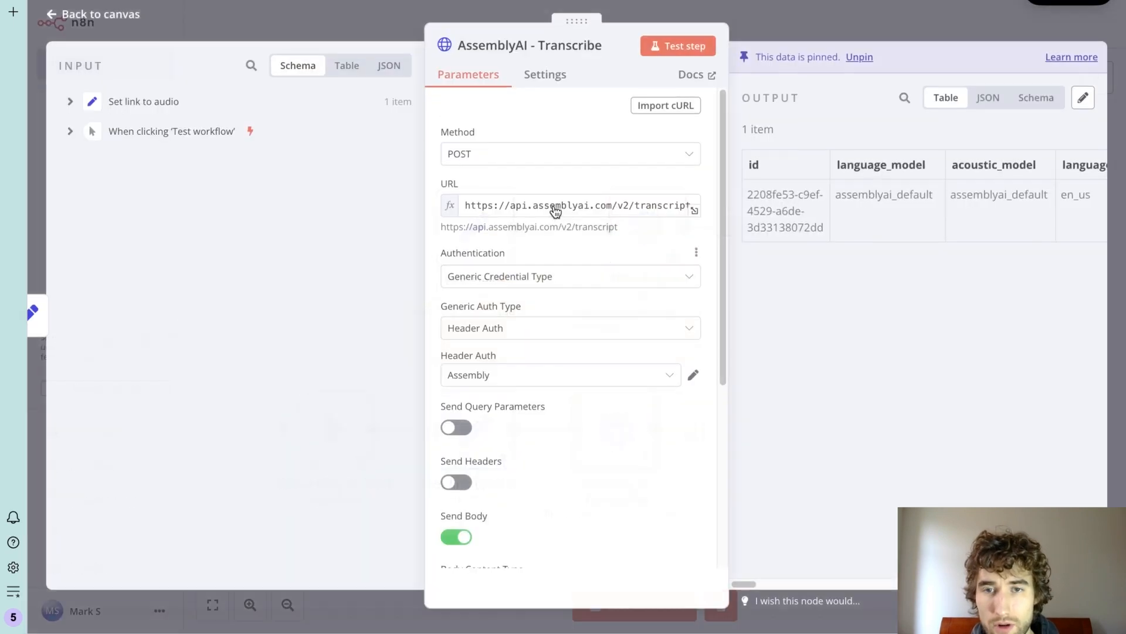
{"action": "left_click", "coordinate": [575, 205]}
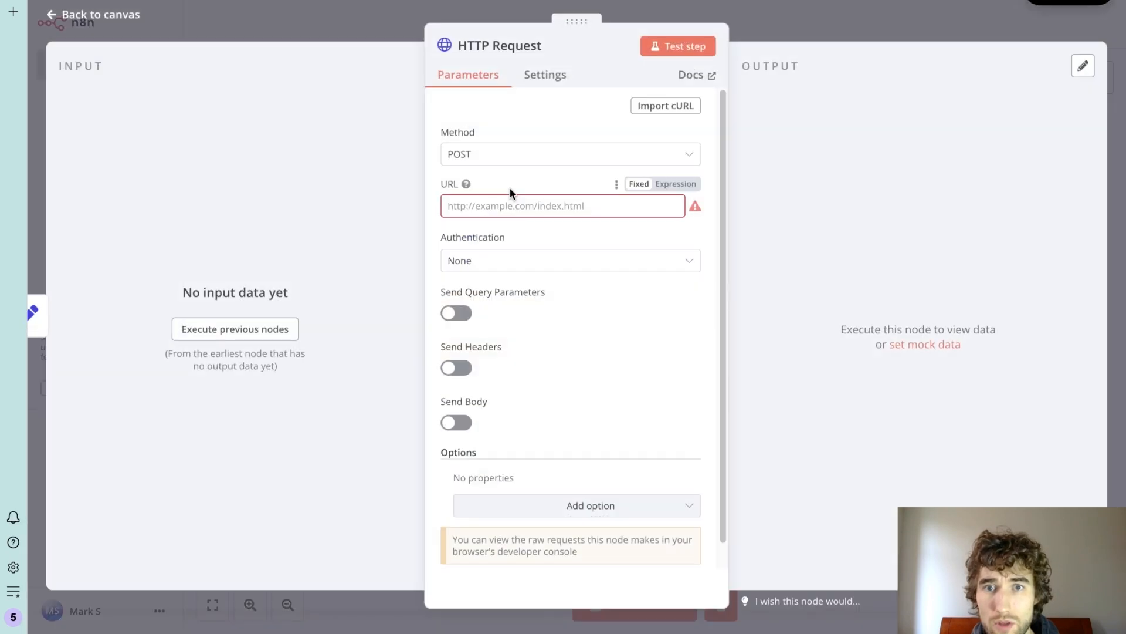
{"action": "left_click", "coordinate": [569, 260]}
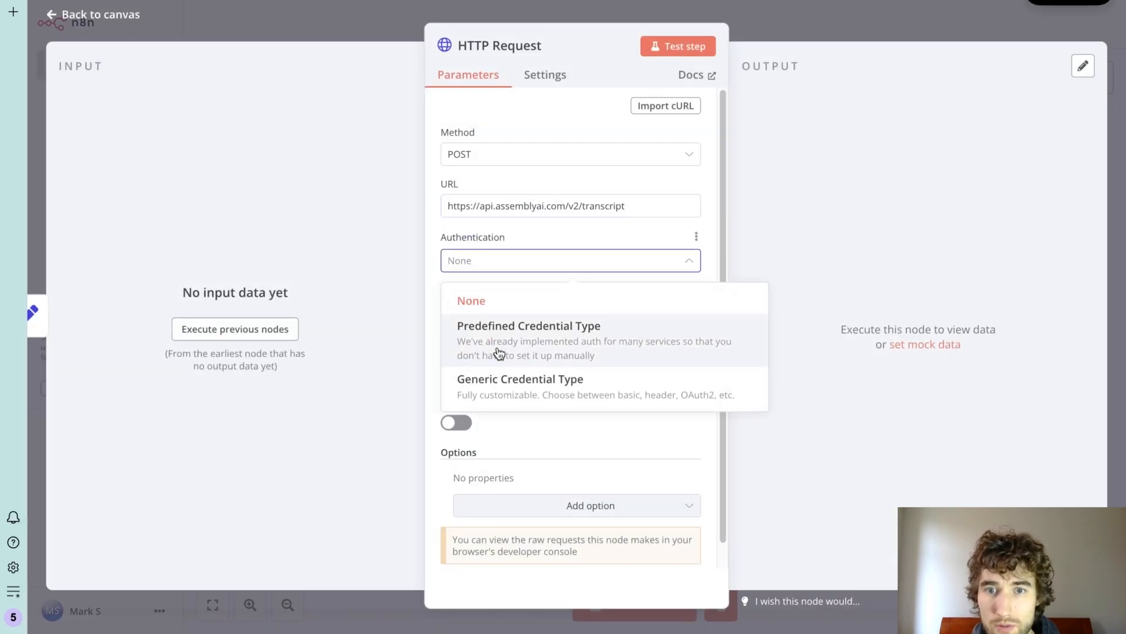
{"action": "left_click", "coordinate": [519, 378]}
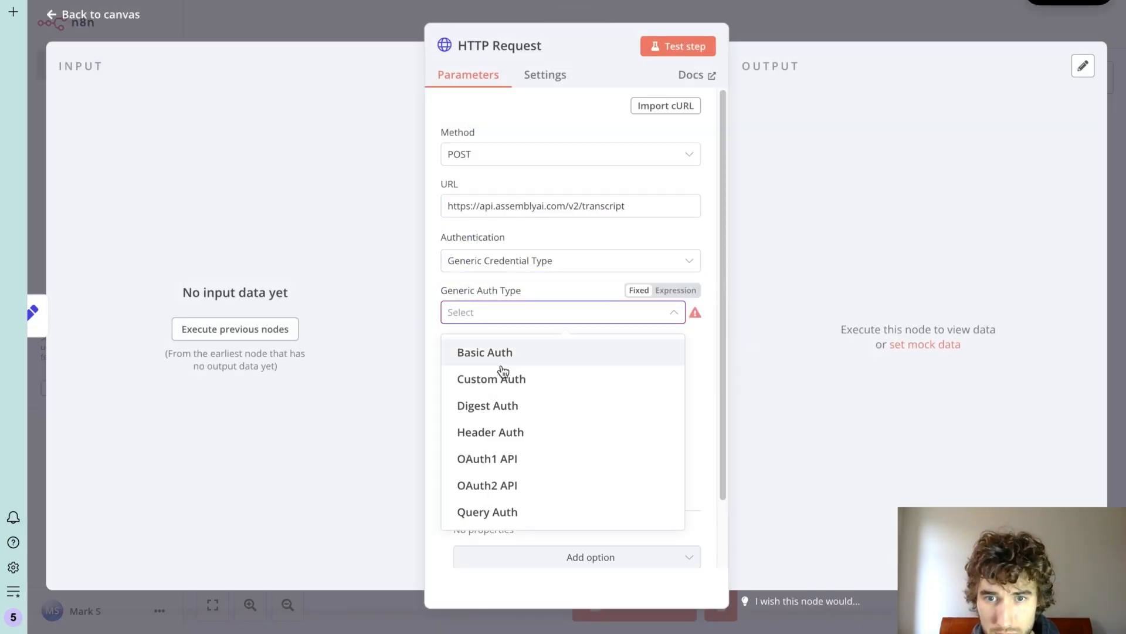
{"action": "left_click", "coordinate": [490, 432]}
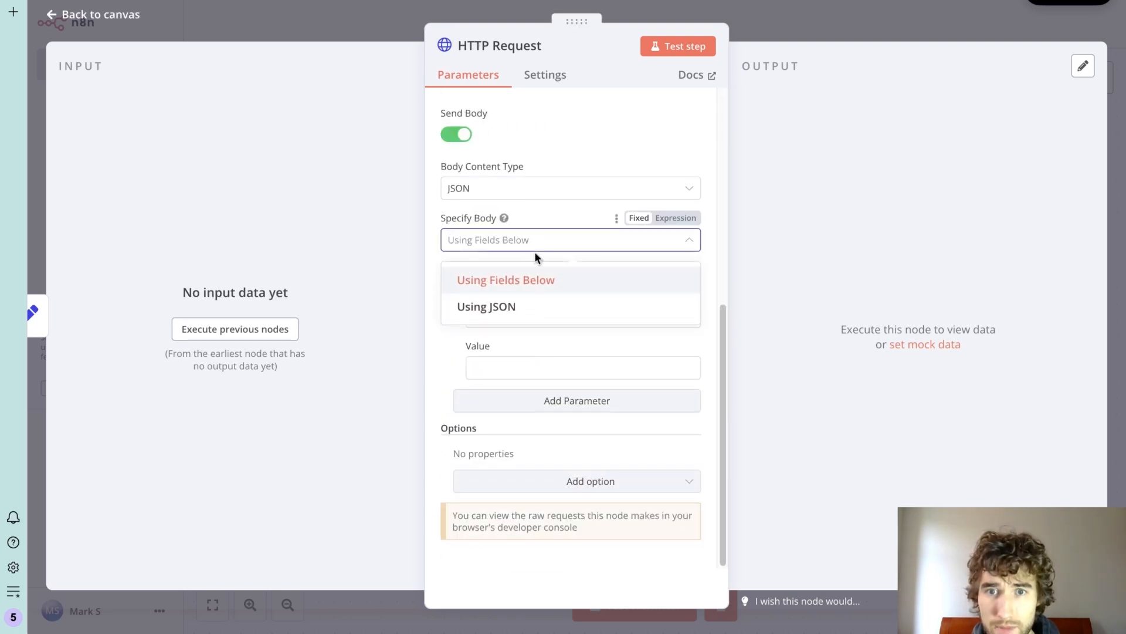
Step: Send a JSON body using fields webhook_url and audio_url
{"action": "left_click", "coordinate": [506, 279]}
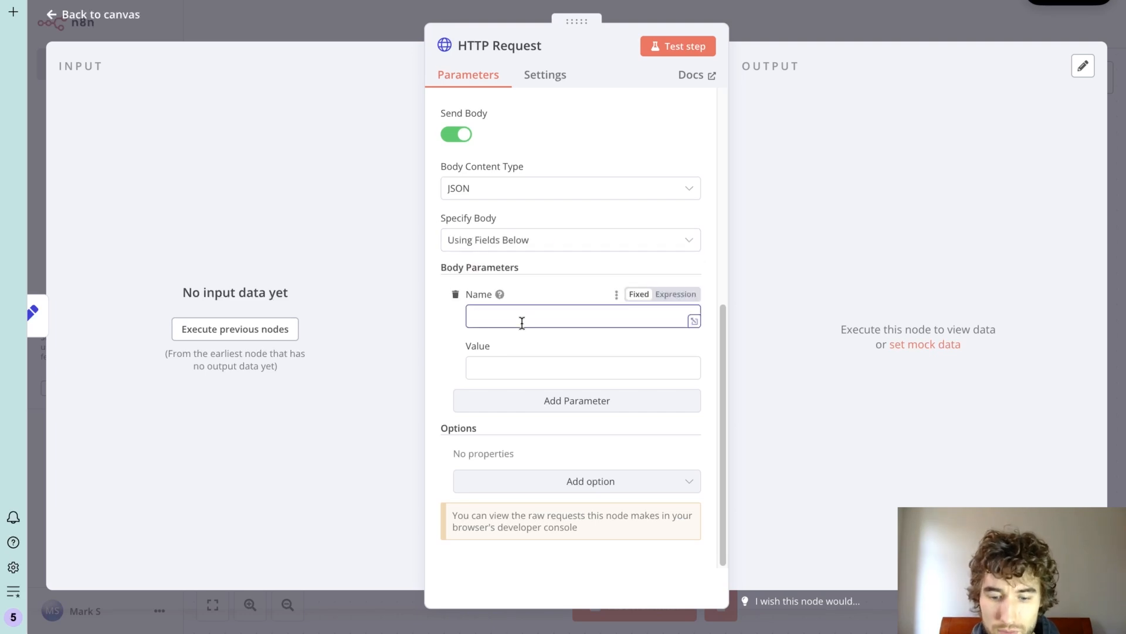
{"action": "type", "text": "webhook"}
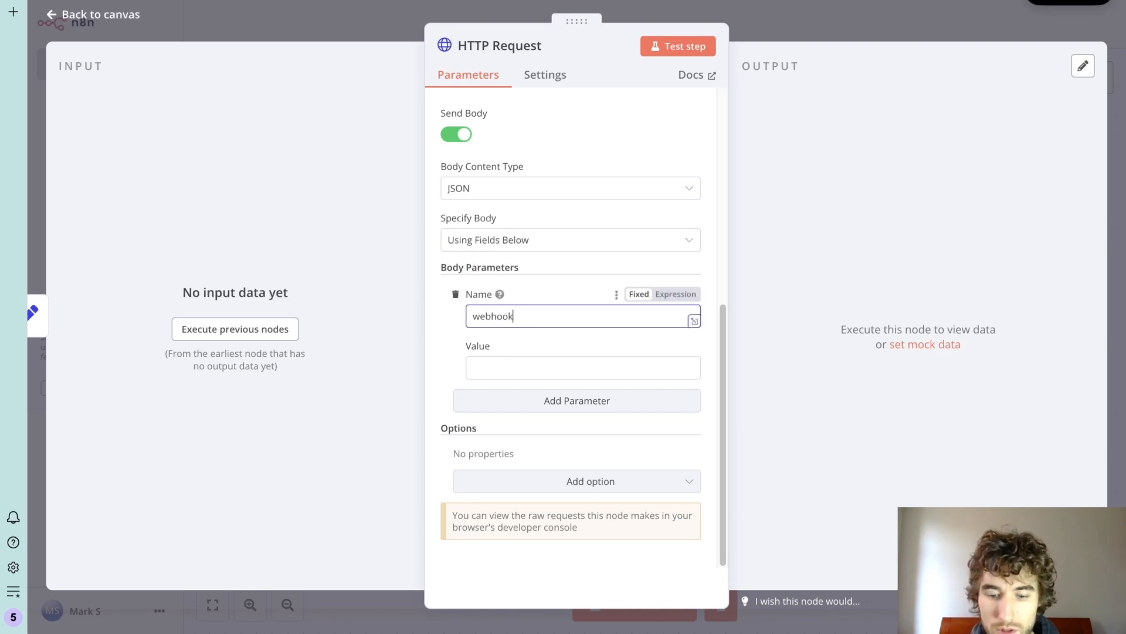
{"action": "type", "text": "_url"}
{"action": "type", "text": "audi"}
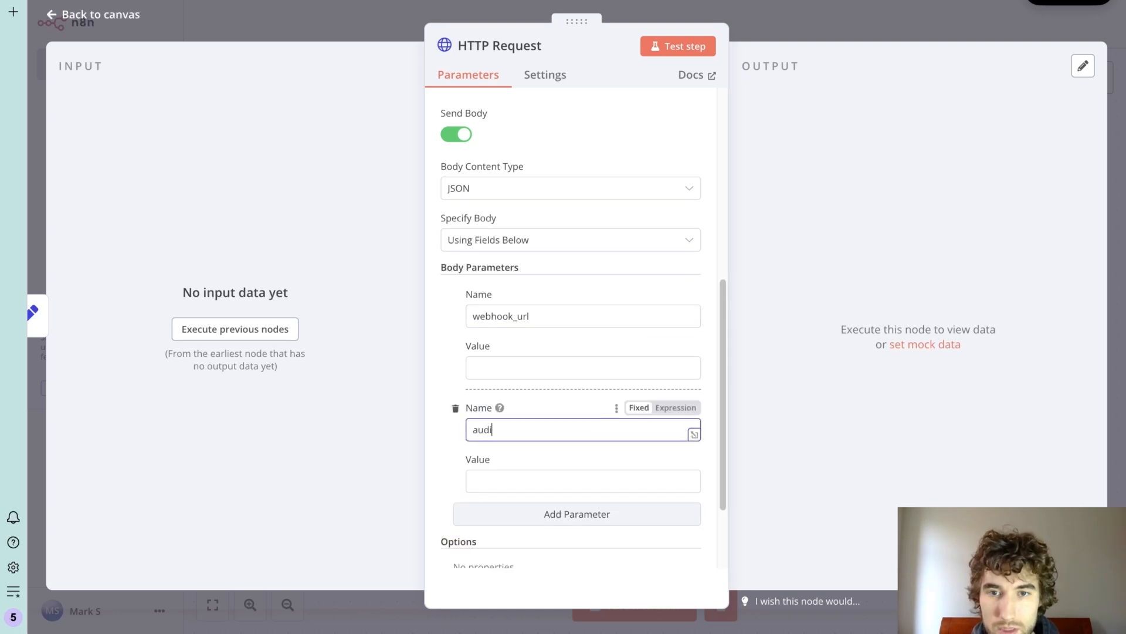
{"action": "type", "text": "o_url"}
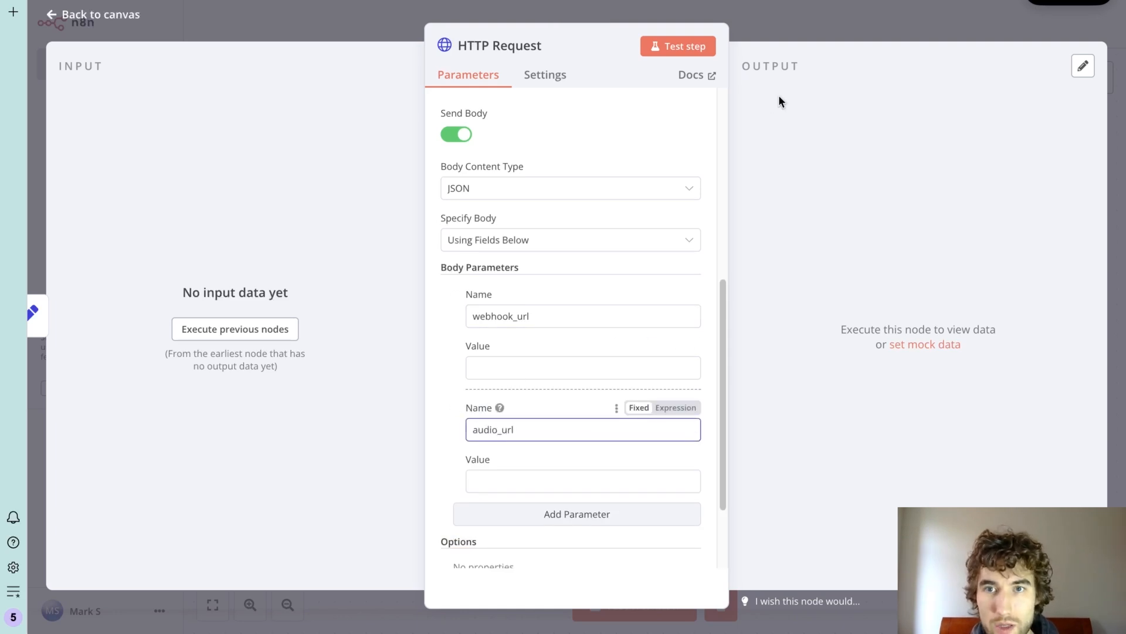
{"action": "left_click", "coordinate": [92, 14]}
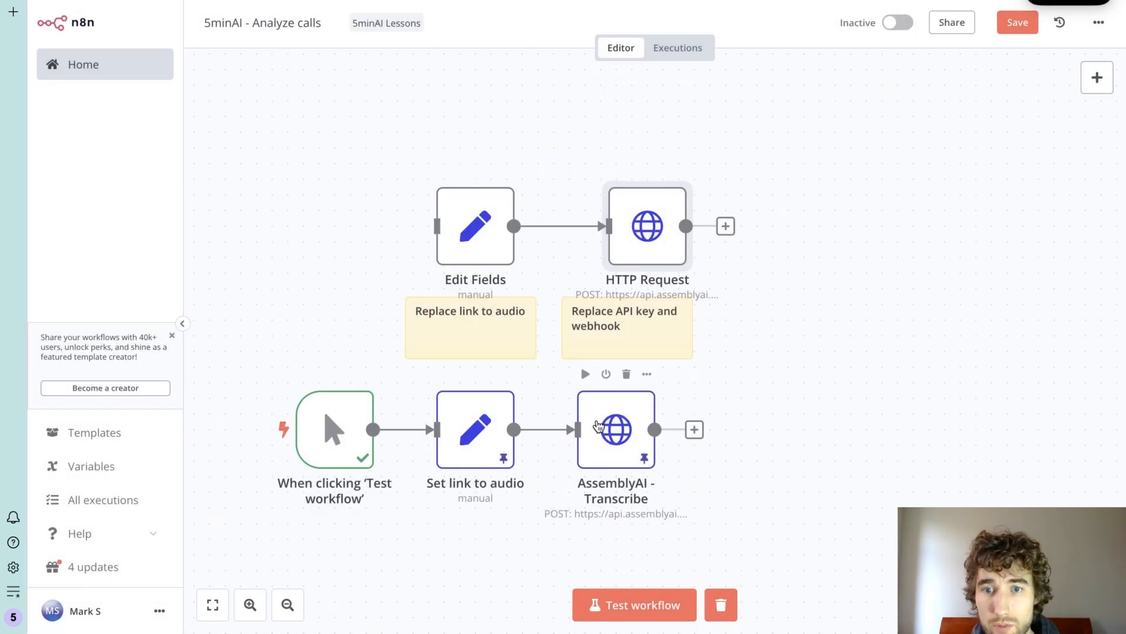
Step: Review AssemblyAI - Transcribe's body fields (language_code, speaker_labels, speakers_expected), then reopen HTTP Request
{"action": "double_click", "coordinate": [616, 428]}
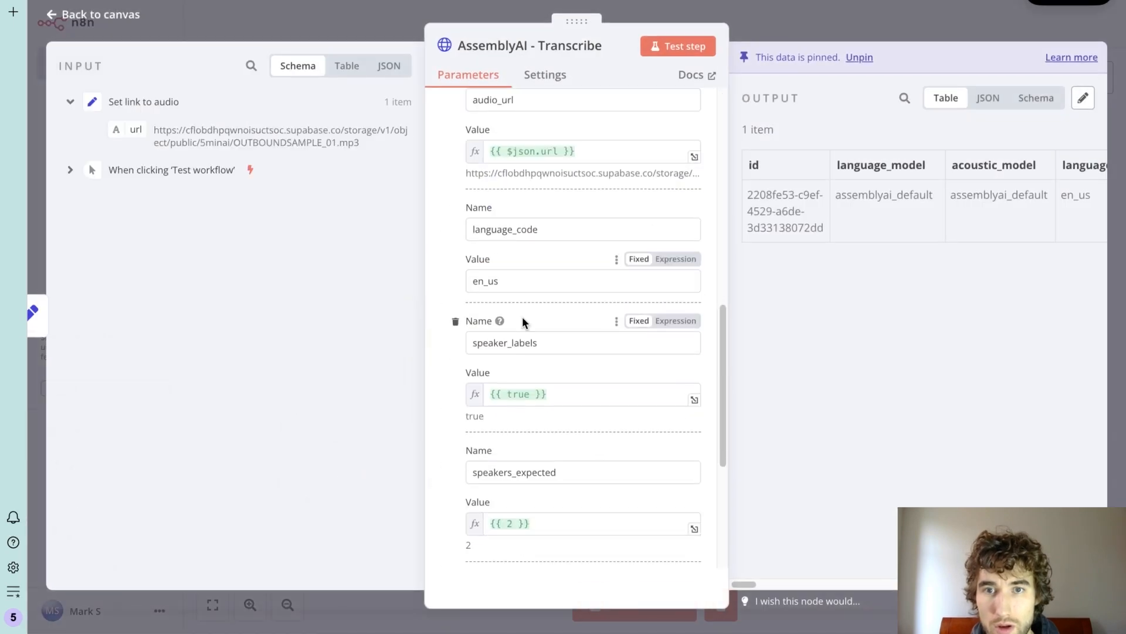
{"action": "scroll", "scroll_direction": "up", "scroll_amount": 3}
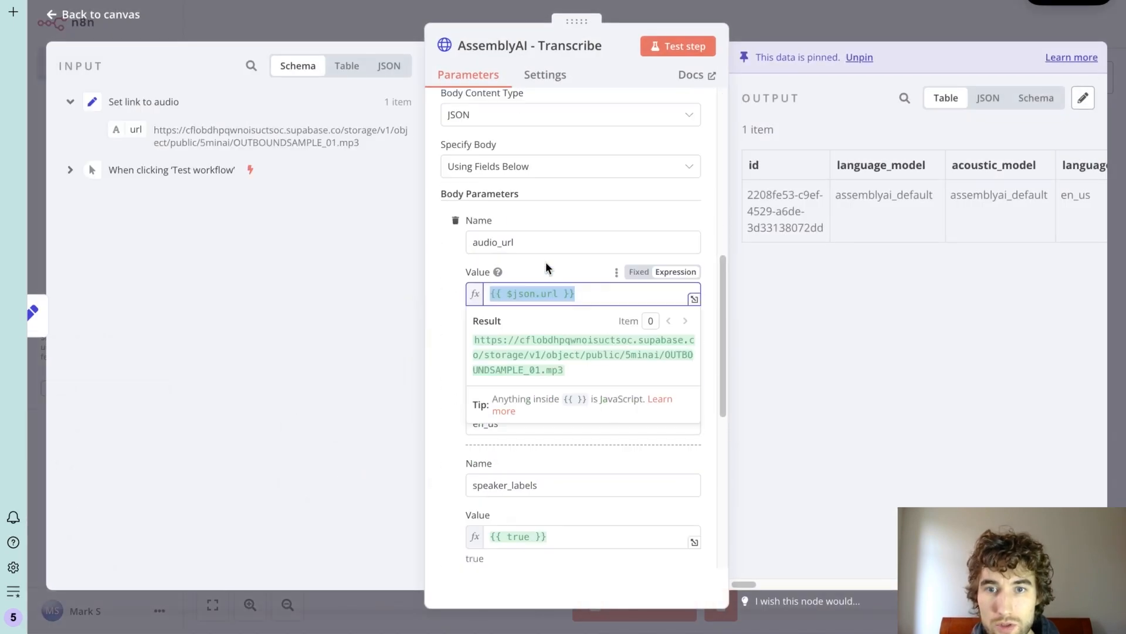
{"action": "scroll", "scroll_direction": "down", "scroll_amount": 3}
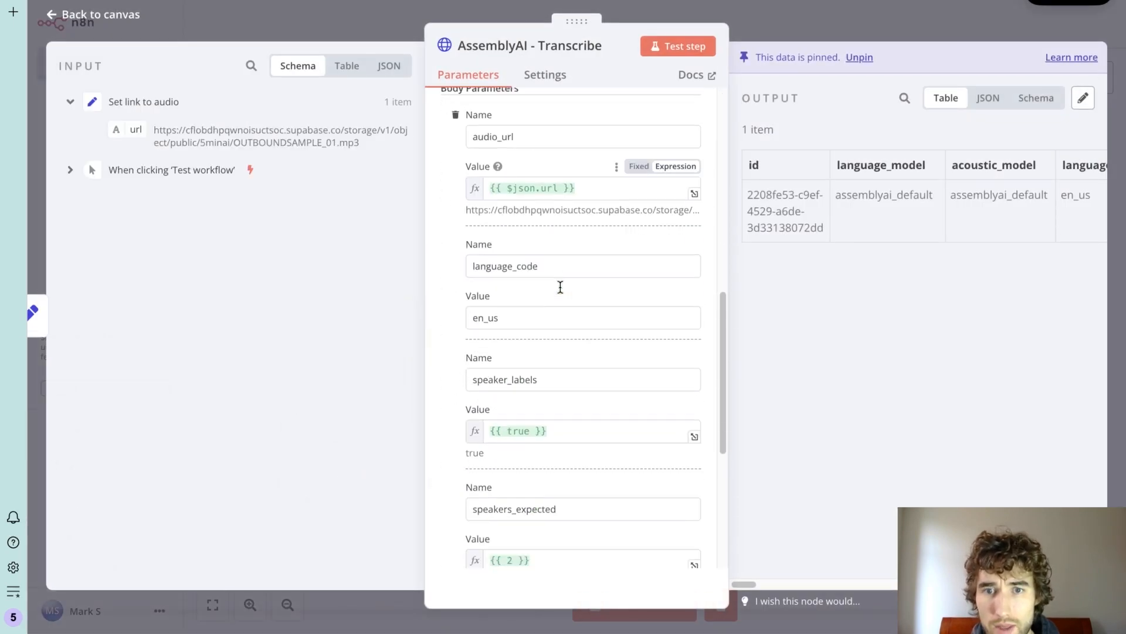
{"action": "scroll", "scroll_direction": "down", "scroll_amount": 3}
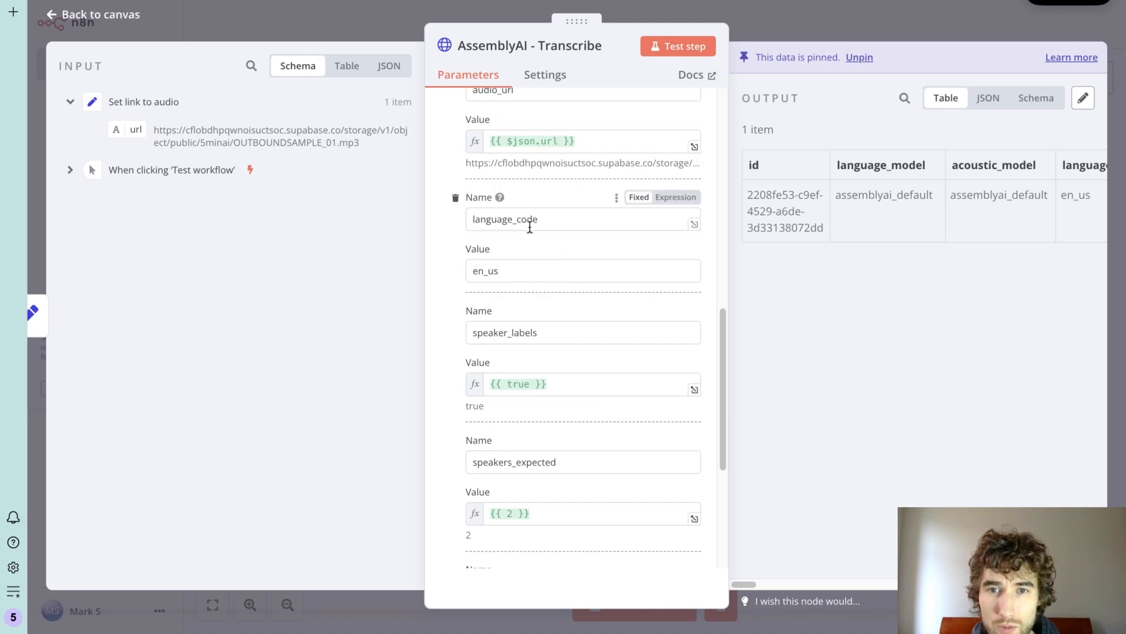
{"action": "scroll", "scroll_direction": "up", "scroll_amount": 3}
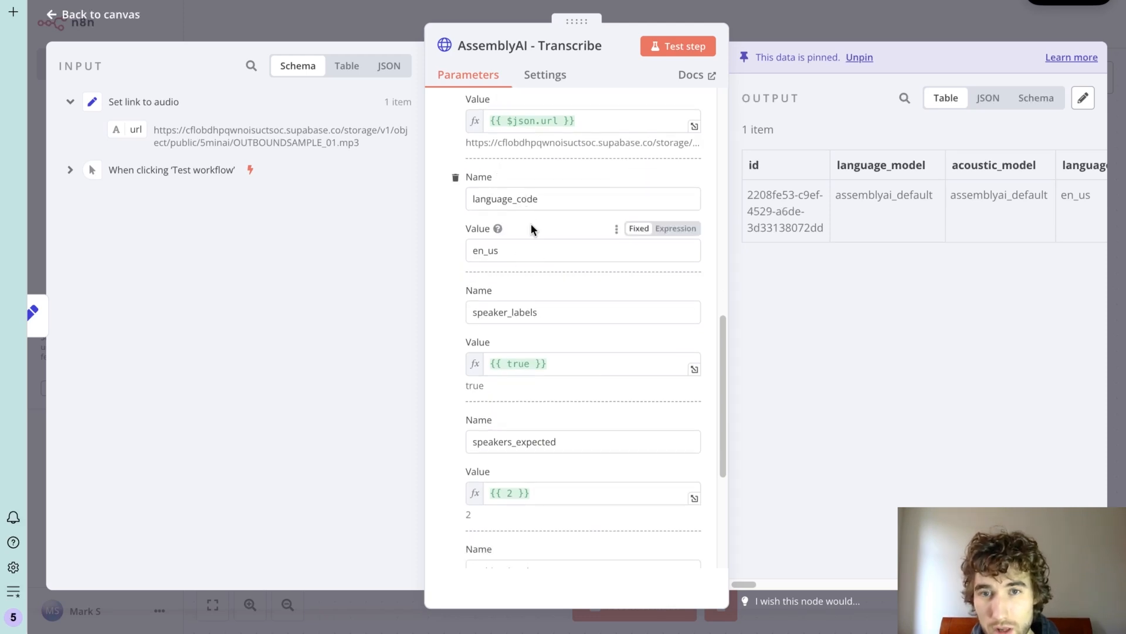
{"action": "mouse_move", "coordinate": [551, 462]}
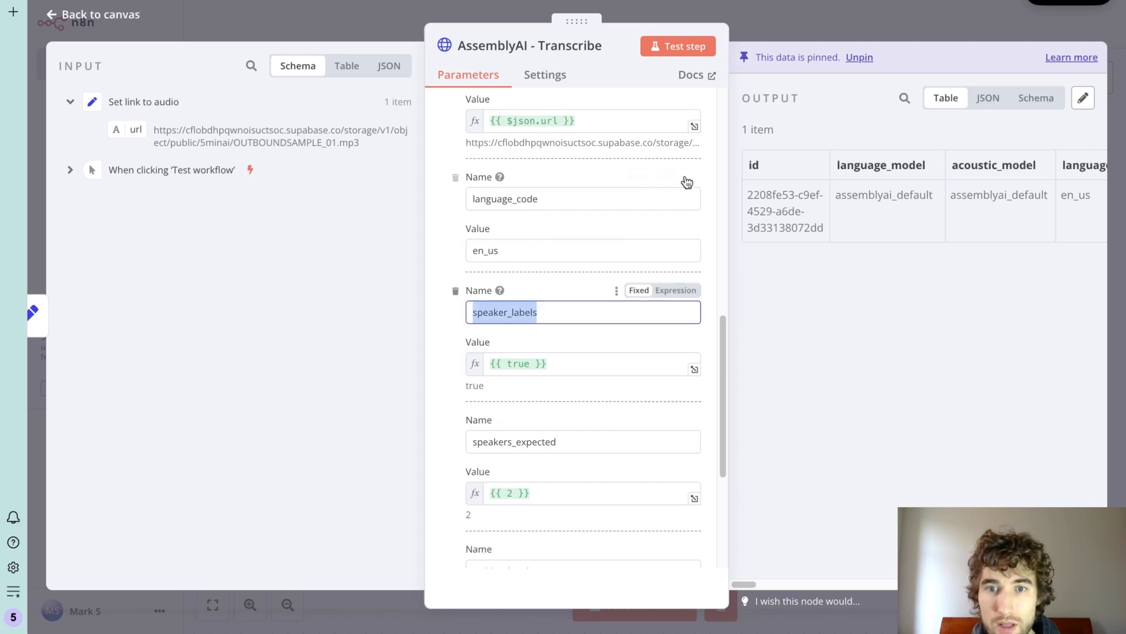
{"action": "left_click", "coordinate": [91, 14]}
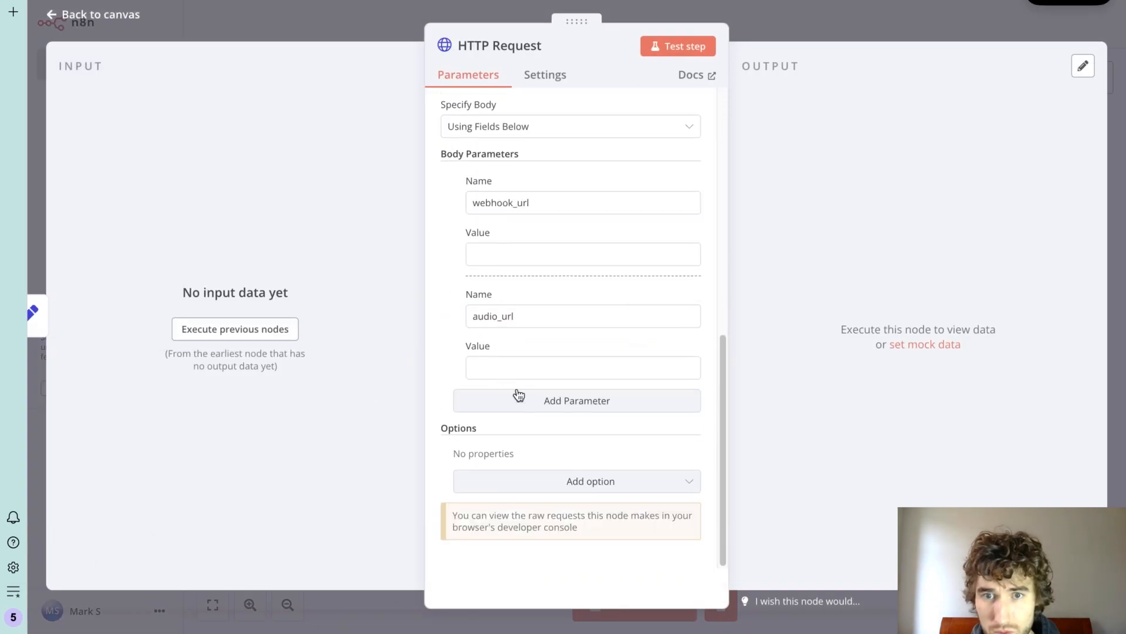
Step: Set body field speaker_labels to {{true}} and audio_url to the expression {{ $json.url }}
{"action": "left_click", "coordinate": [577, 400]}
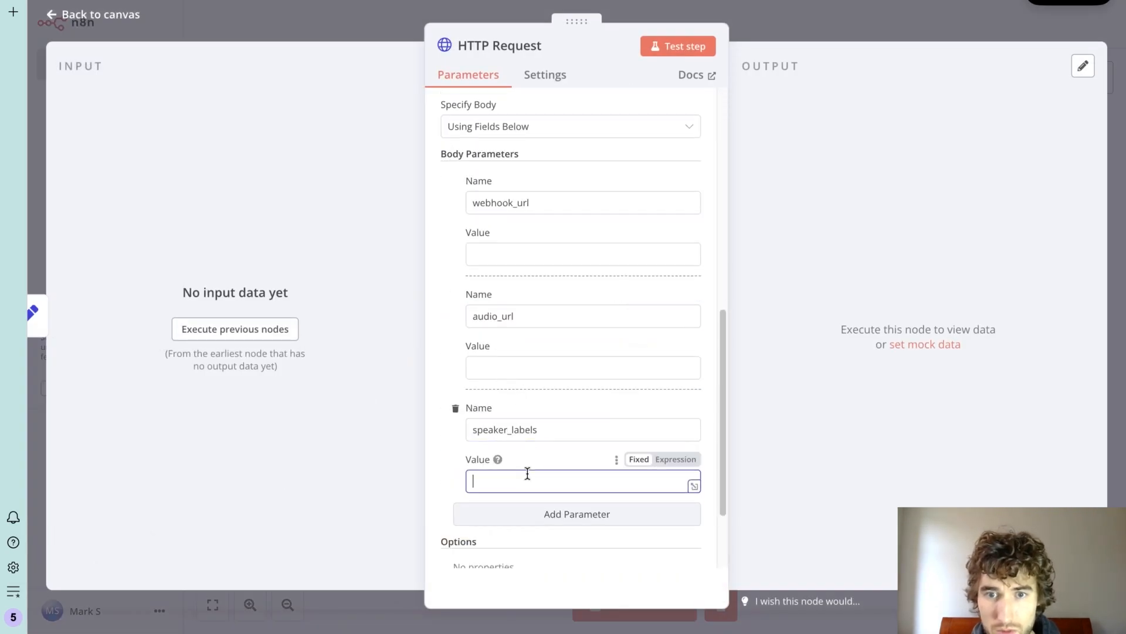
{"action": "type", "text": "{{"}
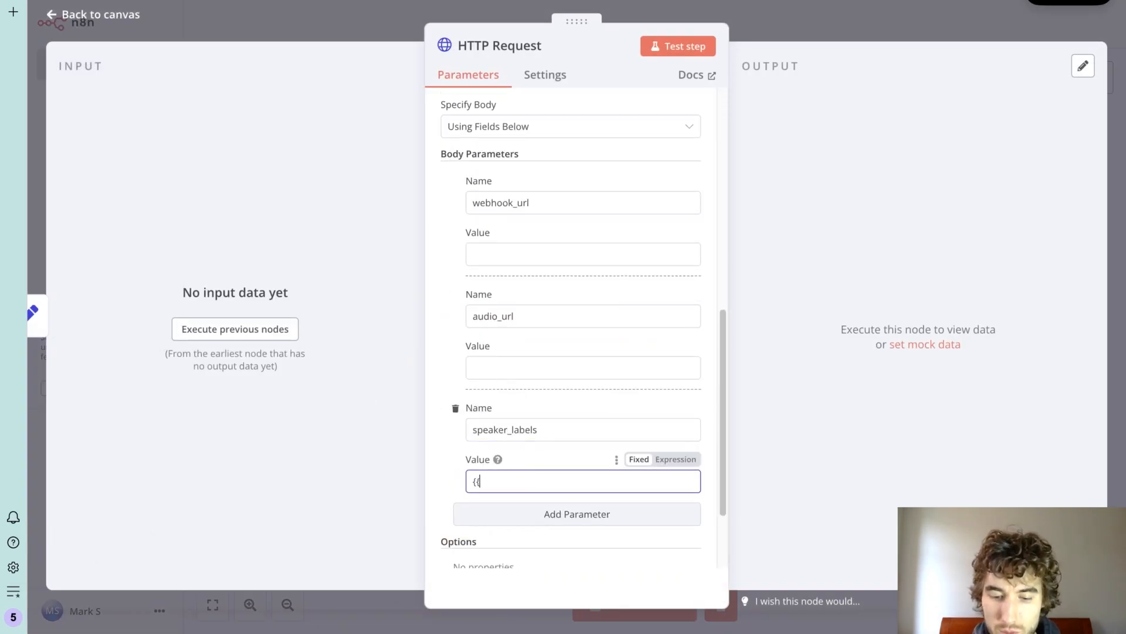
{"action": "type", "text": "true}}"}
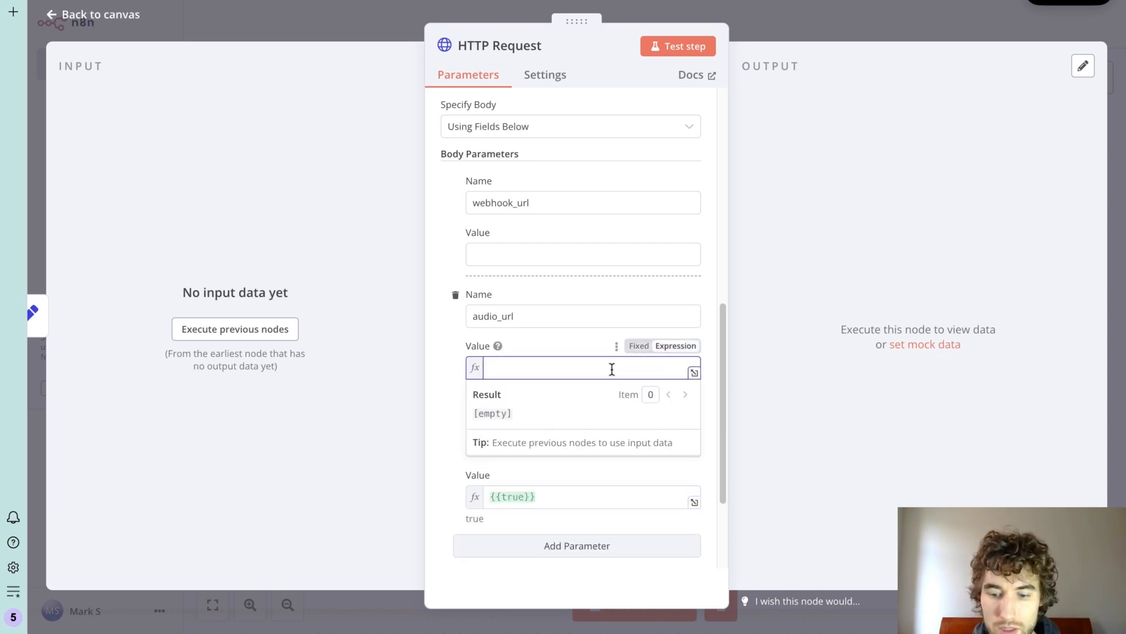
{"action": "type", "text": "{{ $json }}"}
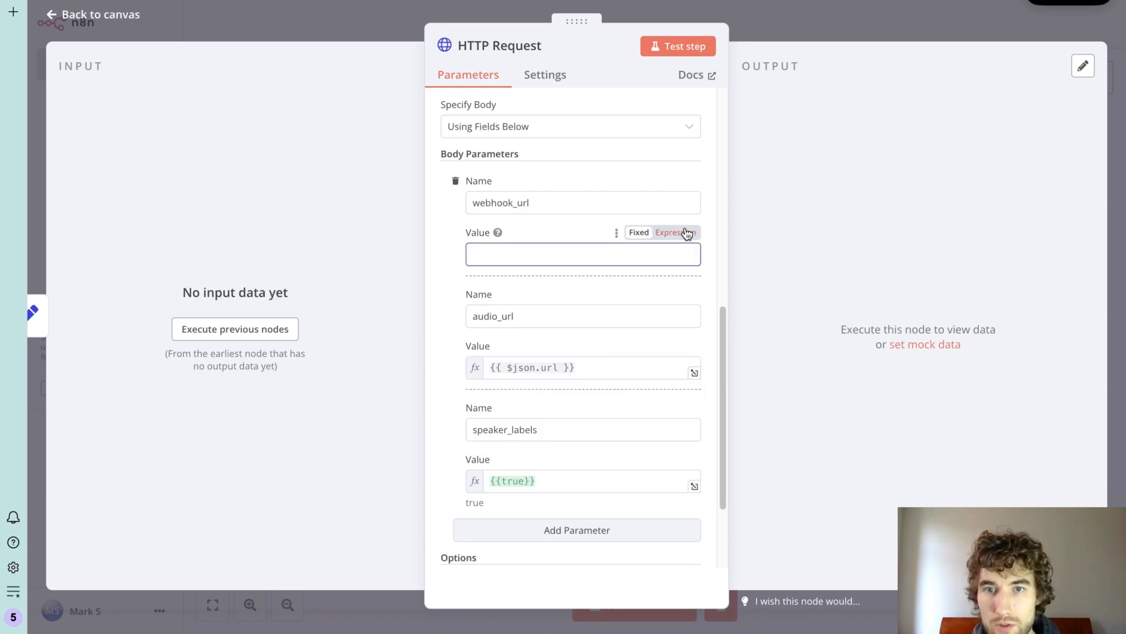
{"action": "scroll", "scroll_direction": "up", "scroll_amount": 3}
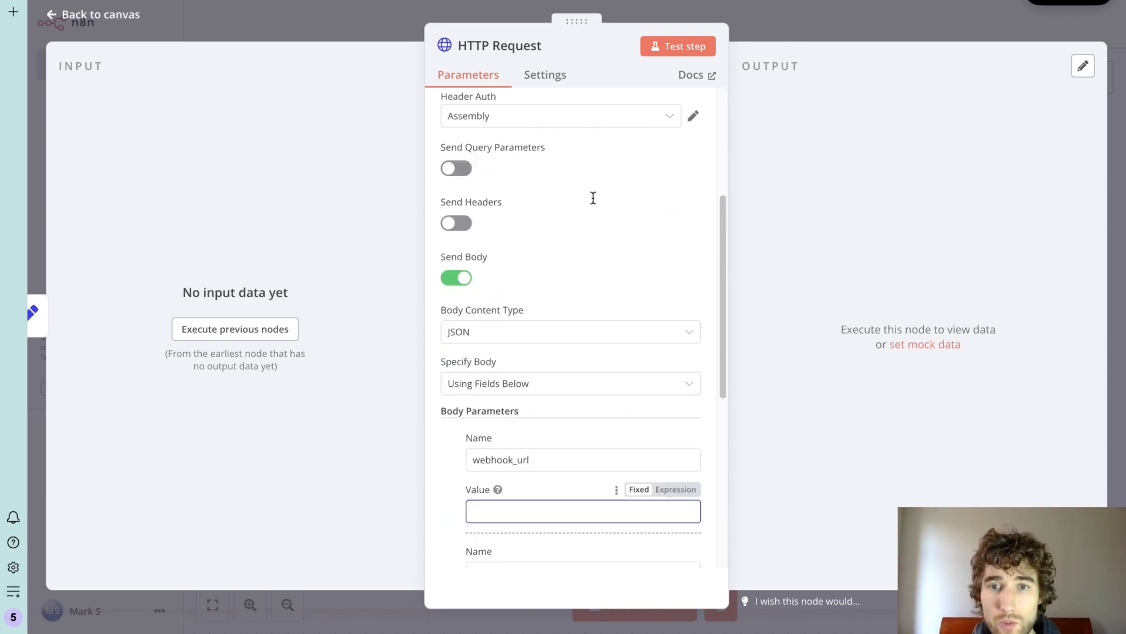
{"action": "mouse_move", "coordinate": [771, 29]}
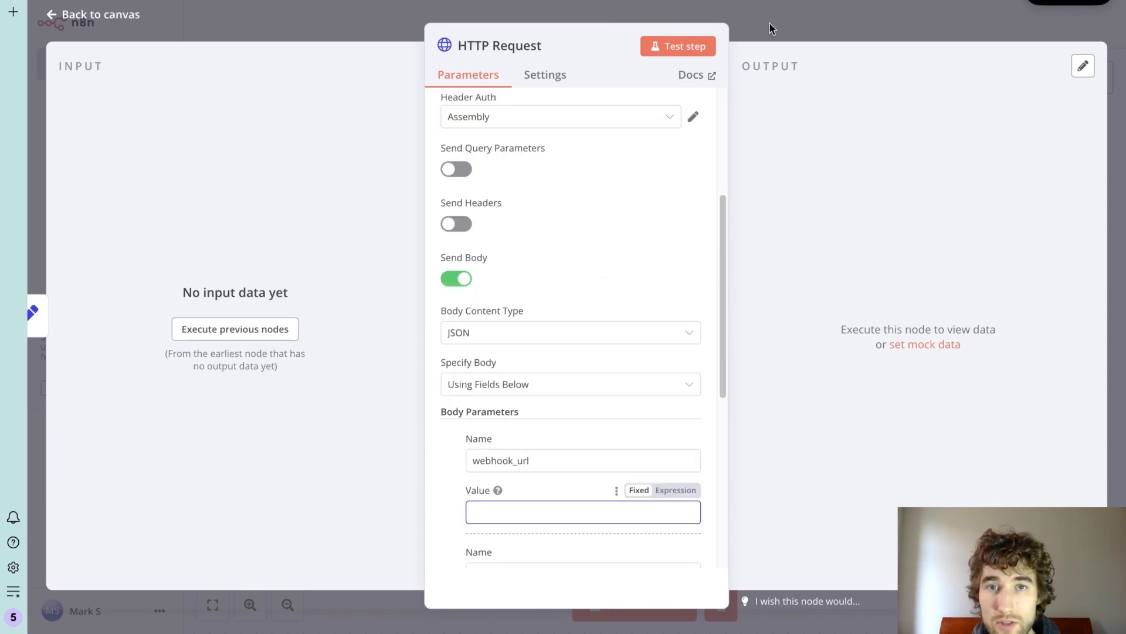
{"action": "left_click", "coordinate": [91, 14]}
{"action": "type", "text": "w"}
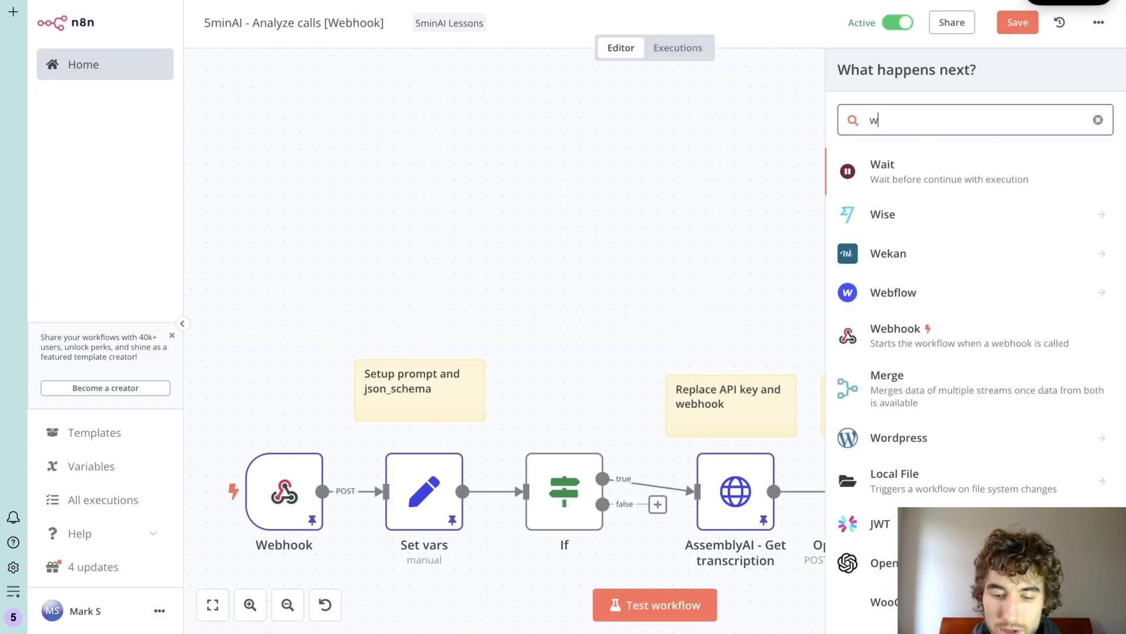
Step: Add a Webhook1 trigger set to POST and check its Production URL
{"action": "type", "text": "ebhook"}
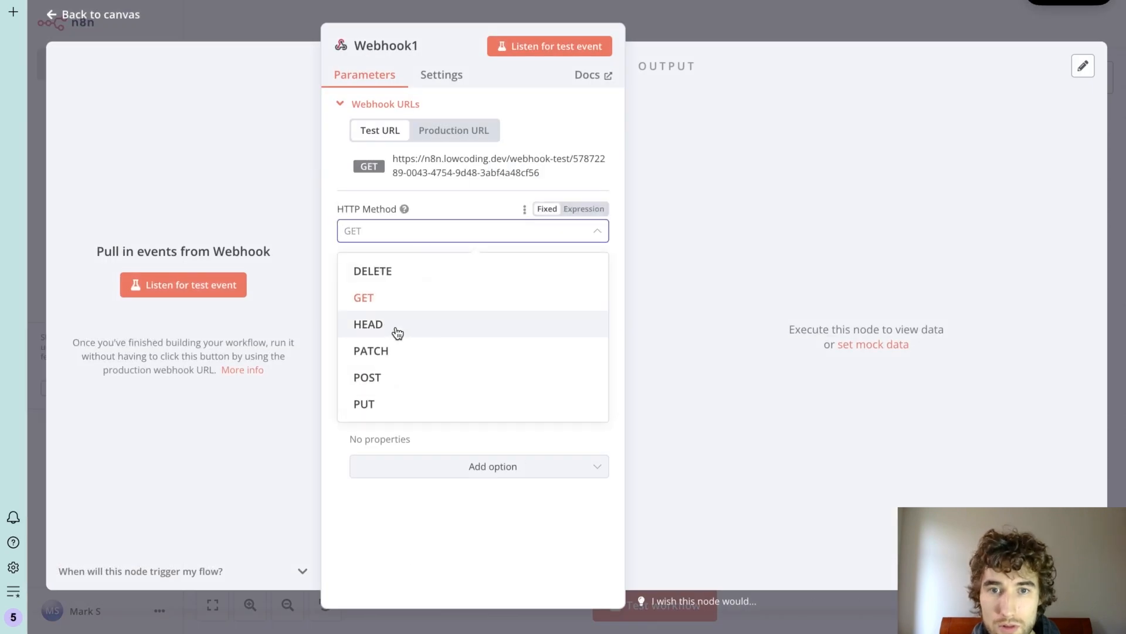
{"action": "left_click", "coordinate": [367, 378]}
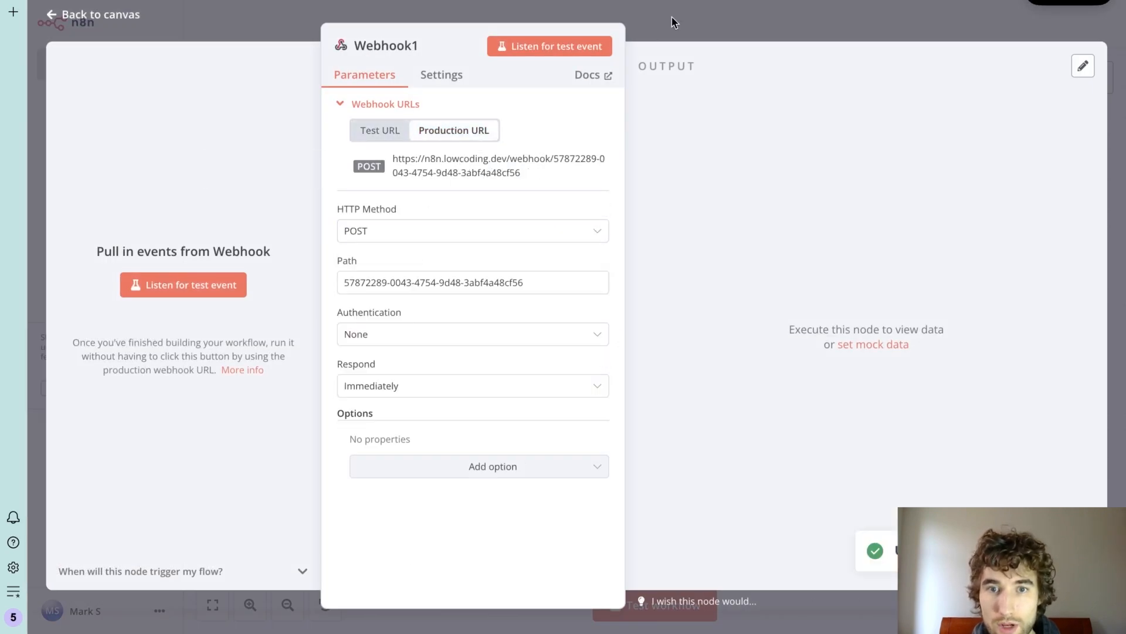
{"action": "left_click", "coordinate": [92, 15]}
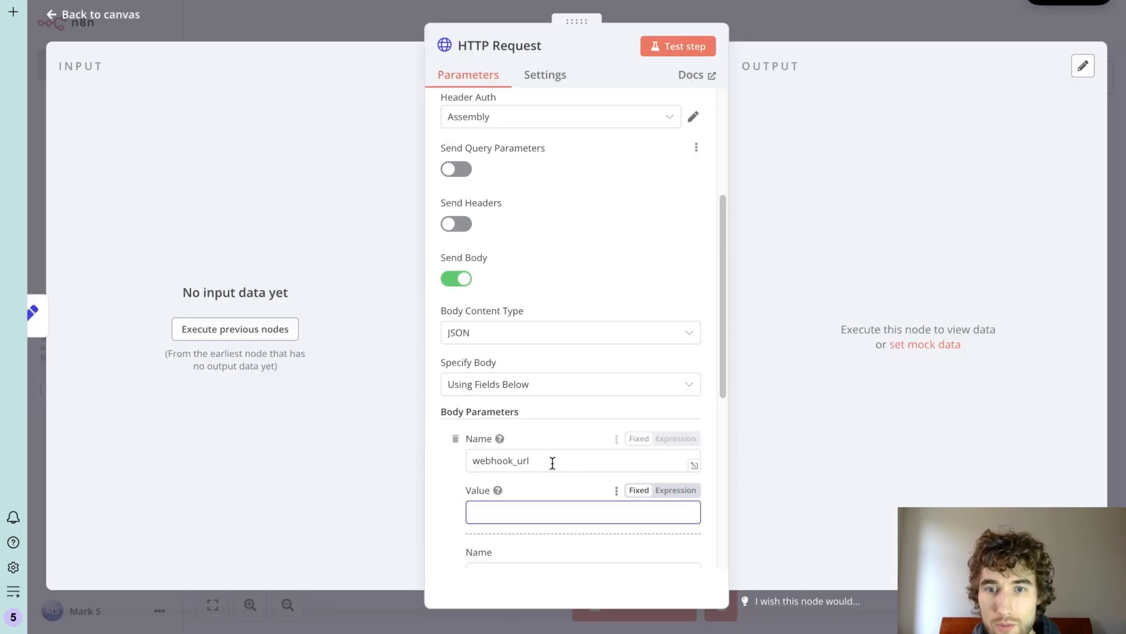
{"action": "scroll", "scroll_direction": "up", "scroll_amount": 3}
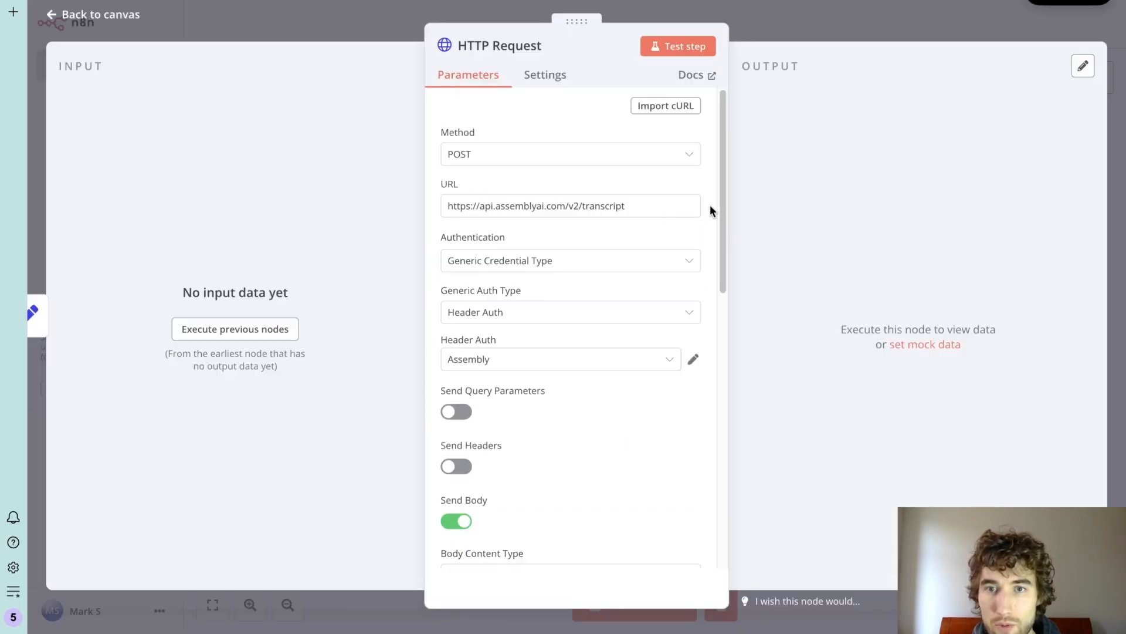
{"action": "left_click", "coordinate": [91, 15]}
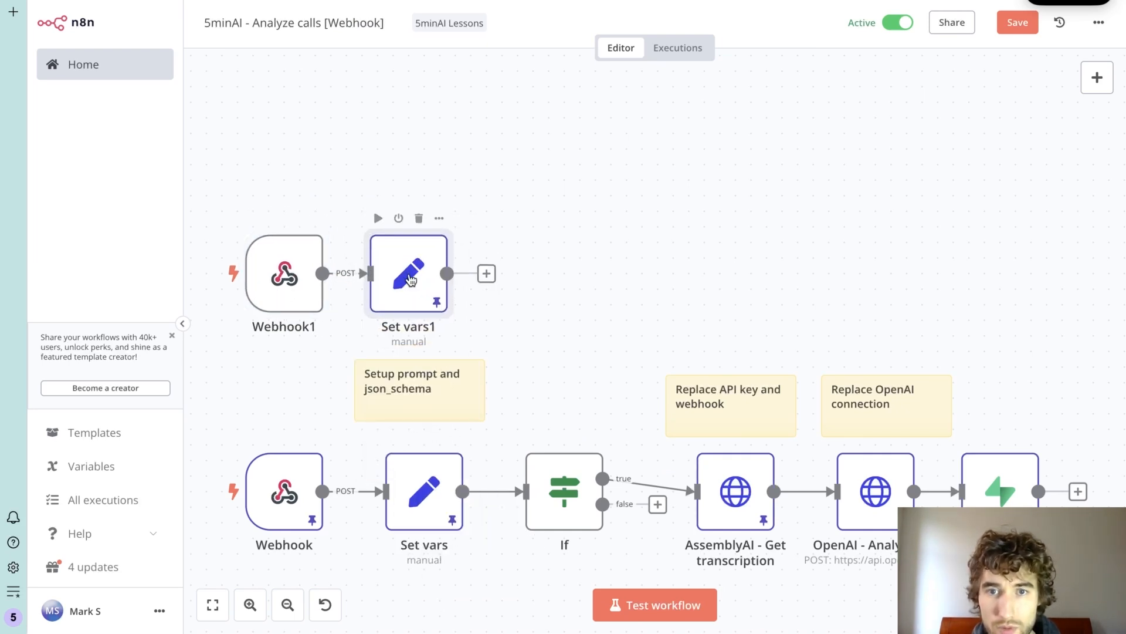
Step: Switch the HTTP Request after Set vars1 to GET and fill webhook_url with the production URL
{"action": "double_click", "coordinate": [408, 273]}
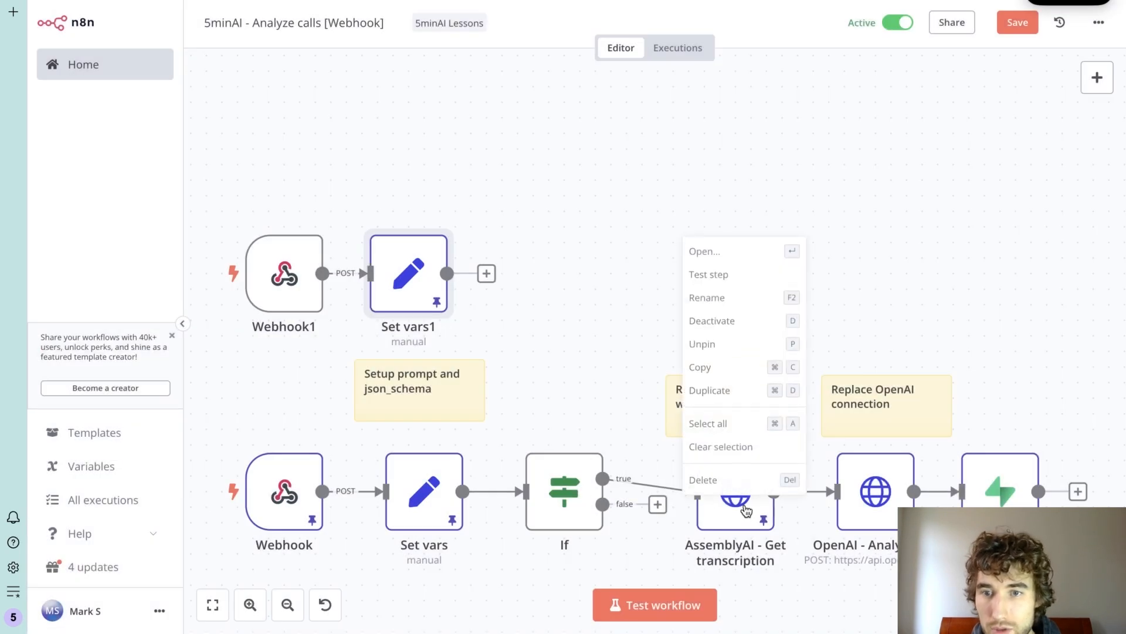
{"action": "left_click", "coordinate": [709, 389]}
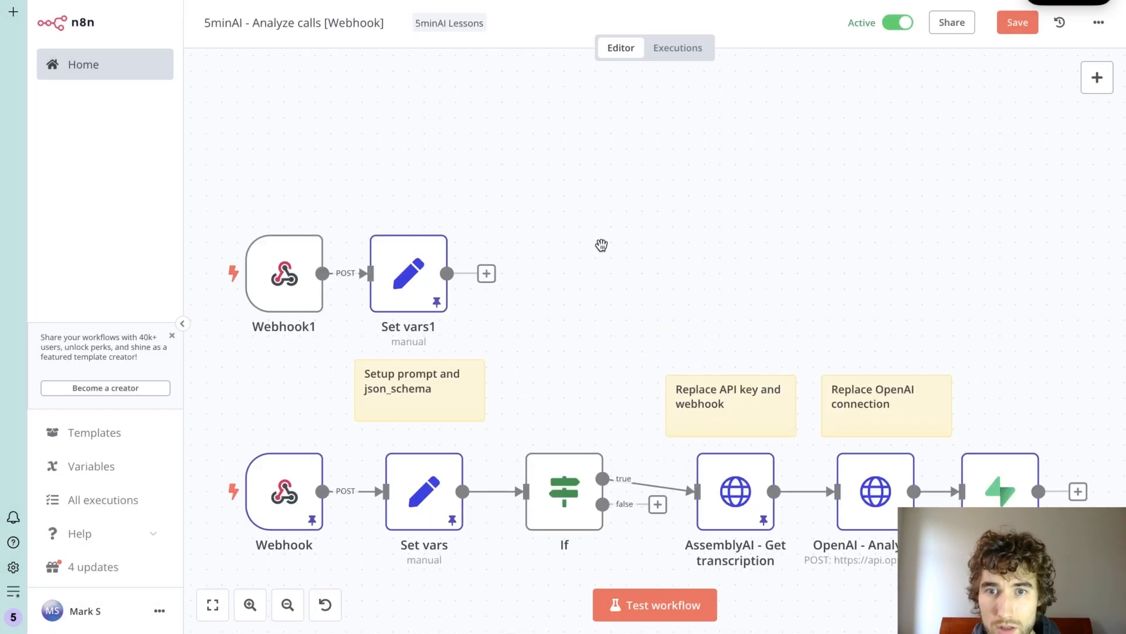
{"action": "left_click", "coordinate": [486, 273]}
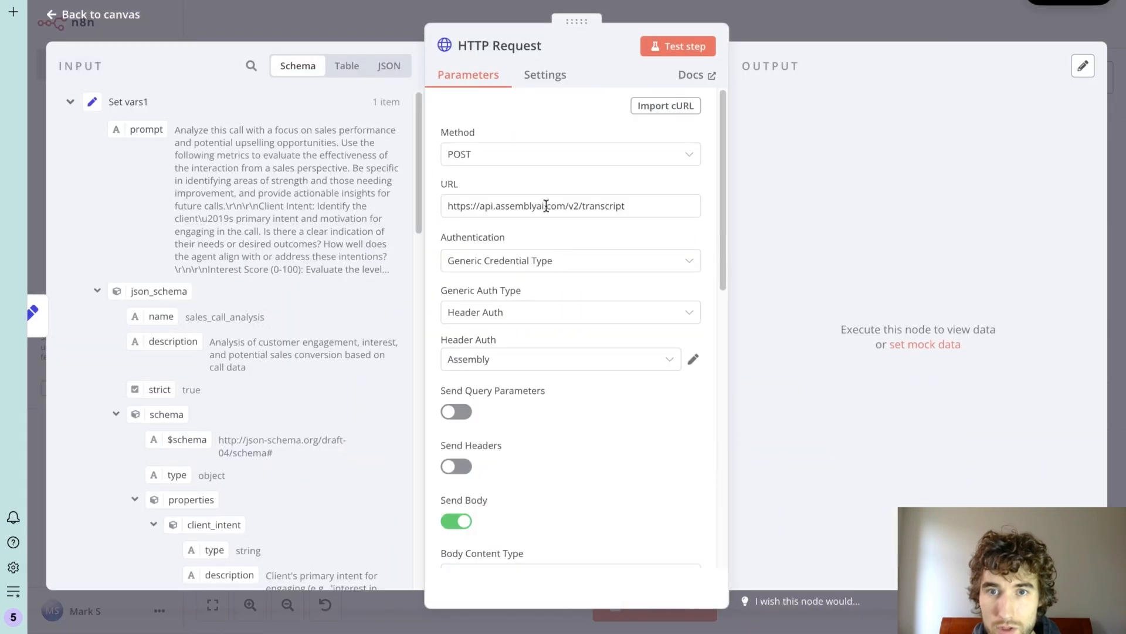
{"action": "left_click", "coordinate": [567, 153]}
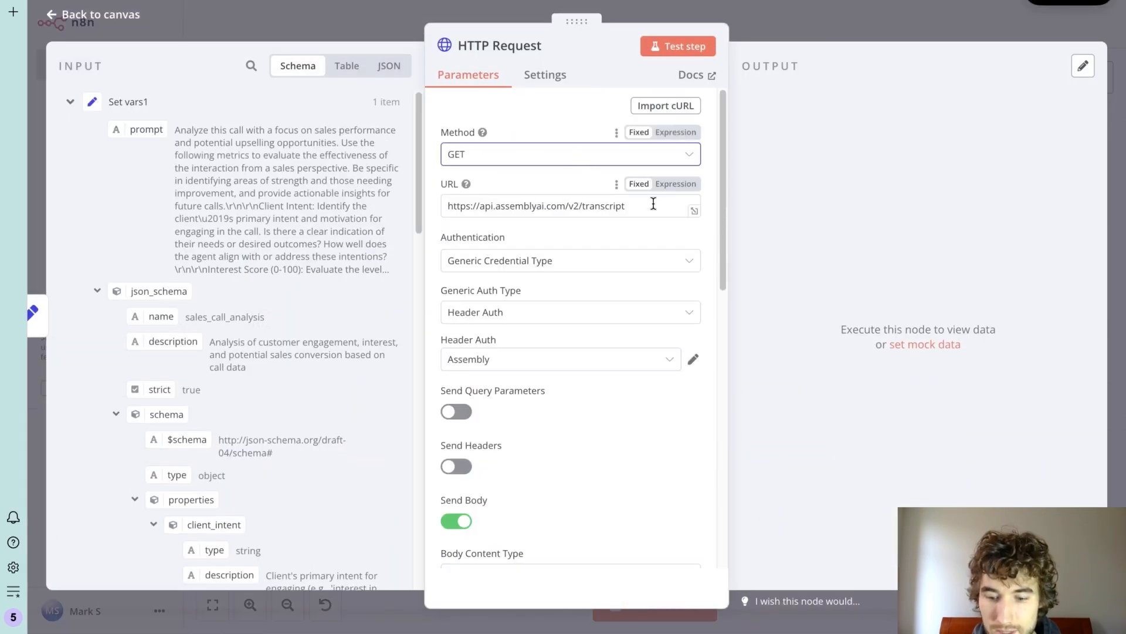
{"action": "scroll", "scroll_direction": "down", "scroll_amount": 3}
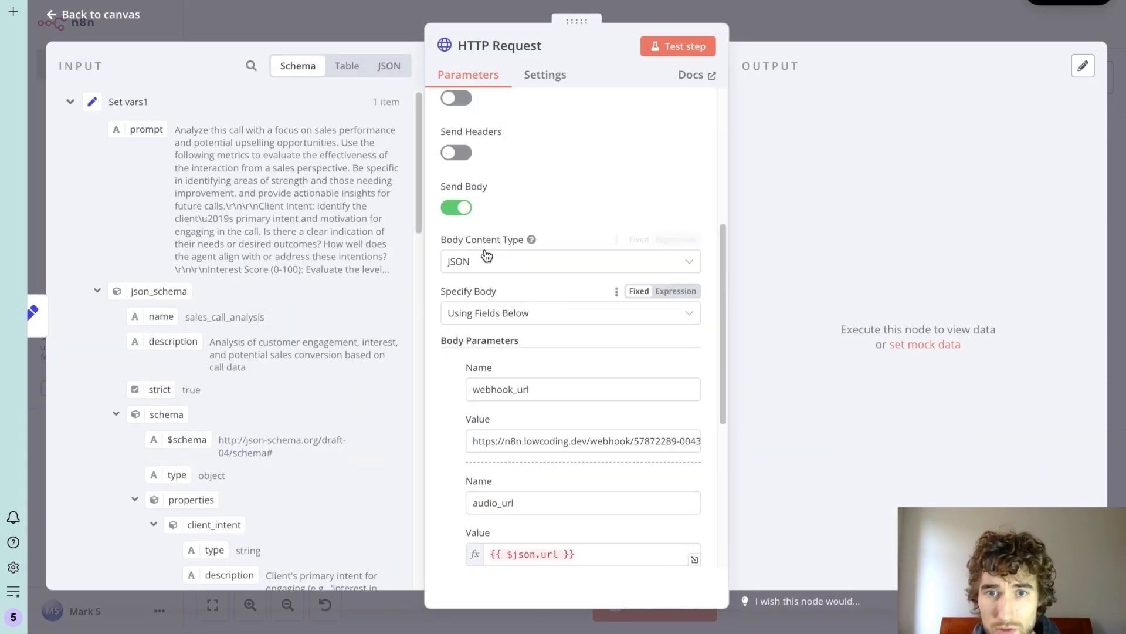
Step: Inspect the original Webhook node's pinned data as JSON
{"action": "left_click", "coordinate": [91, 14]}
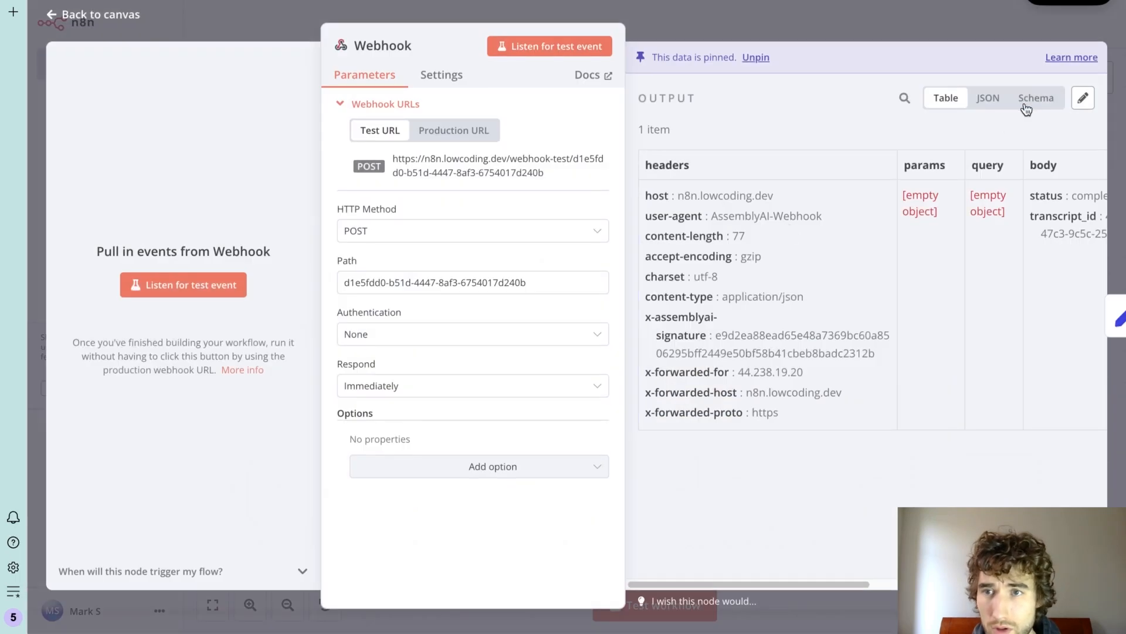
{"action": "left_click", "coordinate": [988, 98]}
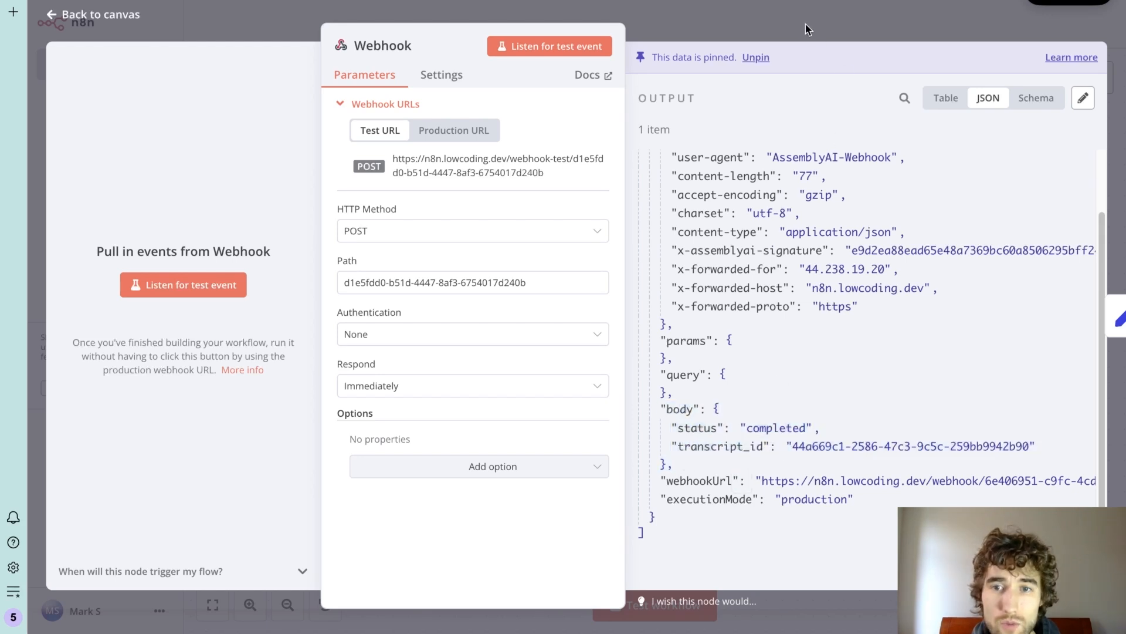
{"action": "left_click", "coordinate": [91, 14]}
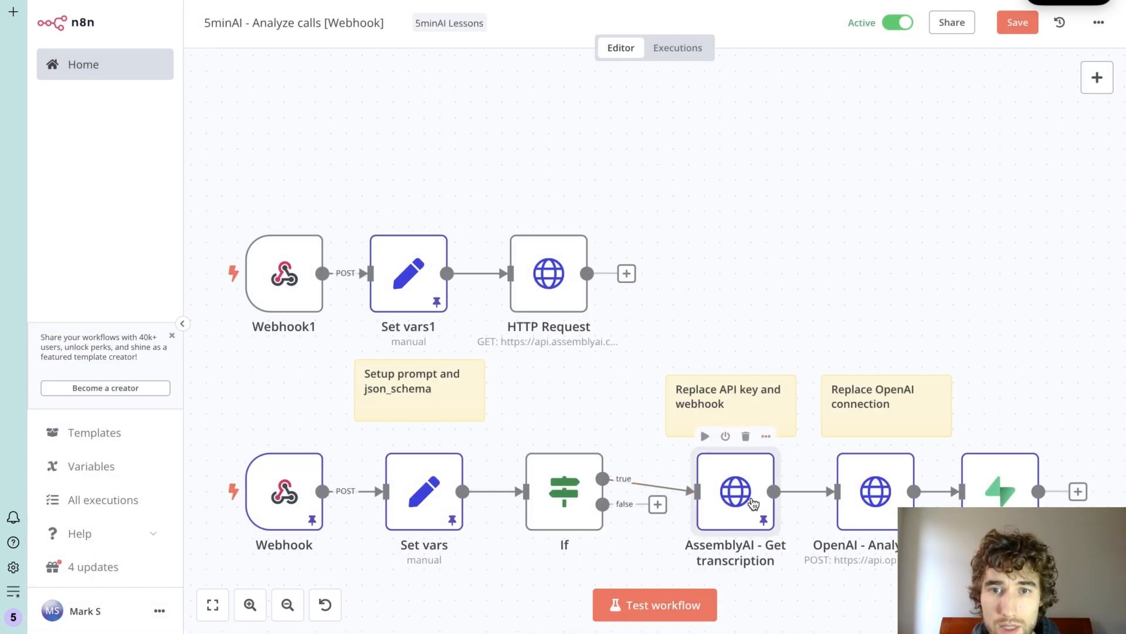
Step: Paste Get transcription's URL expression into HTTP Request, referencing Webhook1's transcript_id
{"action": "double_click", "coordinate": [734, 492]}
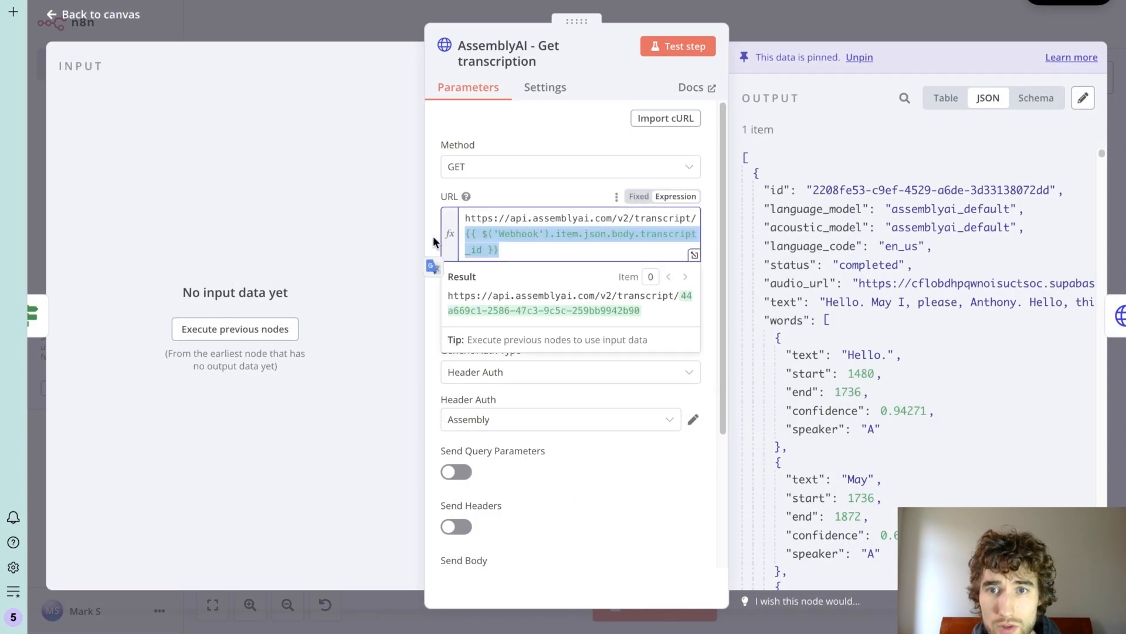
{"action": "left_click", "coordinate": [91, 14]}
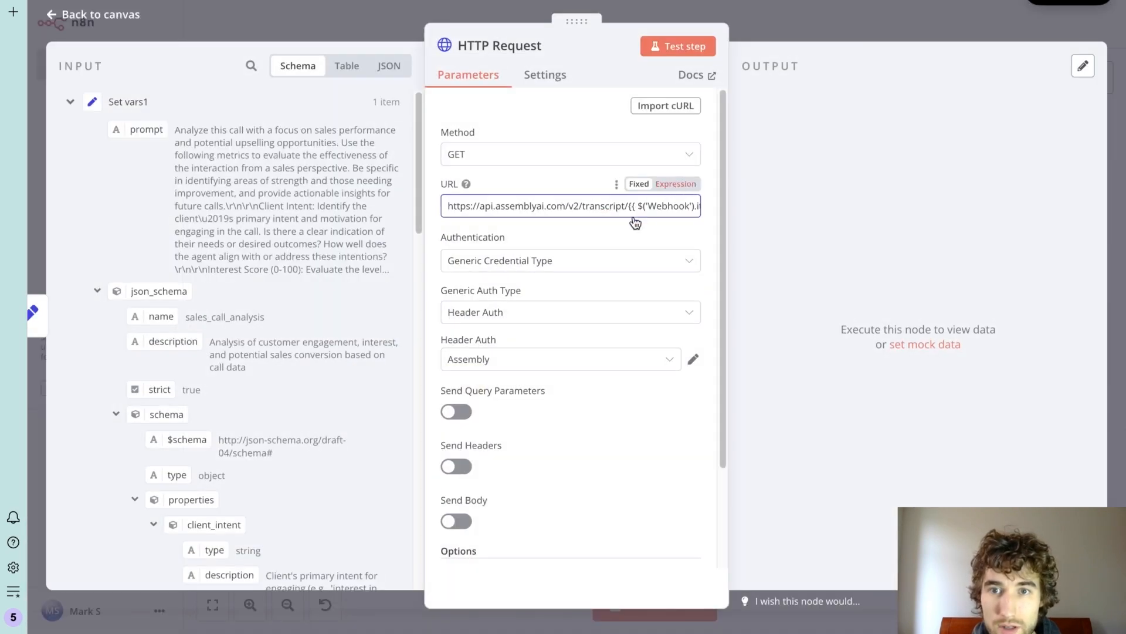
{"action": "left_click", "coordinate": [571, 206]}
{"action": "type", "text": "1"}
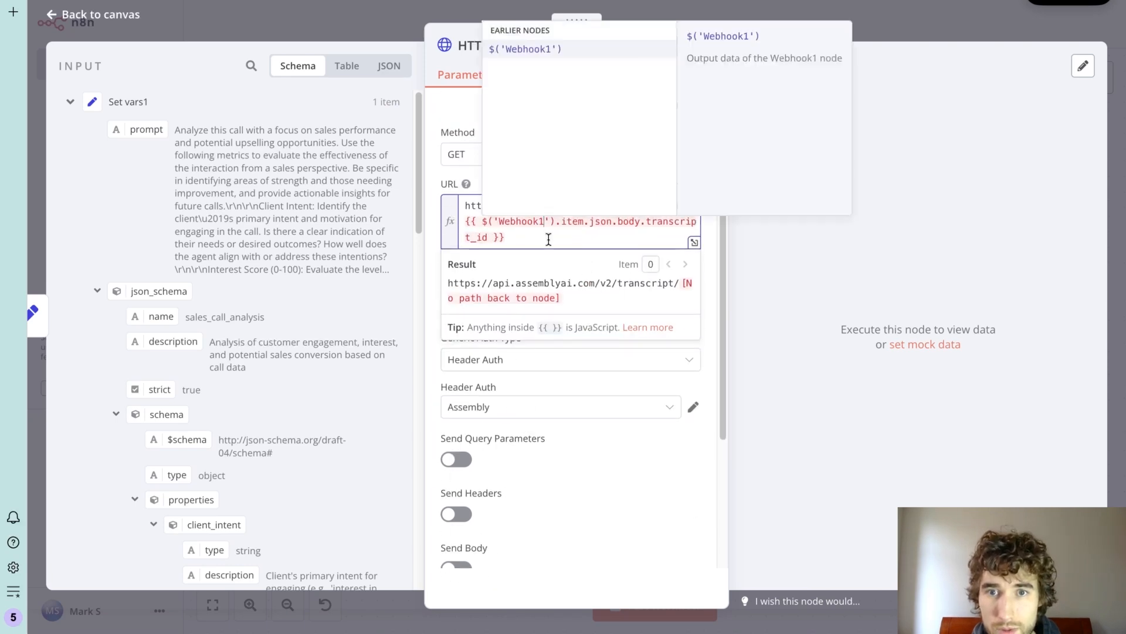
{"action": "left_click", "coordinate": [91, 14]}
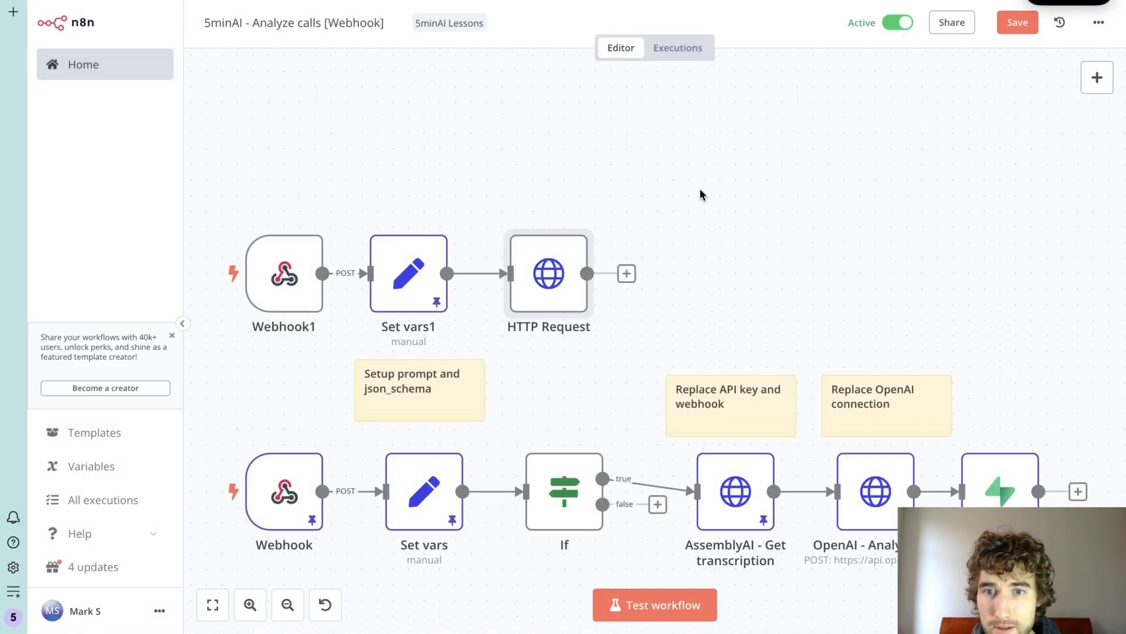
Step: Duplicate HTTP Request as HTTP Request1 and set its method to POST
{"action": "right_click", "coordinate": [548, 273]}
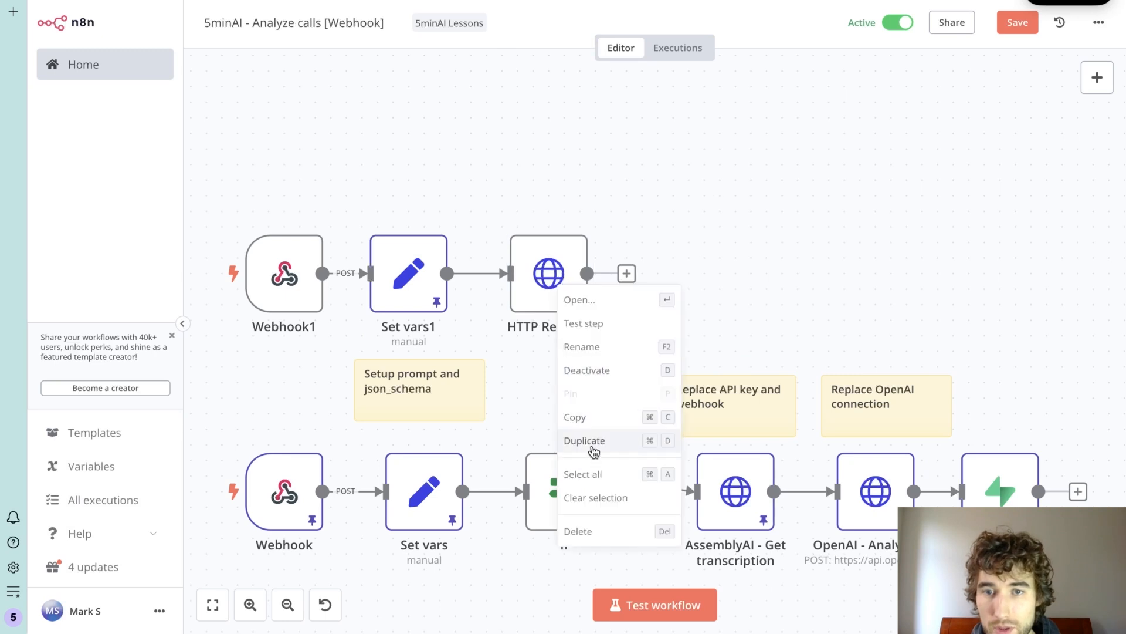
{"action": "left_click", "coordinate": [584, 440]}
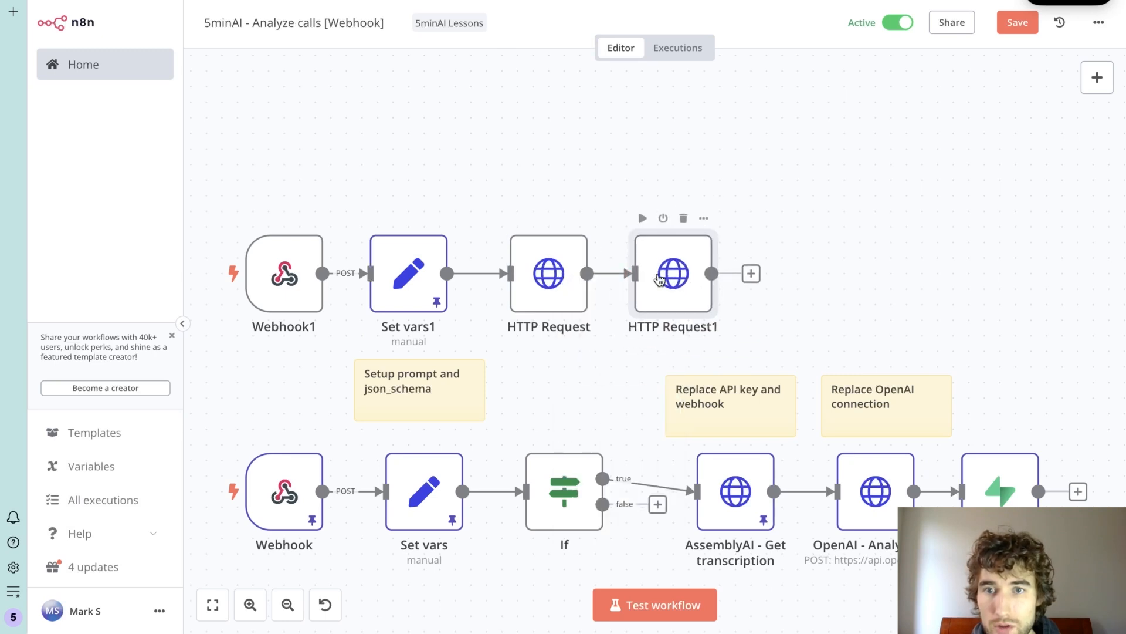
{"action": "double_click", "coordinate": [672, 272]}
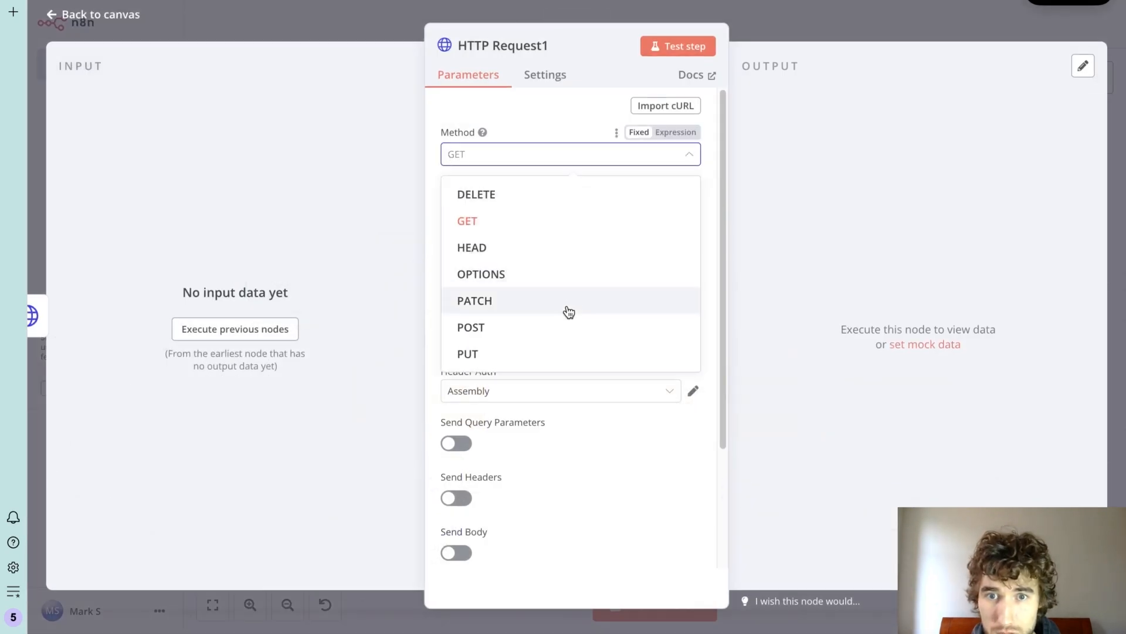
{"action": "left_click", "coordinate": [471, 327]}
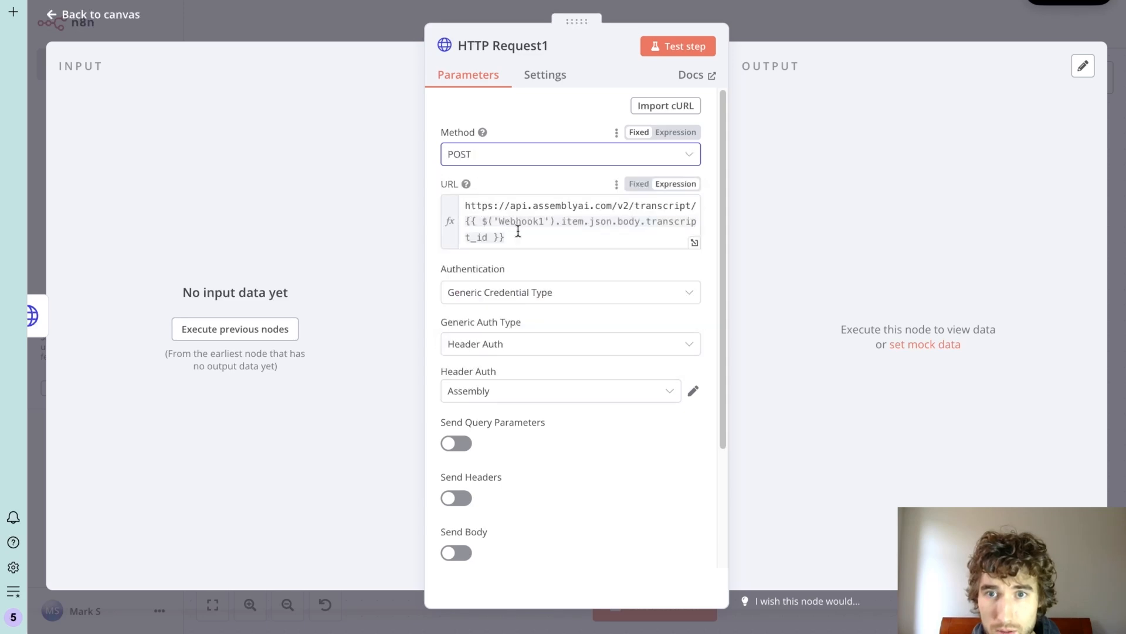
{"action": "left_click", "coordinate": [575, 220]}
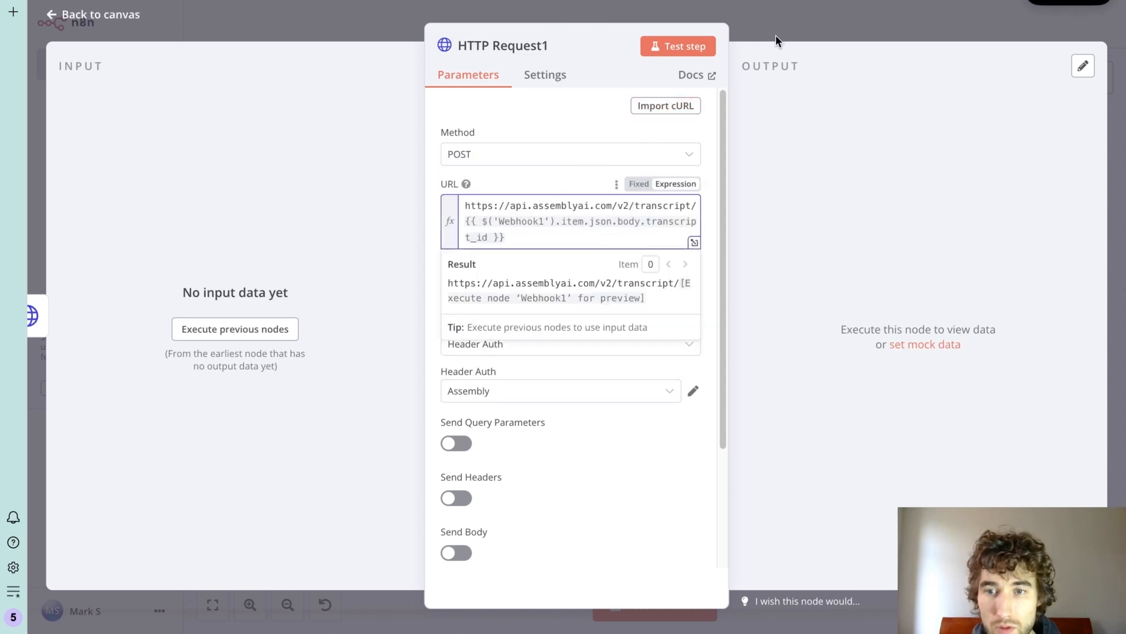
{"action": "left_click", "coordinate": [90, 13]}
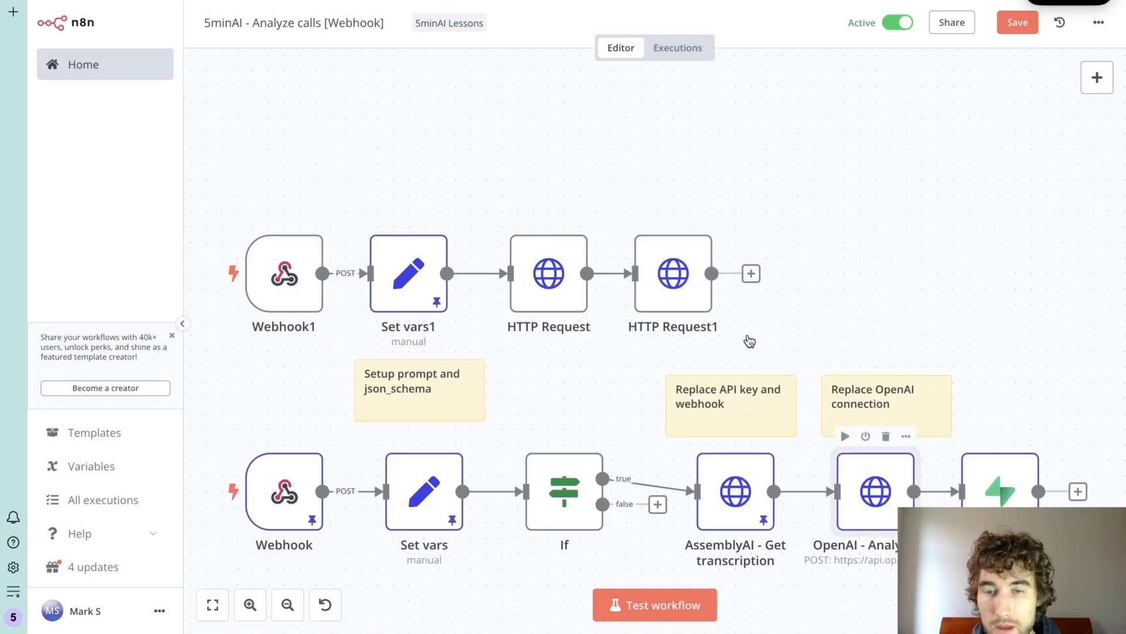
{"action": "mouse_move", "coordinate": [765, 283]}
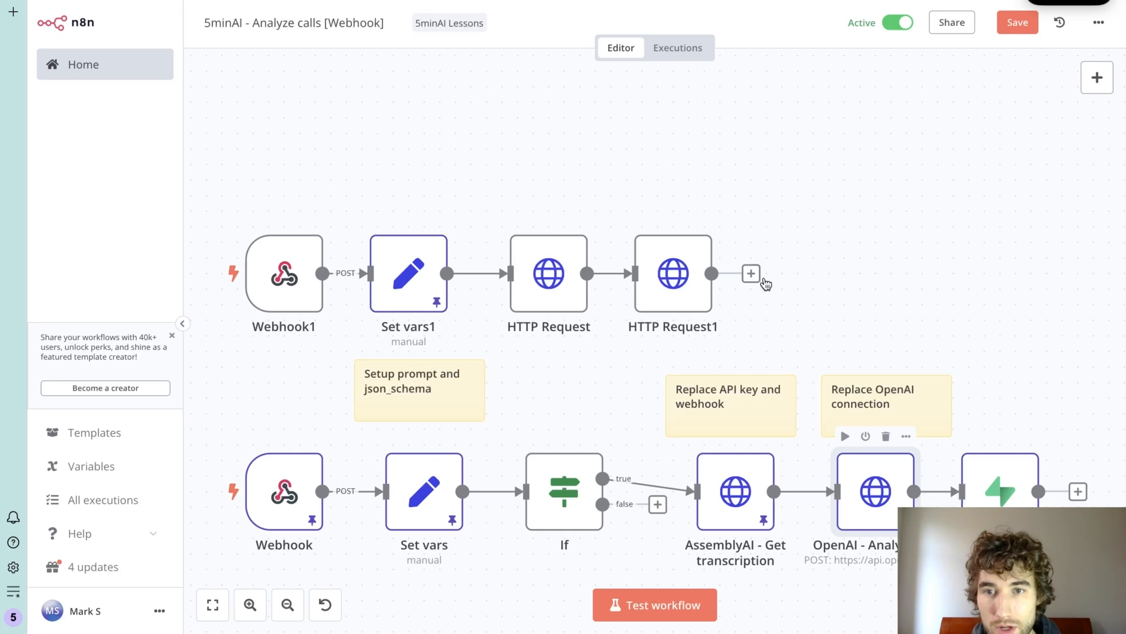
{"action": "mouse_move", "coordinate": [790, 455]}
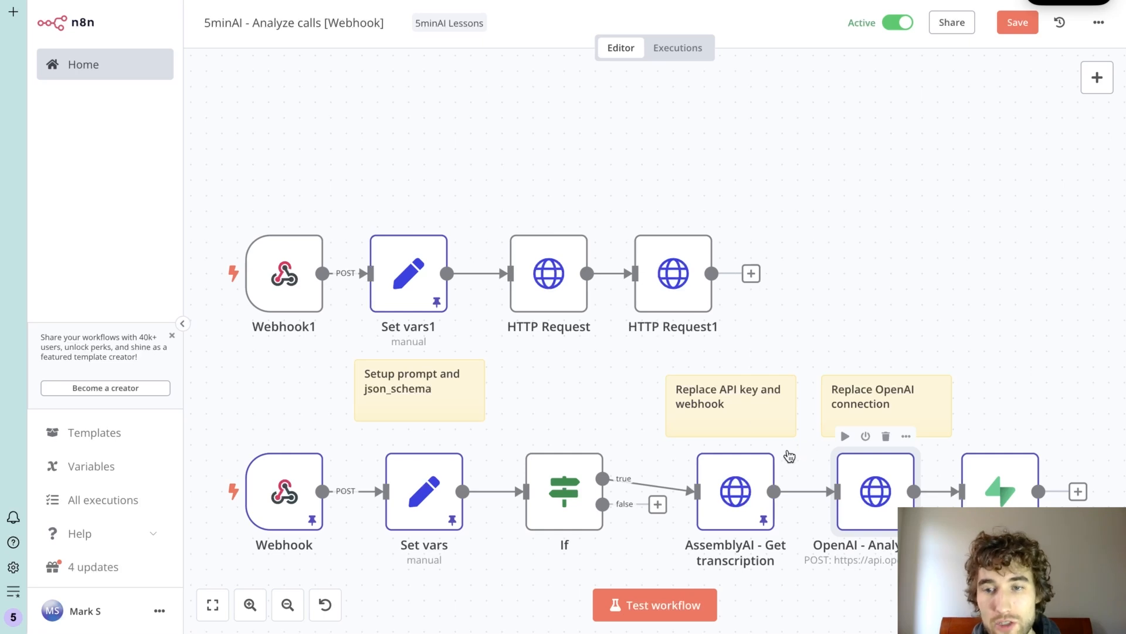
{"action": "mouse_move", "coordinate": [878, 510]}
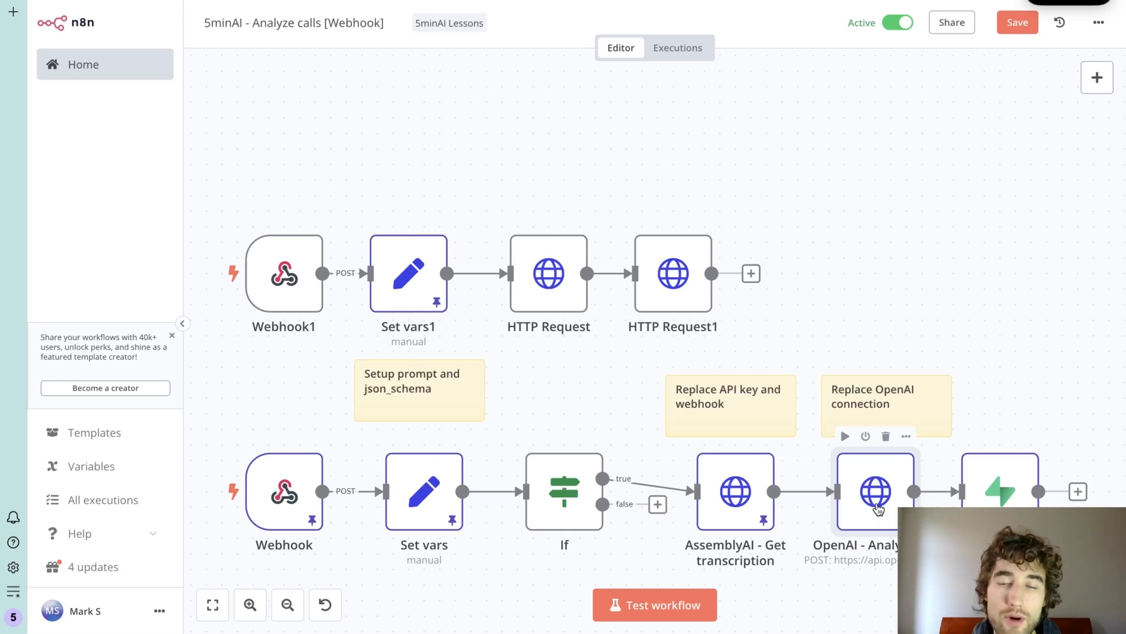
{"action": "mouse_move", "coordinate": [826, 204]}
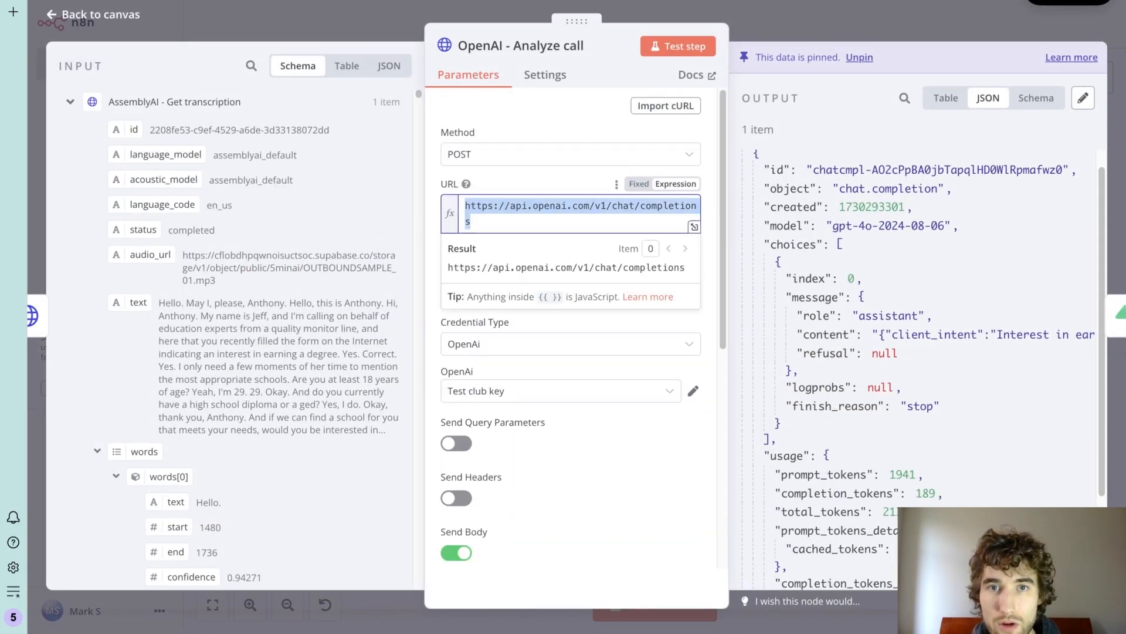
{"action": "scroll", "scroll_direction": "down", "scroll_amount": 3}
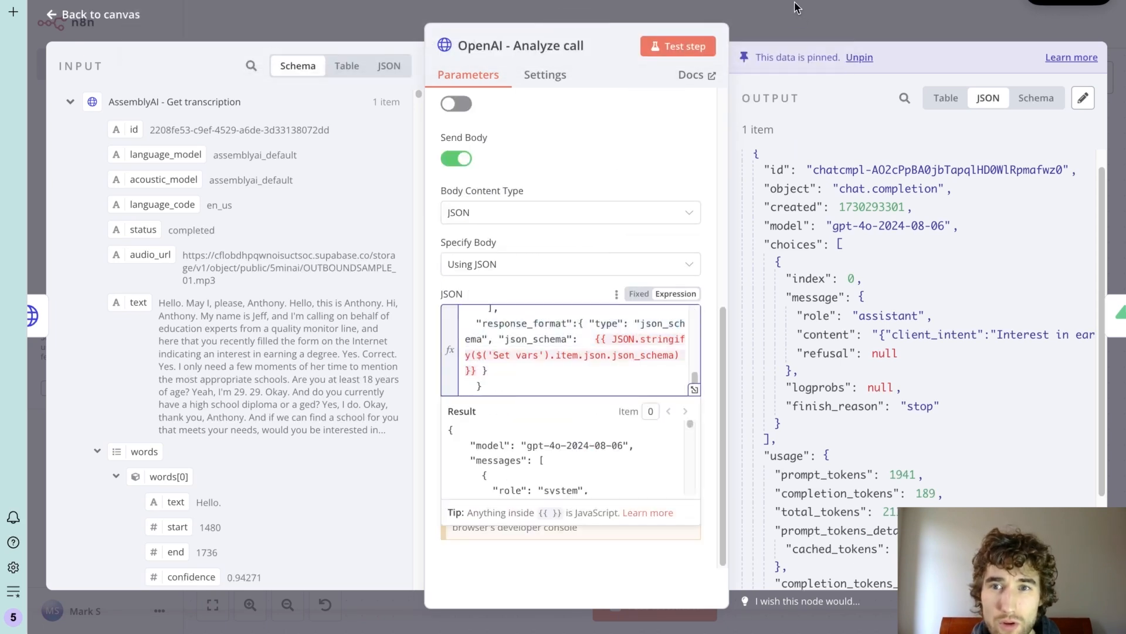
{"action": "left_click", "coordinate": [91, 13]}
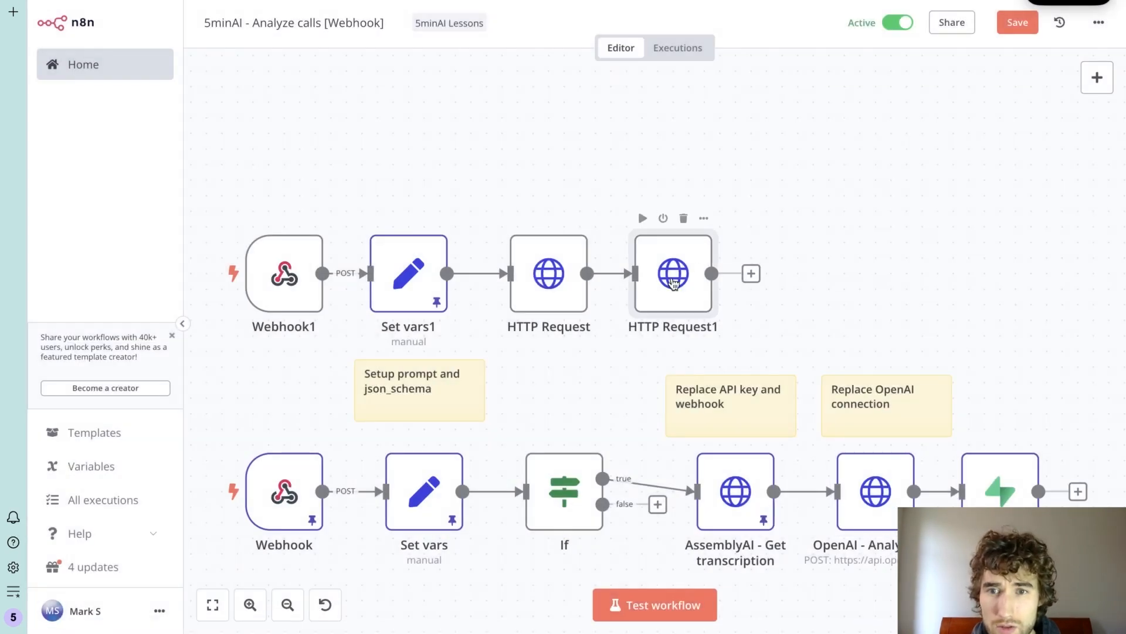
Step: In HTTP Request1, enable a JSON body and set the OpenAI chat completions URL
{"action": "double_click", "coordinate": [674, 274]}
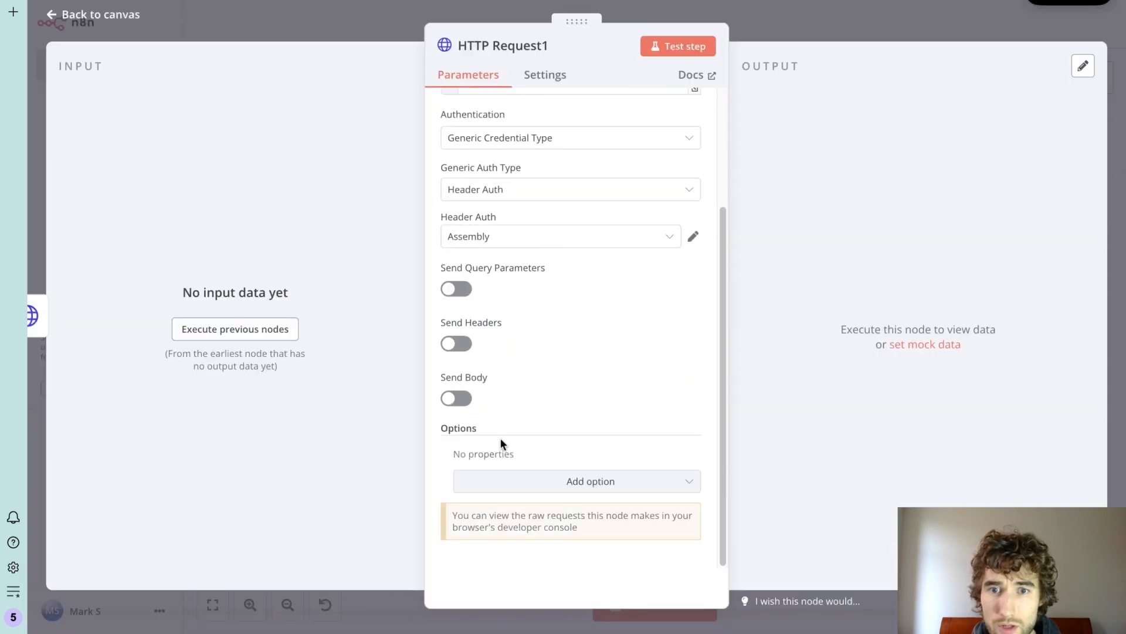
{"action": "left_click", "coordinate": [455, 398]}
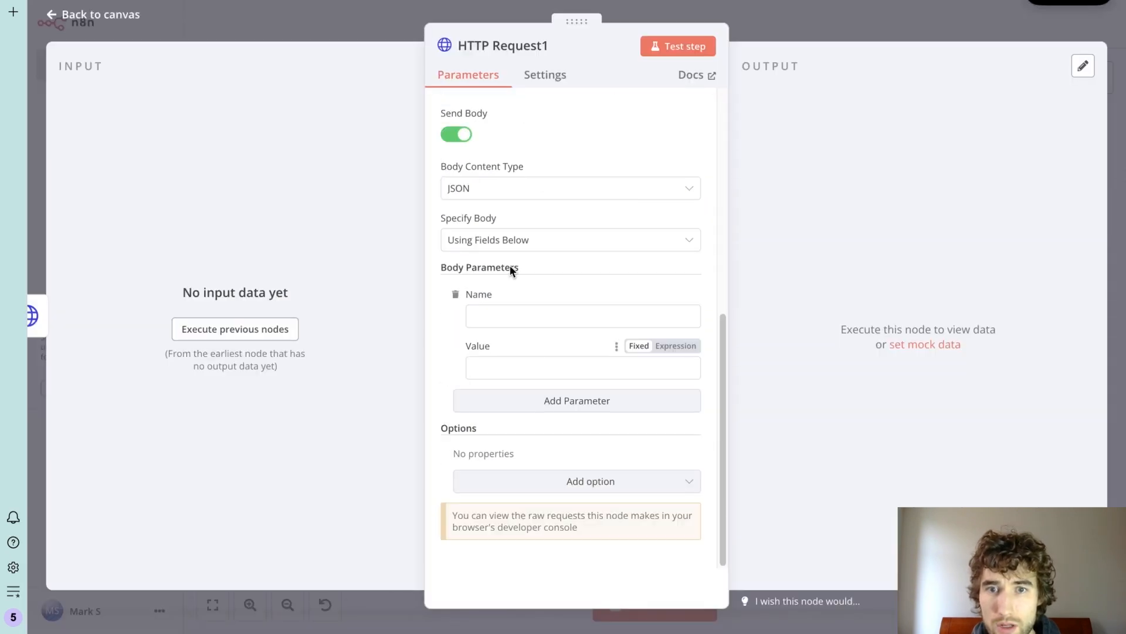
{"action": "left_click", "coordinate": [569, 240]}
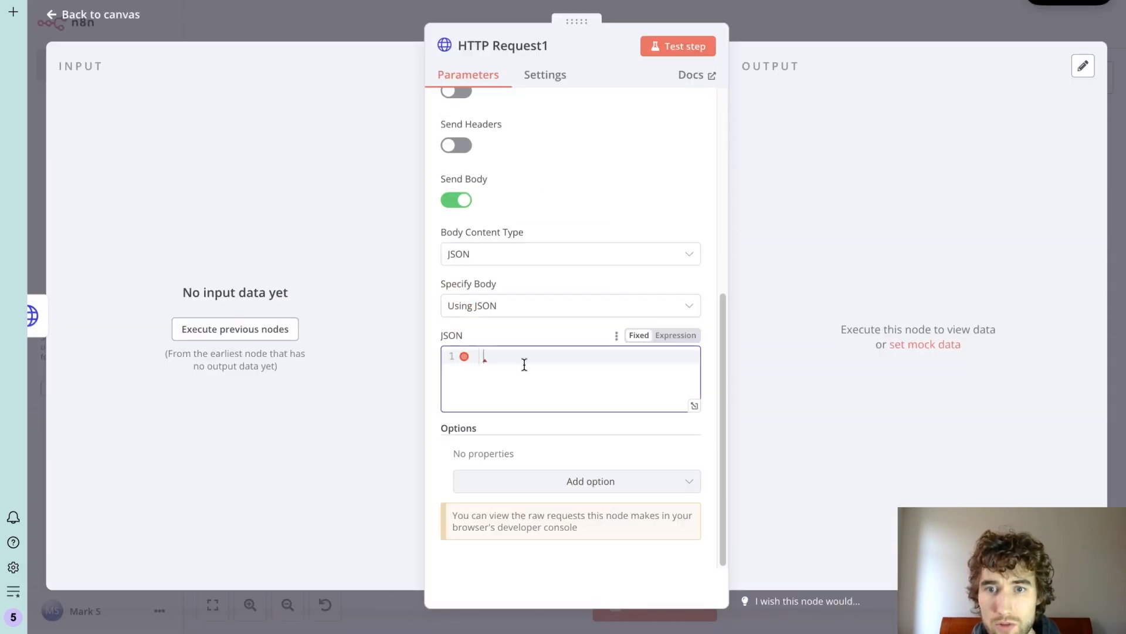
{"action": "scroll", "scroll_direction": "up", "scroll_amount": 3}
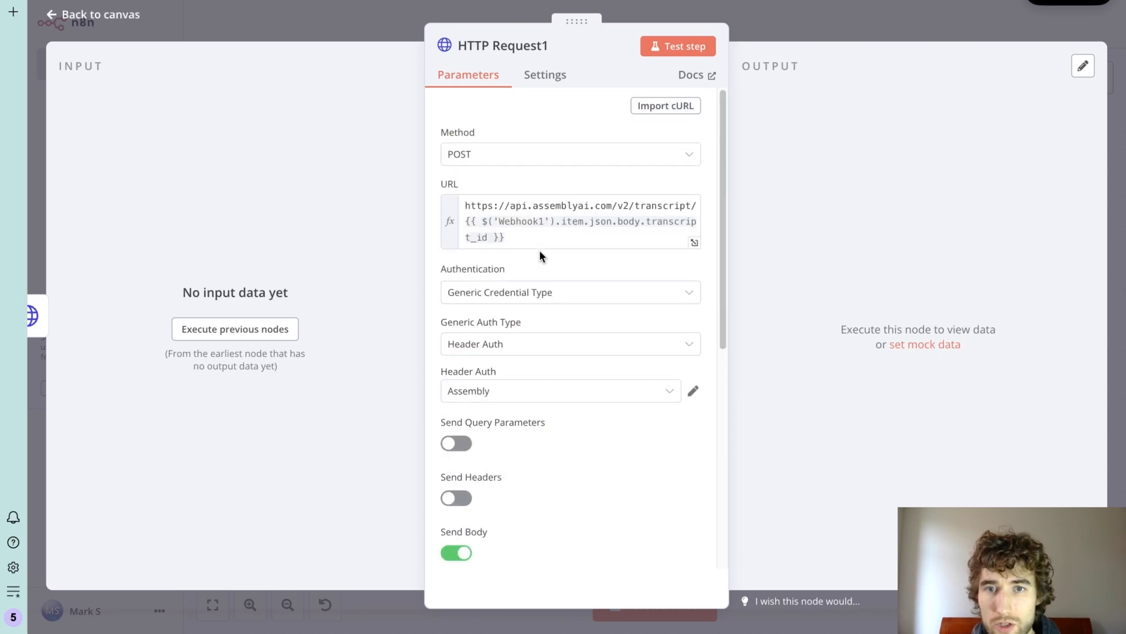
{"action": "left_click", "coordinate": [570, 153]}
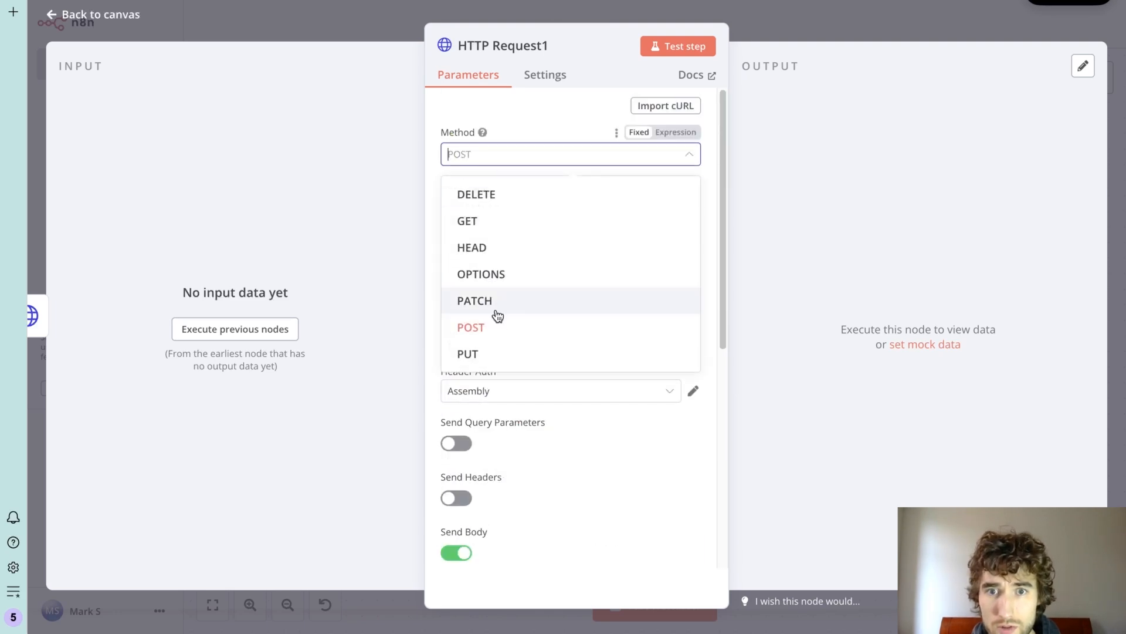
{"action": "left_click", "coordinate": [471, 327]}
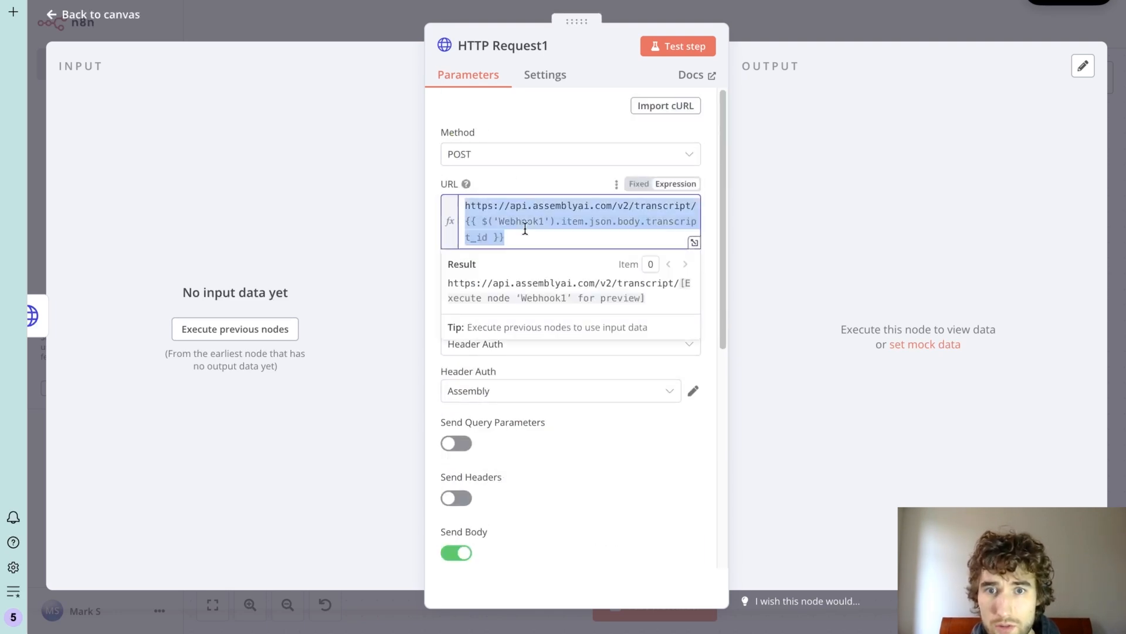
Step: Use the predefined OpenAi credential type and paste the GPT-4o JSON body
{"action": "left_click", "coordinate": [569, 291]}
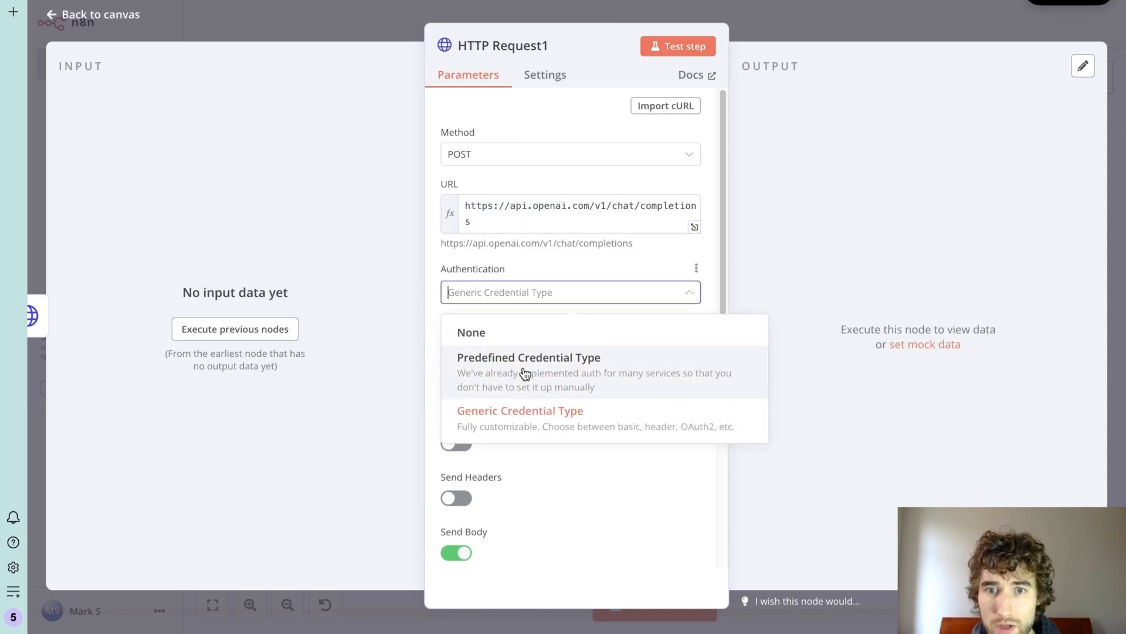
{"action": "left_click", "coordinate": [529, 358]}
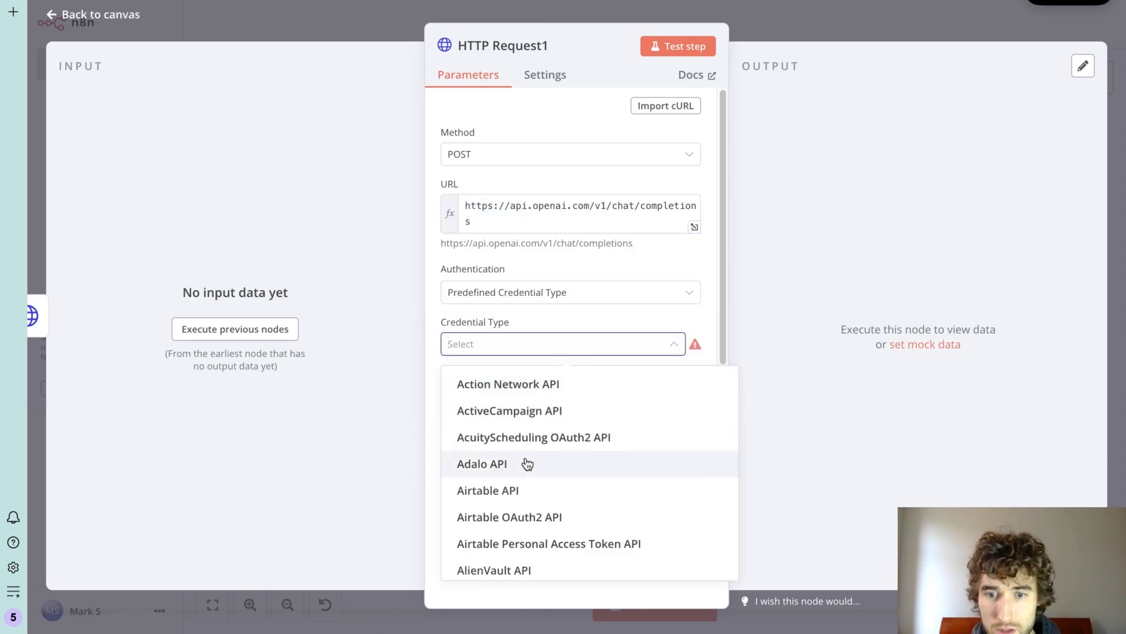
{"action": "type", "text": "open"}
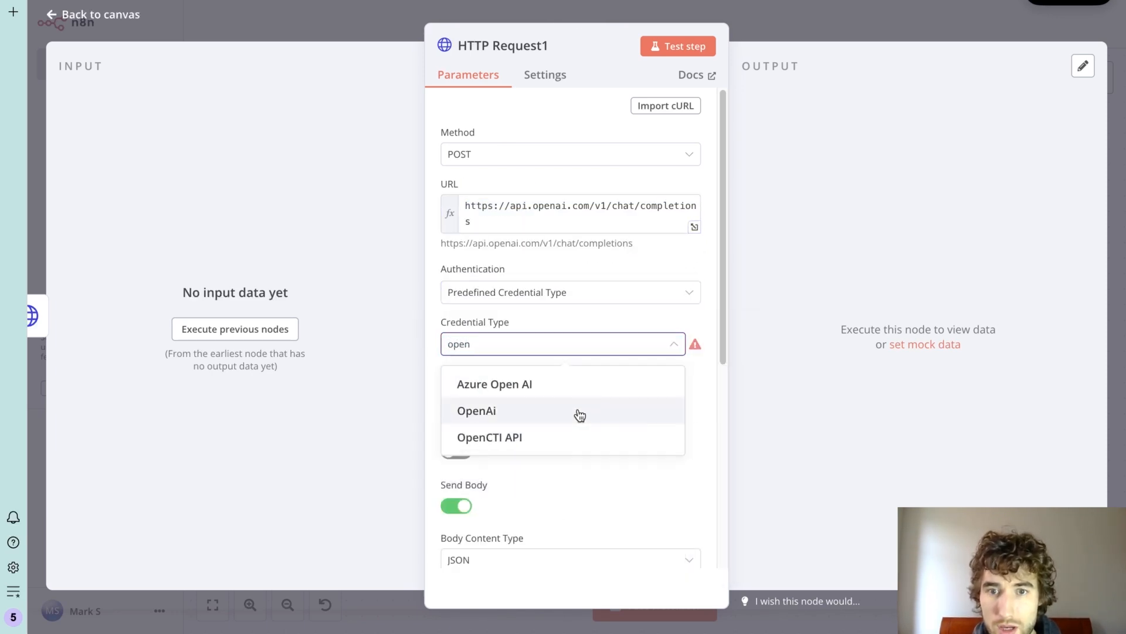
{"action": "left_click", "coordinate": [477, 410]}
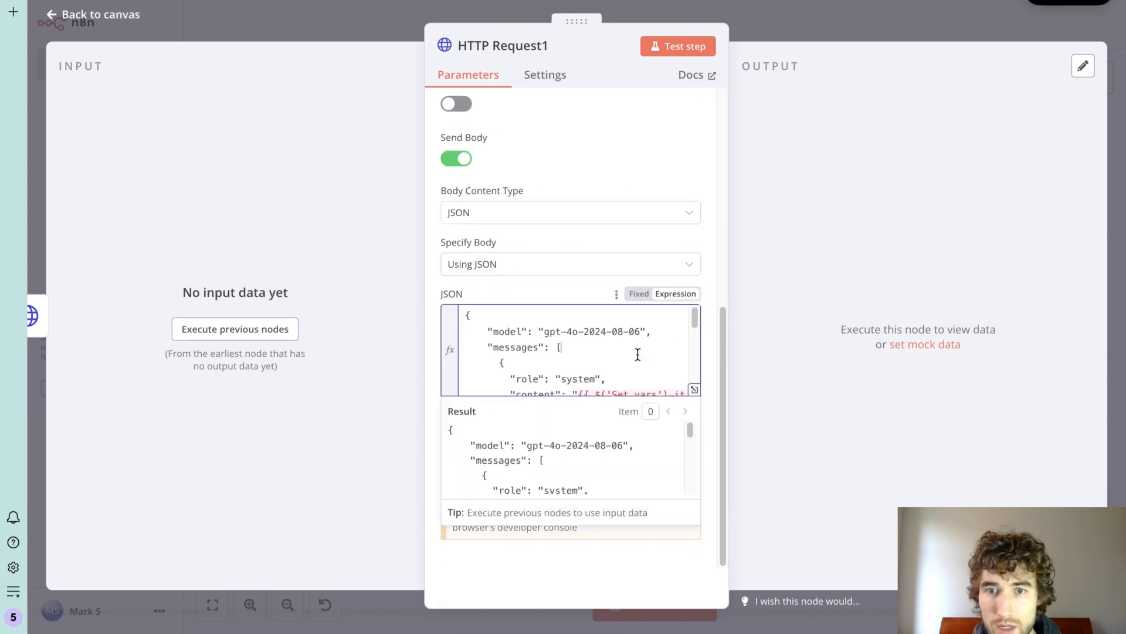
{"action": "scroll", "scroll_direction": "down", "scroll_amount": 3}
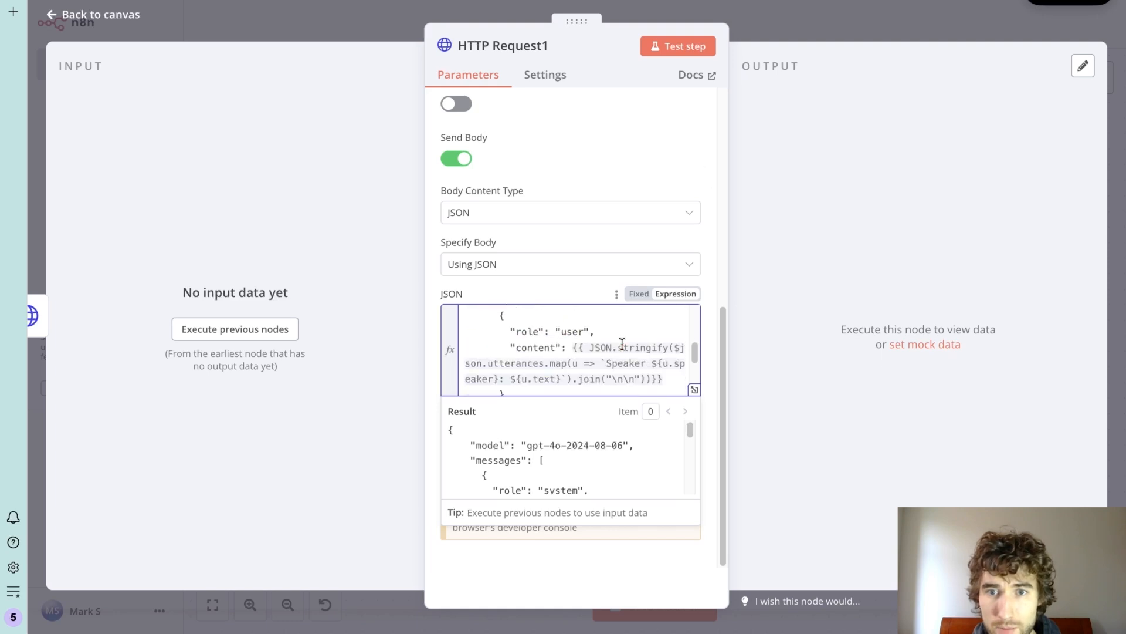
{"action": "scroll", "scroll_direction": "down", "scroll_amount": 3}
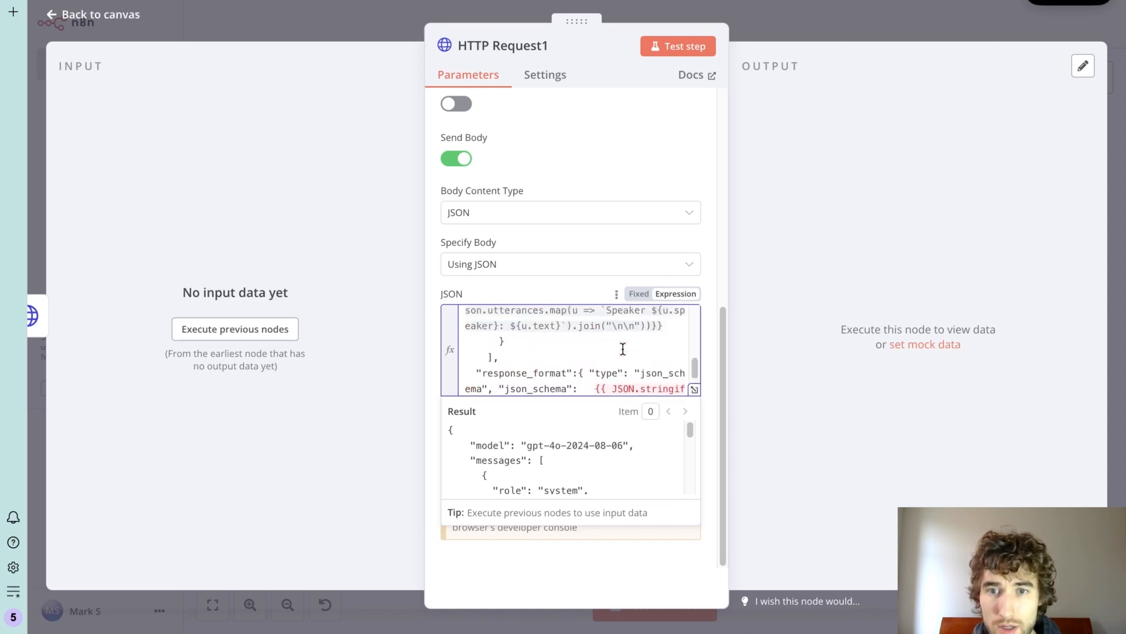
{"action": "left_click", "coordinate": [92, 14]}
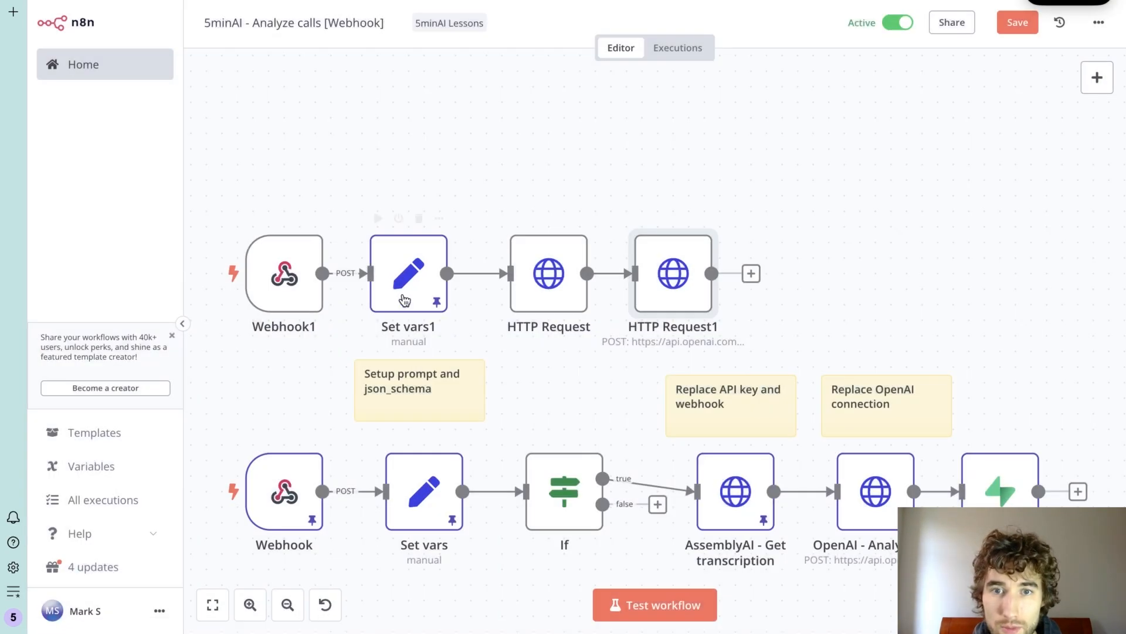
Step: Reopen HTTP Request1 to view its JSON body resolving the Set vars1 prompt
{"action": "double_click", "coordinate": [673, 273]}
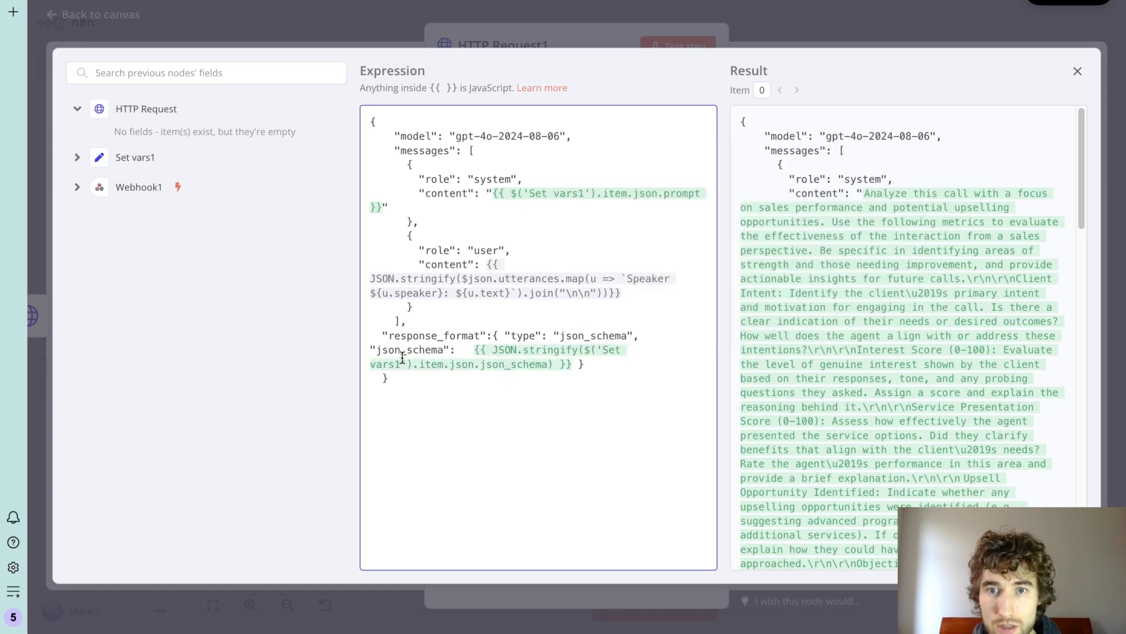
{"action": "mouse_move", "coordinate": [555, 284]}
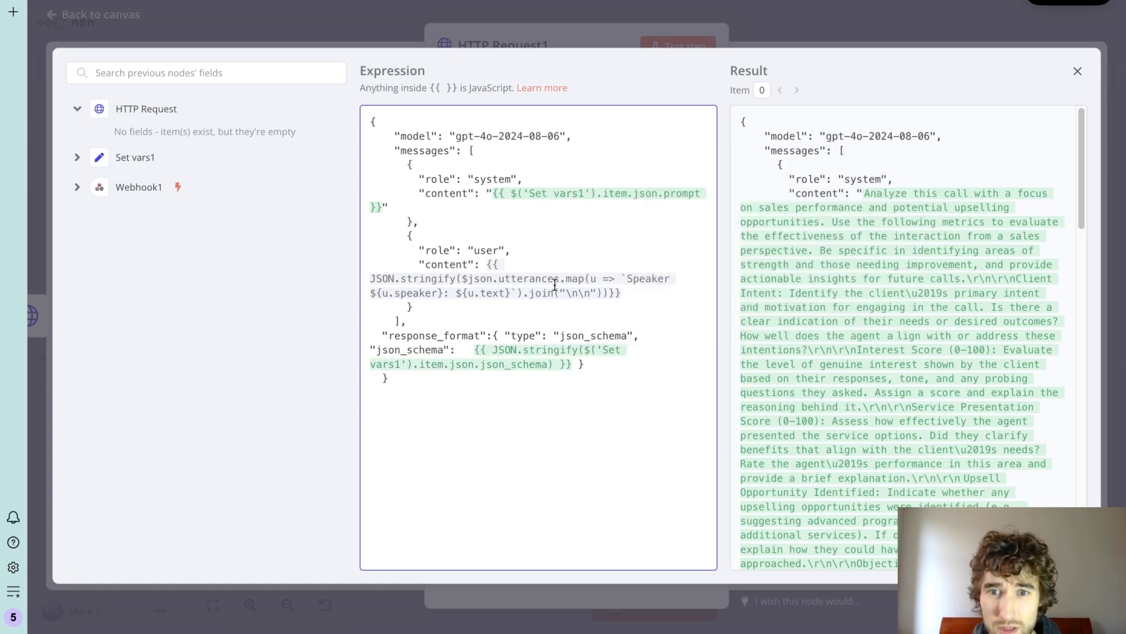
{"action": "mouse_move", "coordinate": [721, 77]}
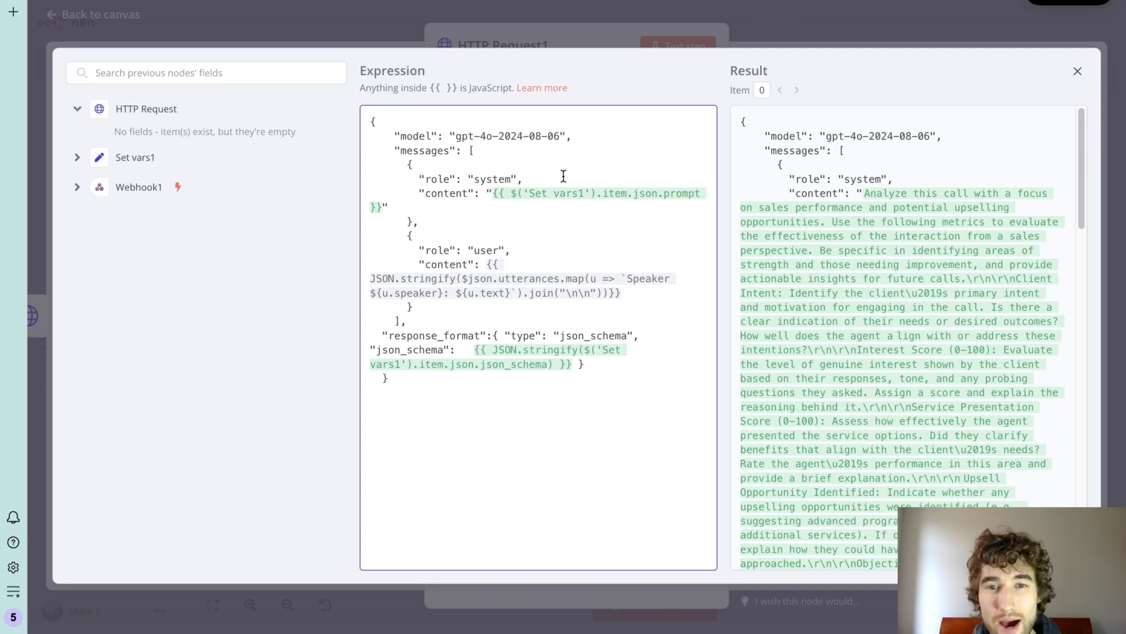
{"action": "mouse_move", "coordinate": [528, 264]}
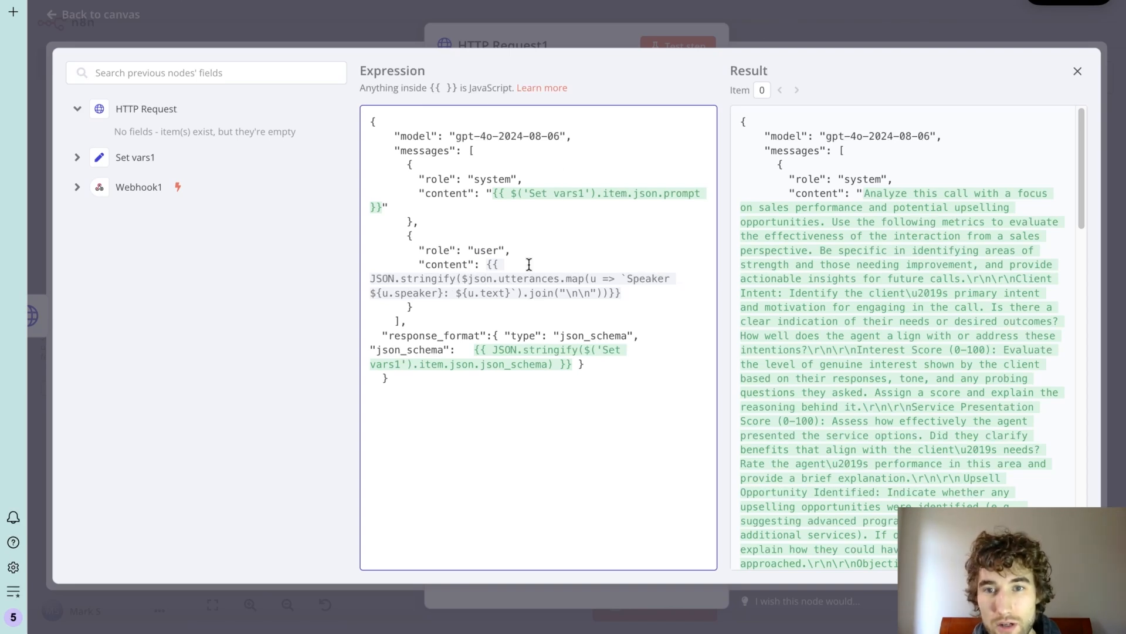
Step: Close the expression editor and deactivate the lower flow's Webhook trigger
{"action": "left_click", "coordinate": [1078, 71]}
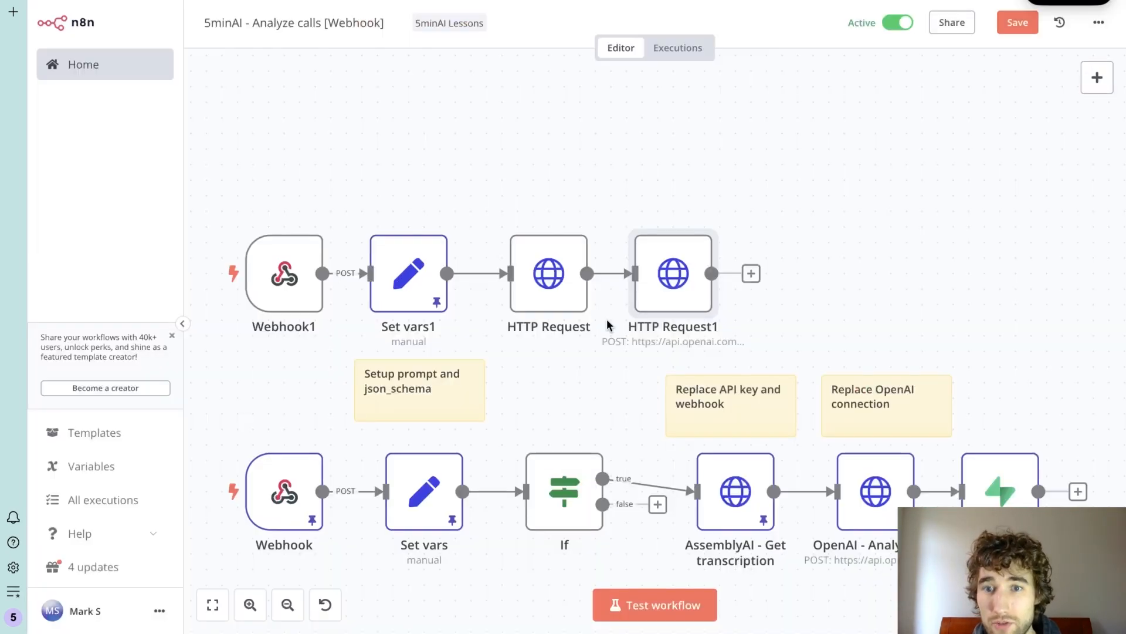
{"action": "mouse_move", "coordinate": [1062, 147]}
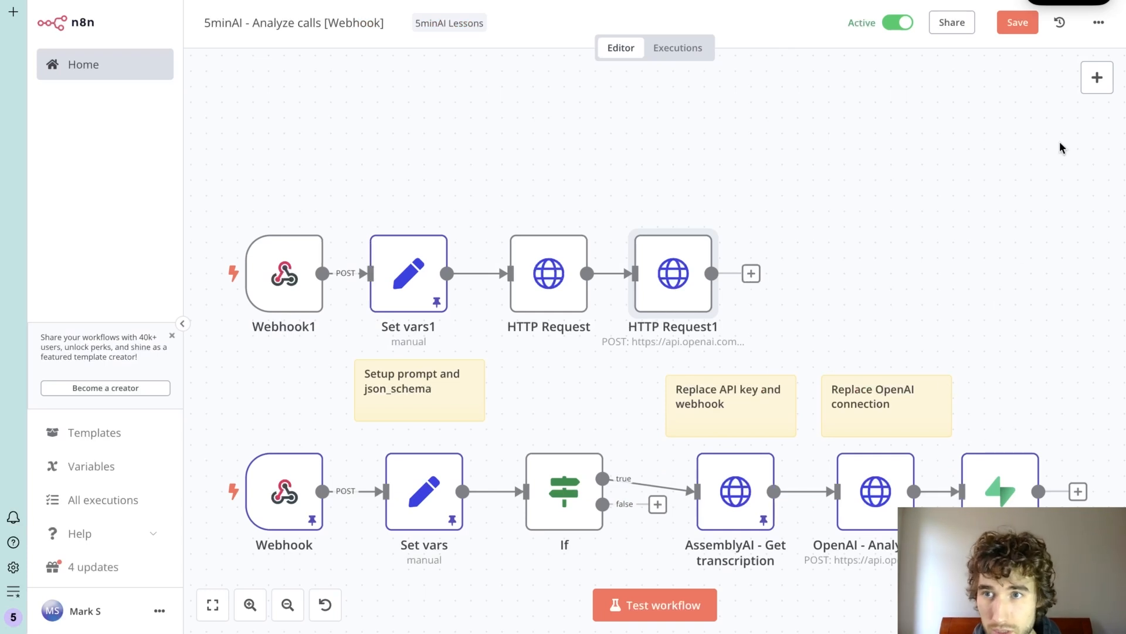
{"action": "type", "text": "cre"}
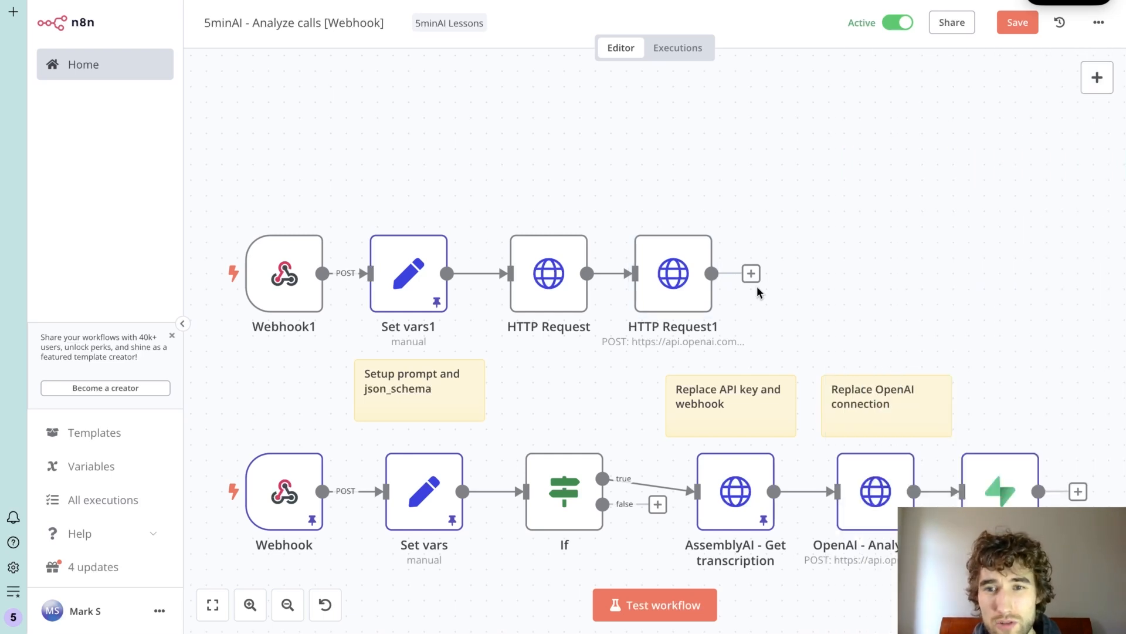
{"action": "mouse_move", "coordinate": [704, 273]}
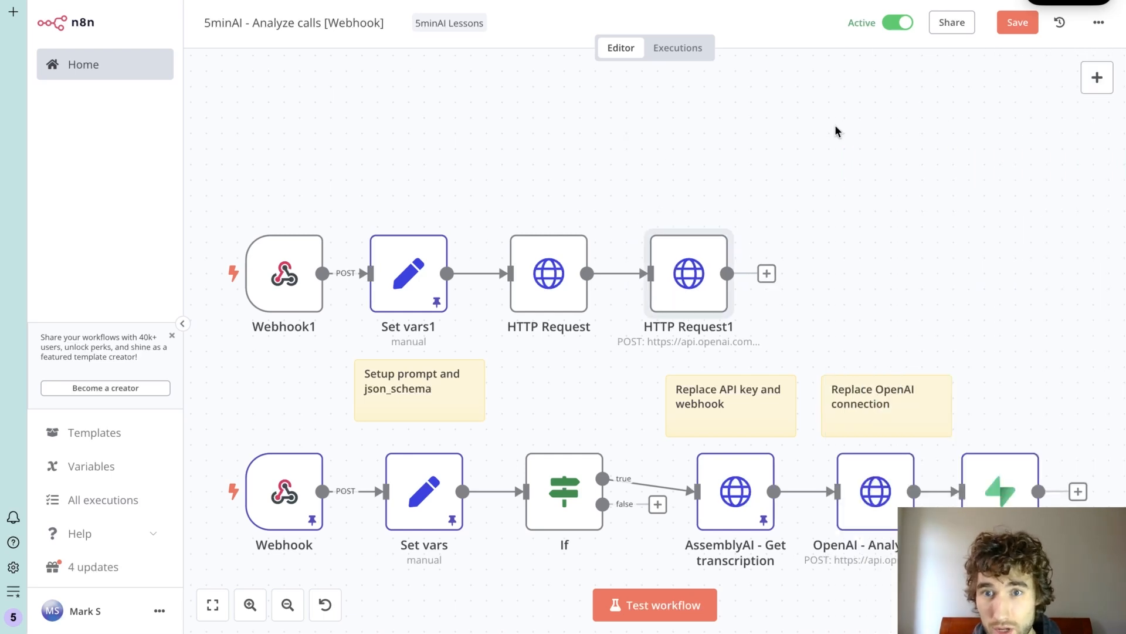
{"action": "left_click", "coordinate": [1017, 22]}
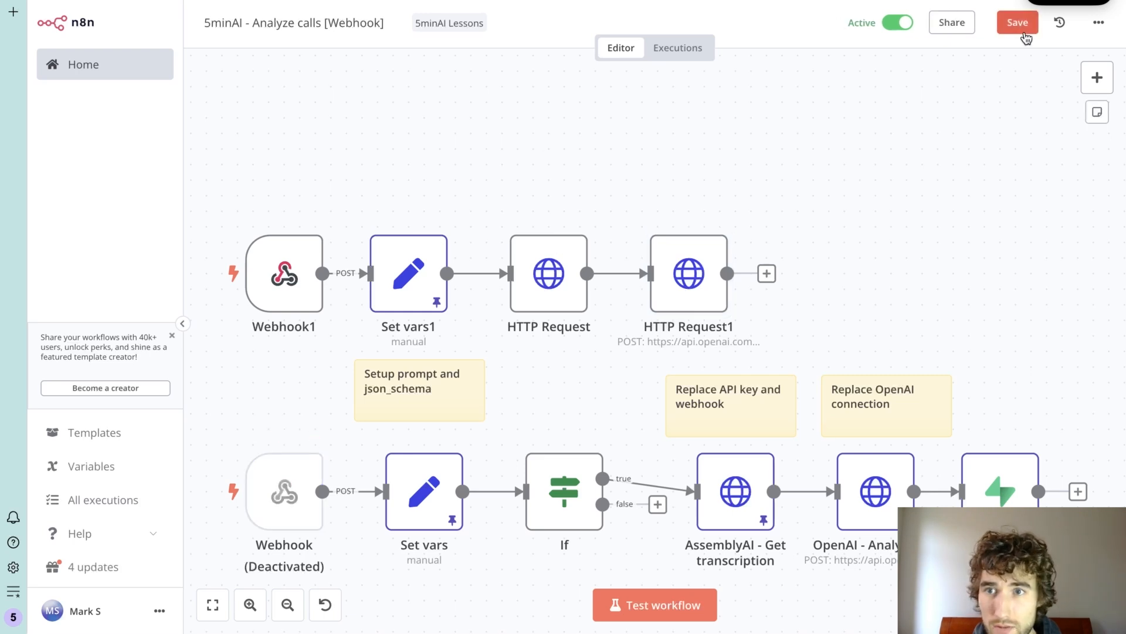
Step: Save and test-run the workflow, then pick out the transcript id in HTTP Request's output
{"action": "left_click", "coordinate": [895, 22]}
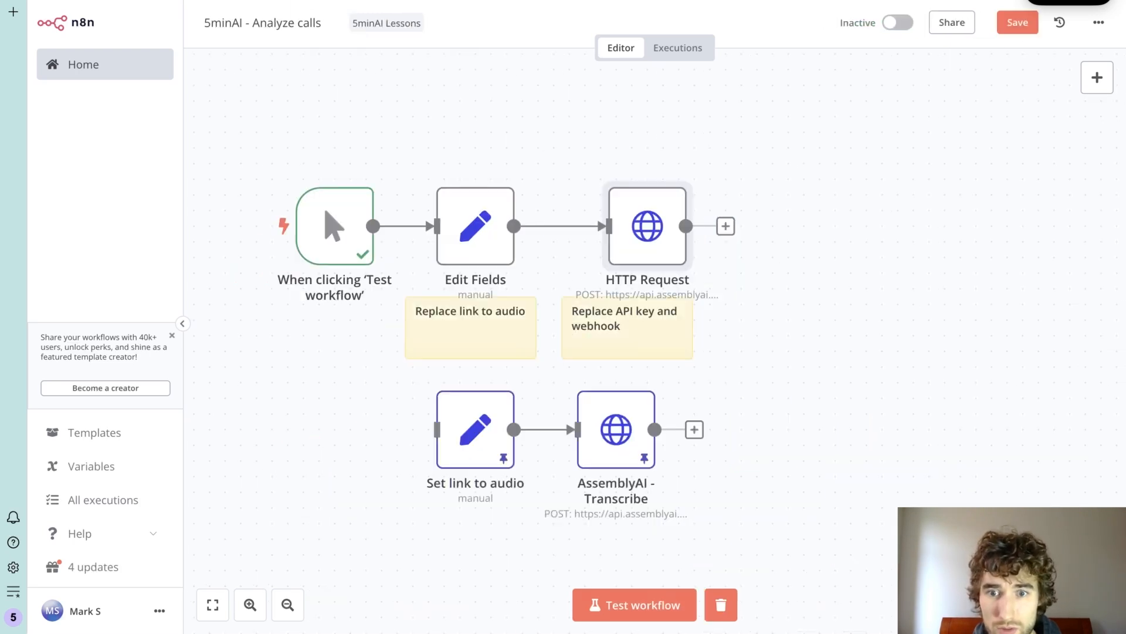
{"action": "left_click", "coordinate": [634, 605]}
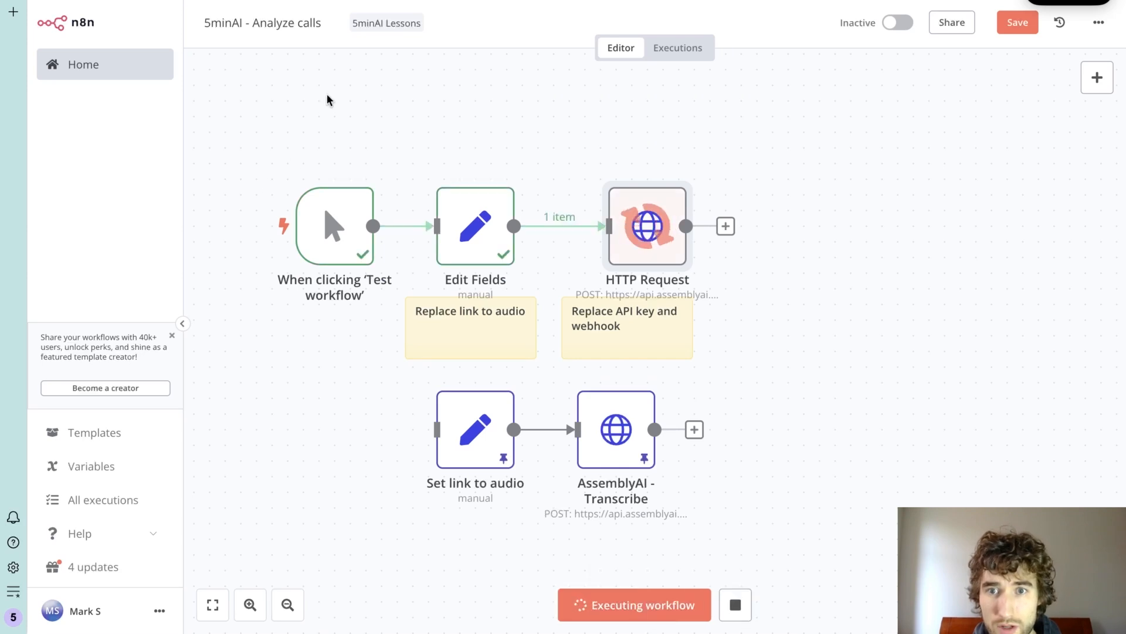
{"action": "double_click", "coordinate": [647, 225]}
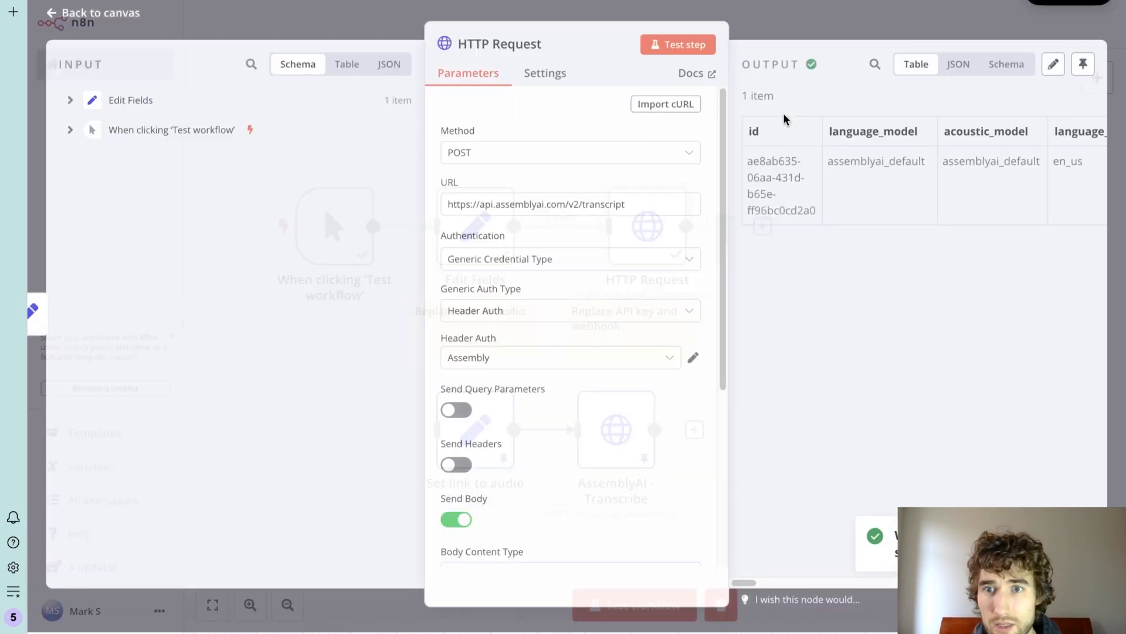
{"action": "scroll", "scroll_direction": "down", "scroll_amount": 3}
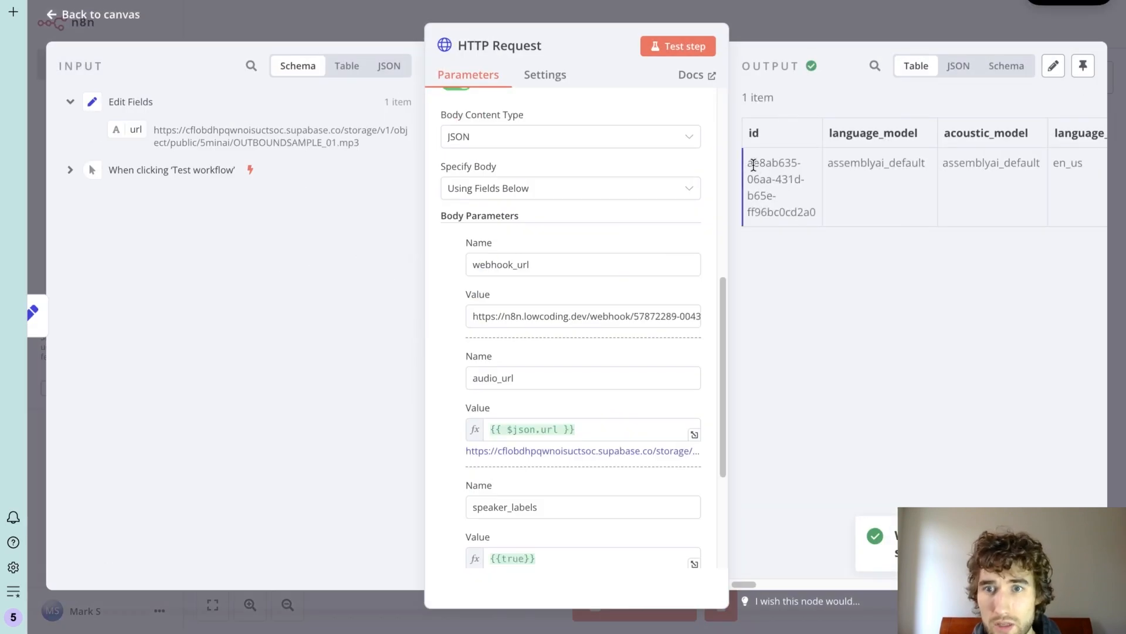
{"action": "double_click", "coordinate": [782, 186]}
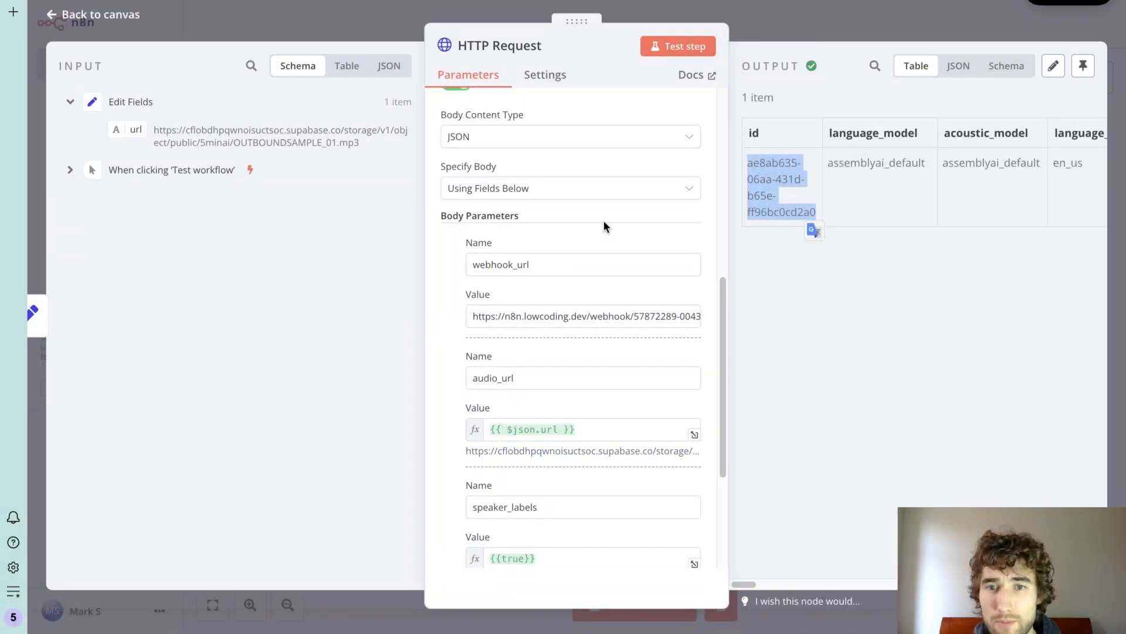
{"action": "scroll", "scroll_direction": "up", "scroll_amount": 3}
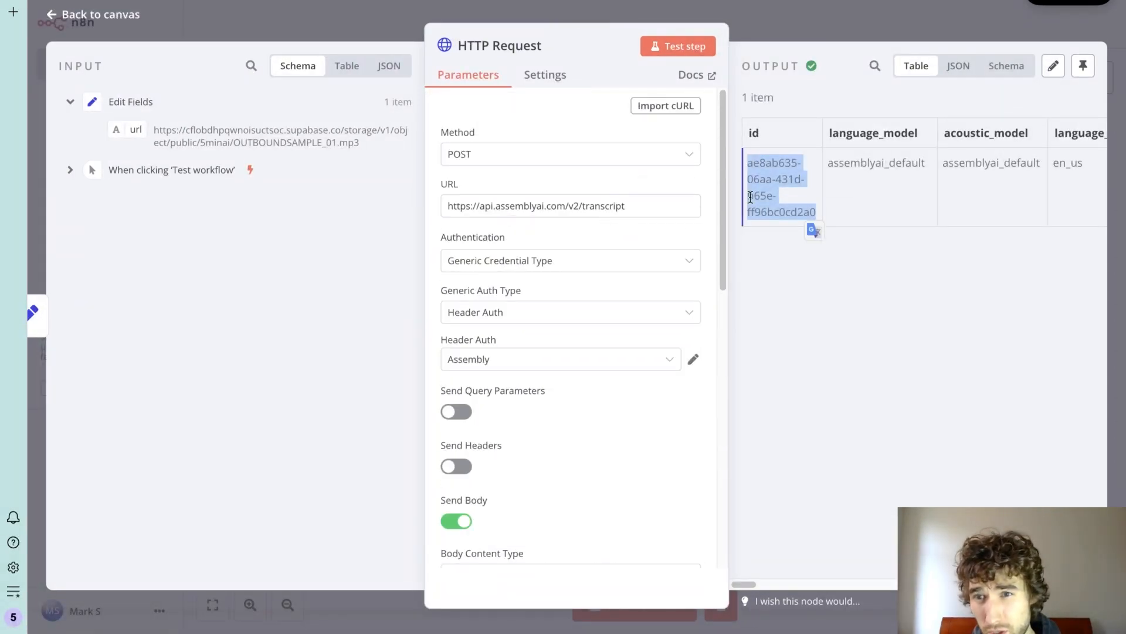
{"action": "mouse_move", "coordinate": [403, 6]}
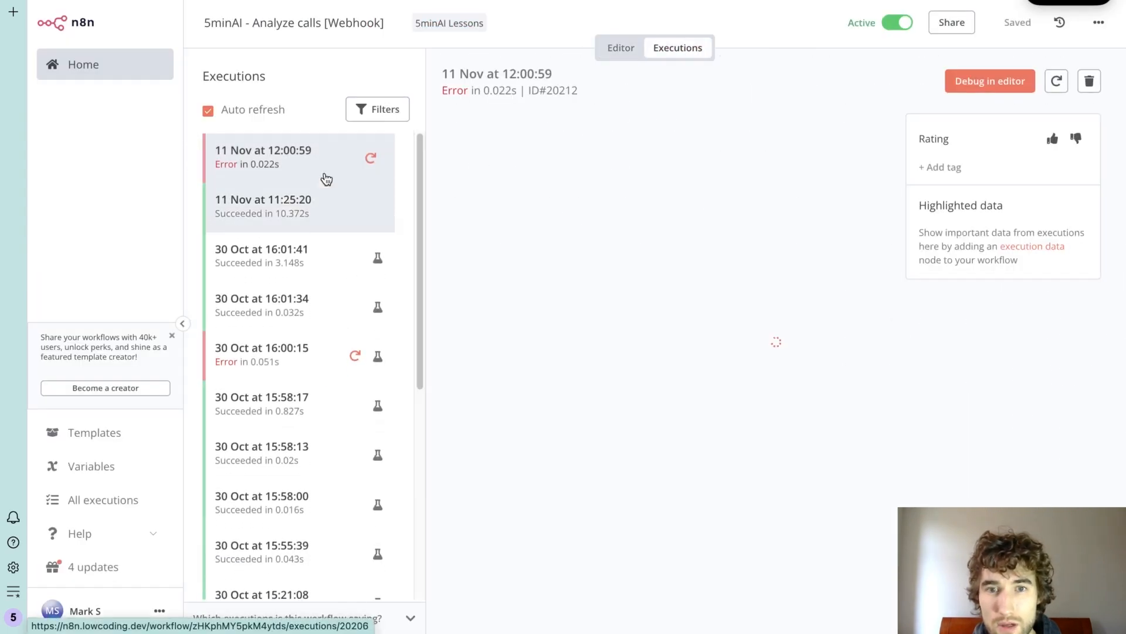
Step: Open the failed 12:00:59 run and its GET transcript HTTP Request node
{"action": "left_click", "coordinate": [620, 47]}
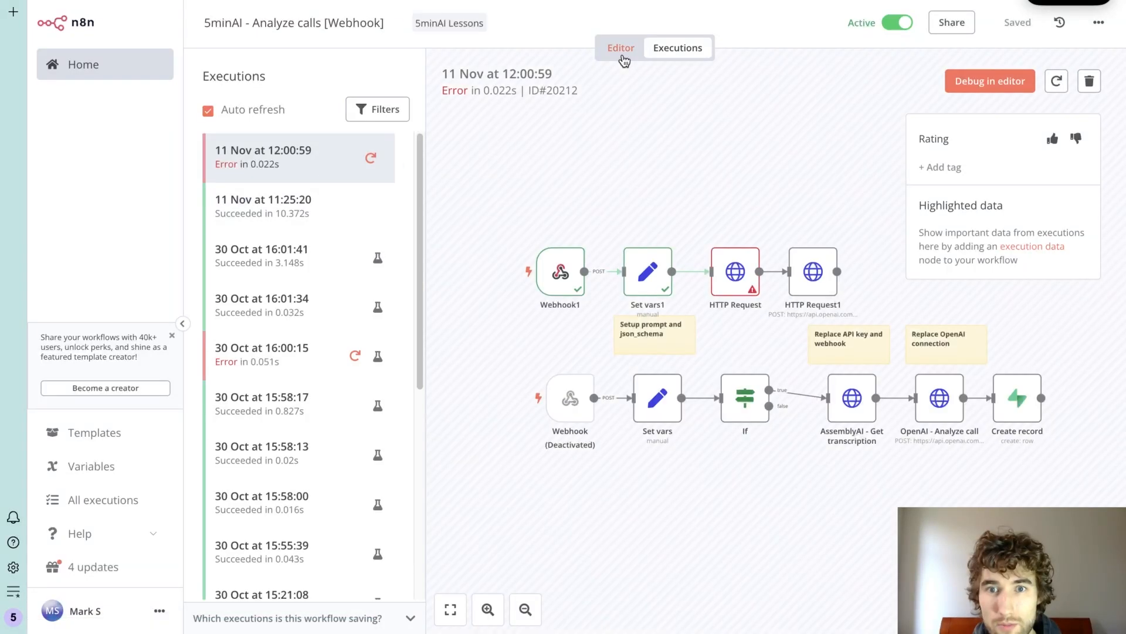
{"action": "left_click", "coordinate": [263, 156]}
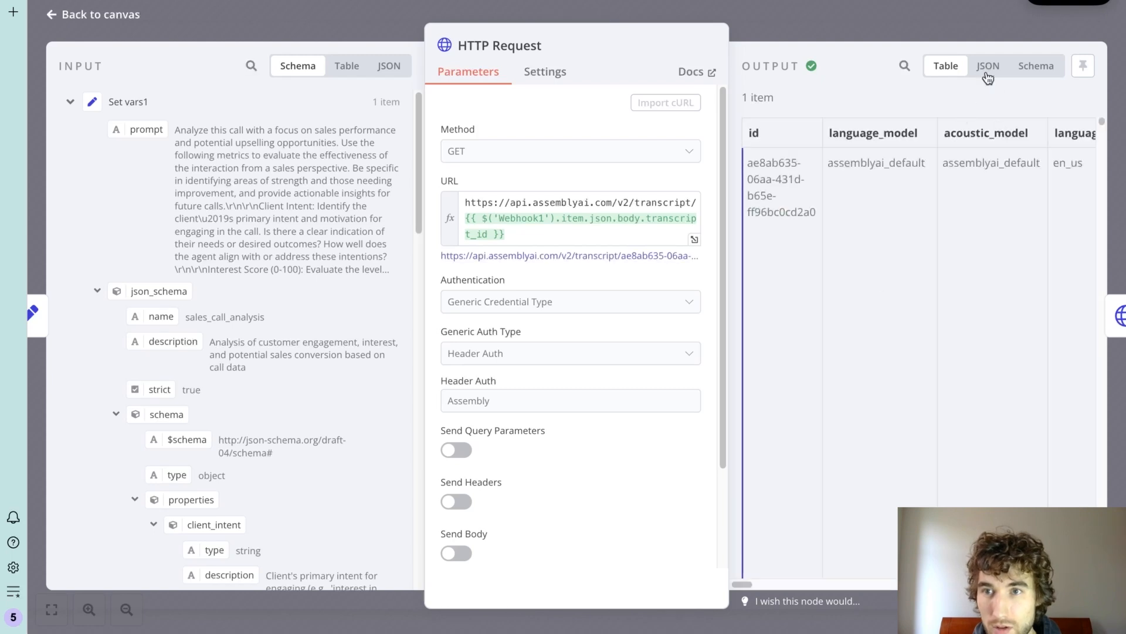
Step: View the transcript output as JSON, expanding and collapsing the words list
{"action": "left_click", "coordinate": [988, 65]}
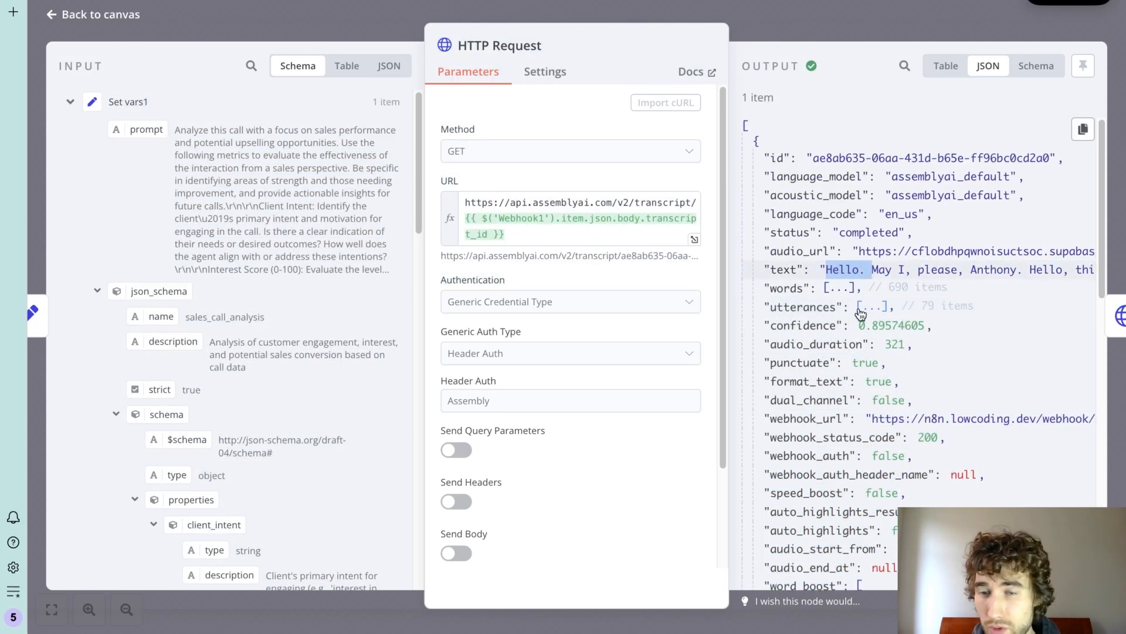
{"action": "left_click", "coordinate": [859, 287]}
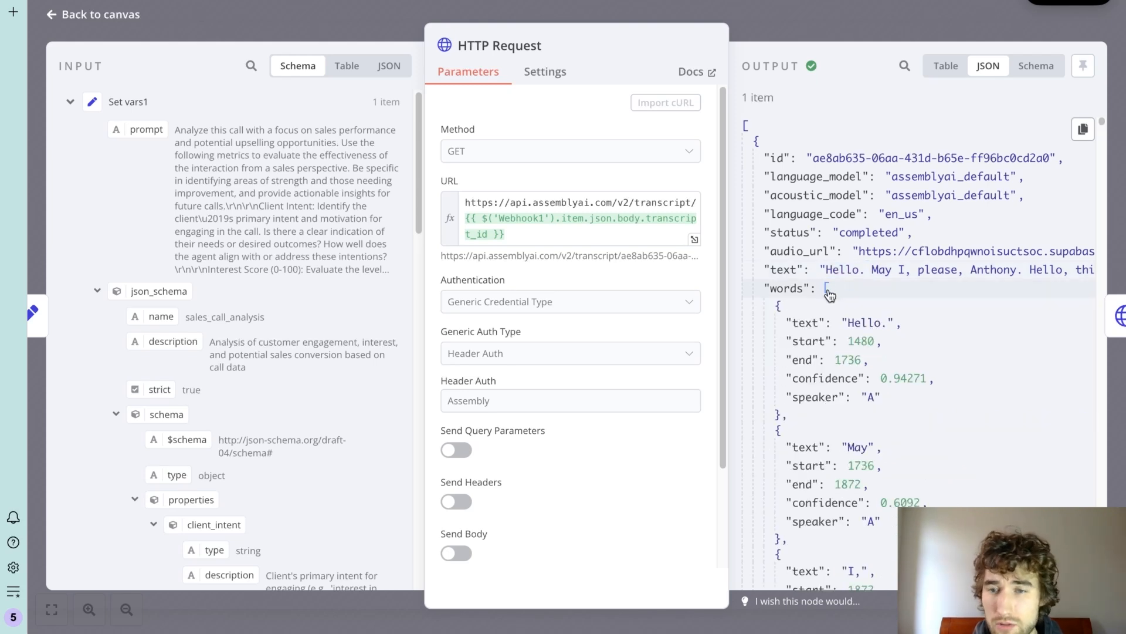
{"action": "left_click", "coordinate": [830, 287]}
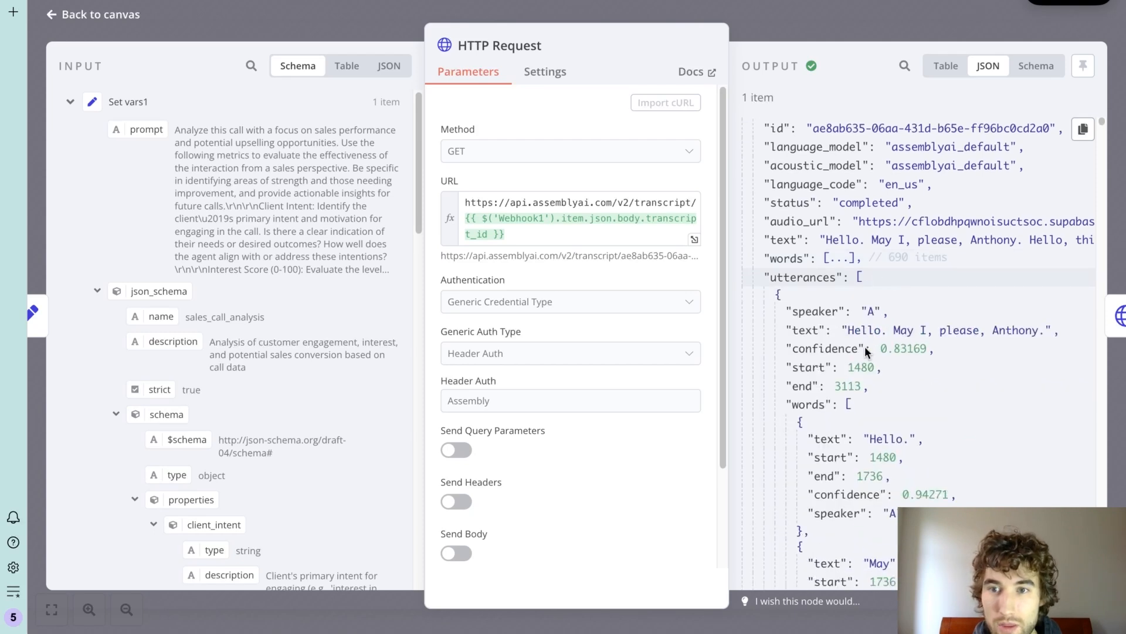
{"action": "scroll", "scroll_direction": "down", "scroll_amount": 3}
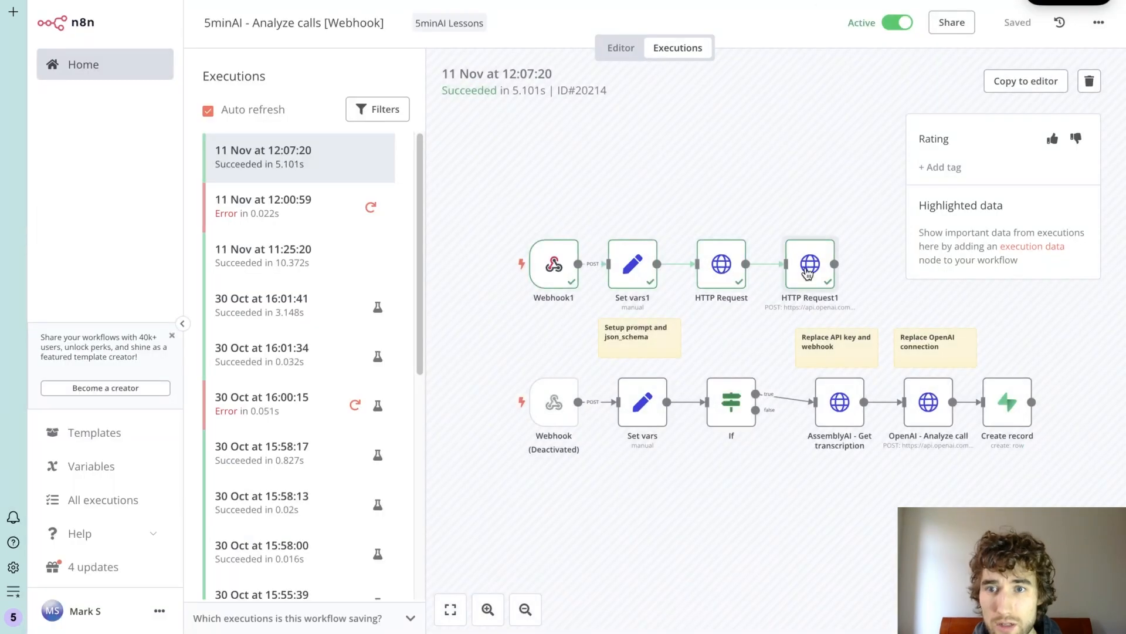
{"action": "mouse_move", "coordinate": [635, 330]}
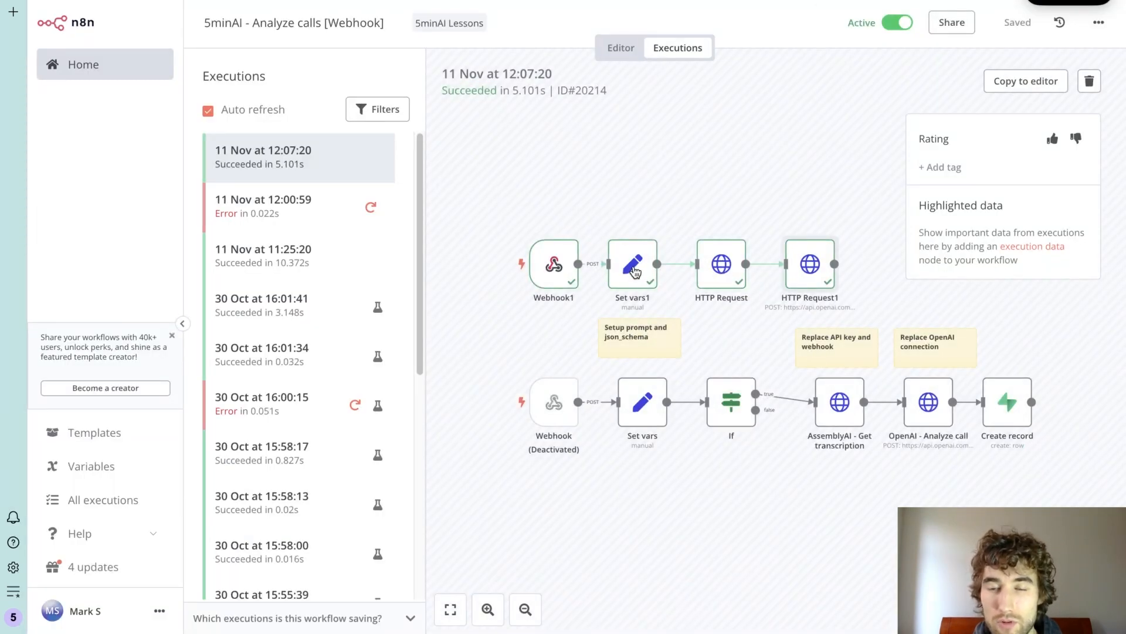
{"action": "mouse_move", "coordinate": [733, 276]}
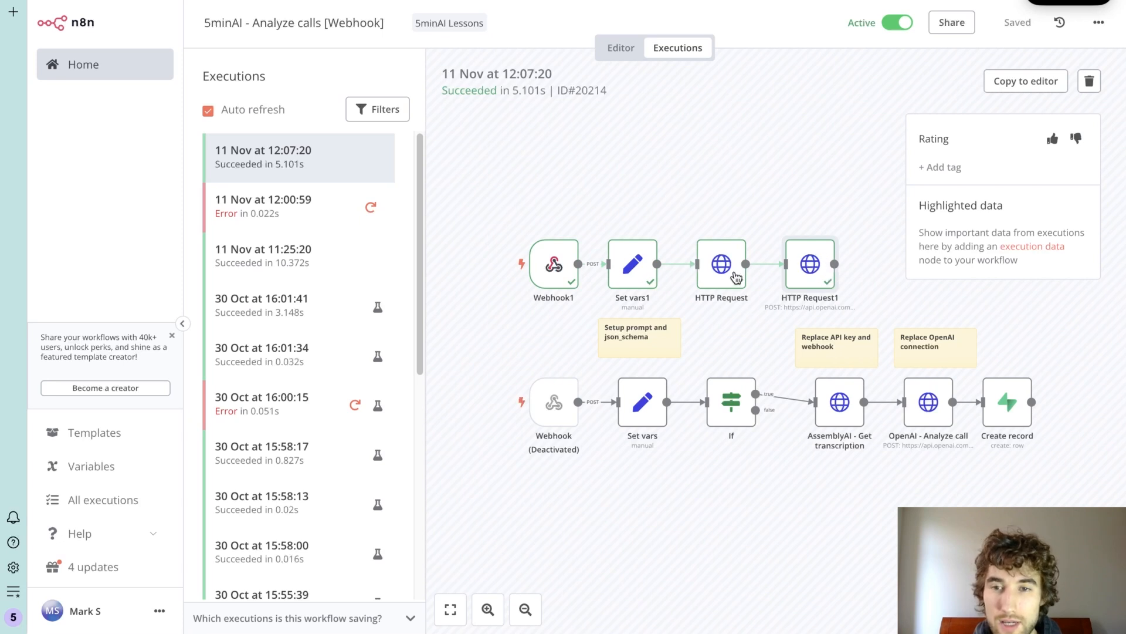
{"action": "mouse_move", "coordinate": [819, 288]}
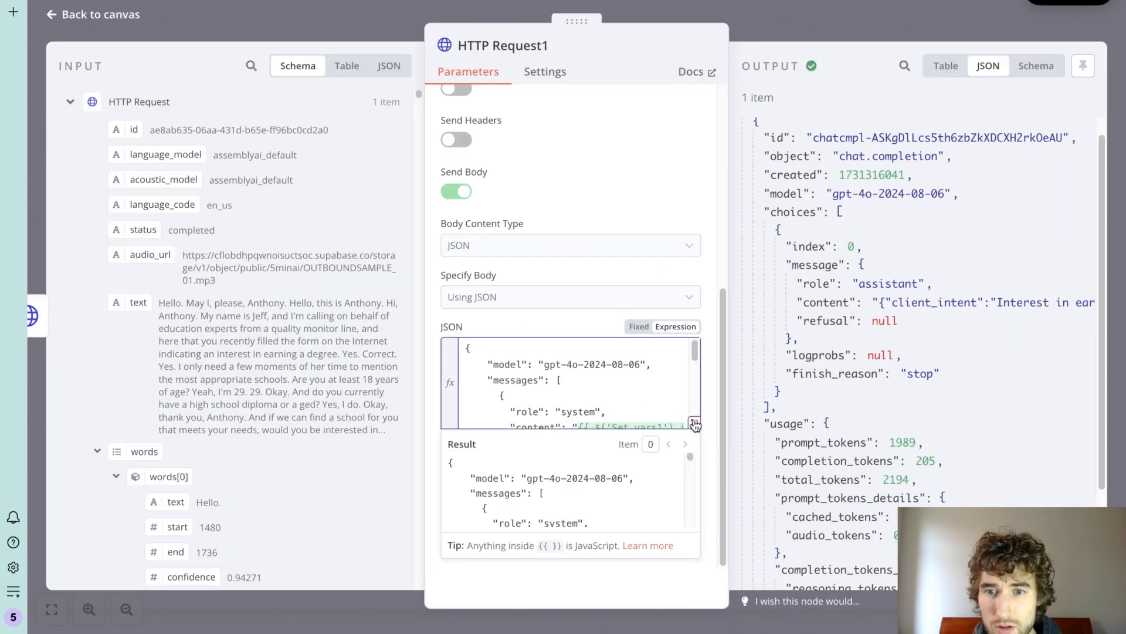
{"action": "mouse_move", "coordinate": [593, 289]}
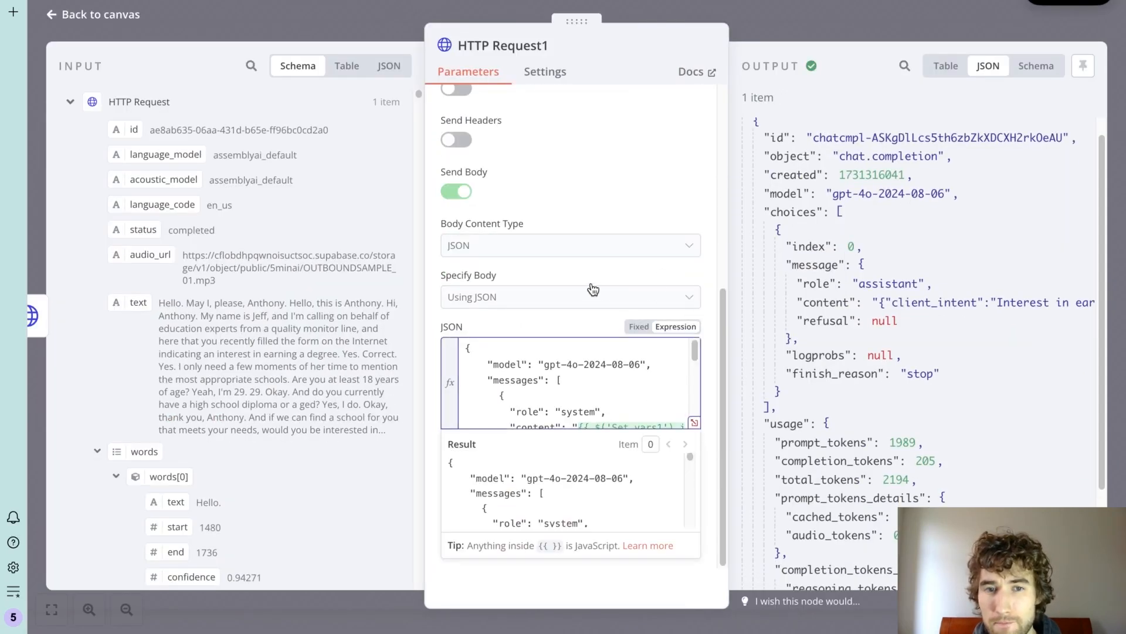
{"action": "mouse_move", "coordinate": [661, 393]}
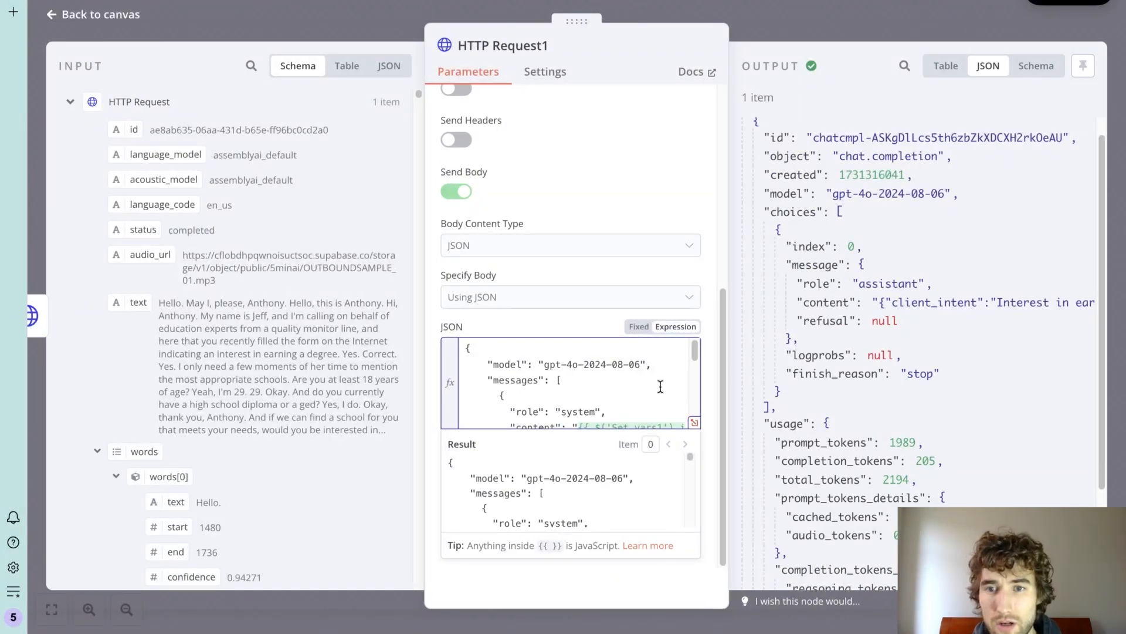
Step: Inspect HTTP Request1's JSON body expression and preview its speaker-labelled transcript result
{"action": "left_click", "coordinate": [692, 423]}
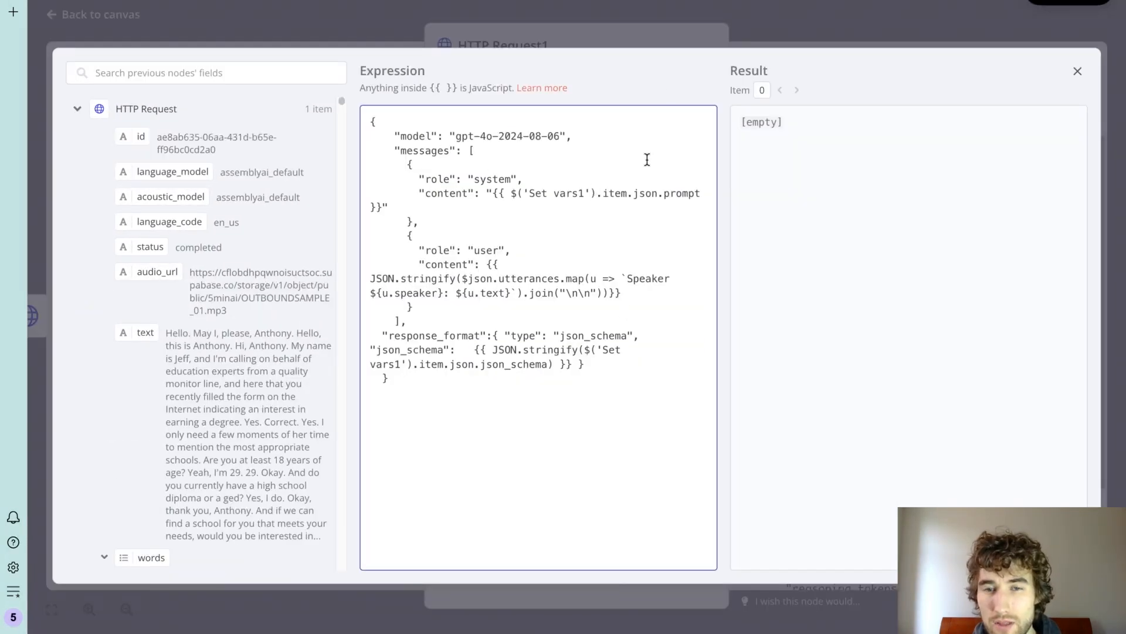
{"action": "mouse_move", "coordinate": [786, 36]}
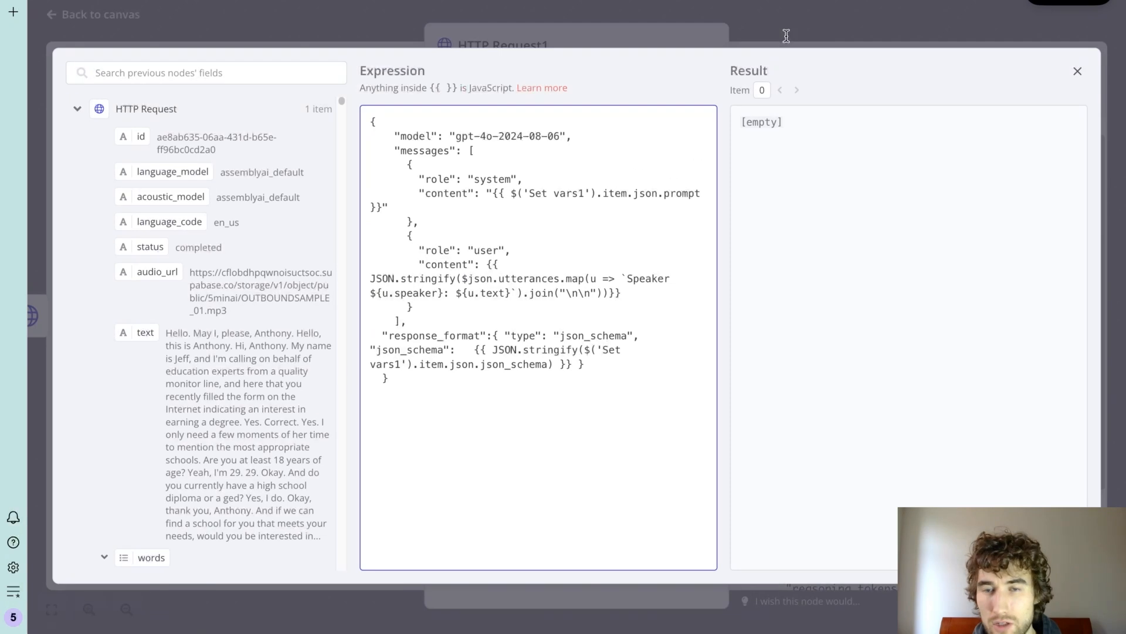
{"action": "left_click", "coordinate": [1078, 71]}
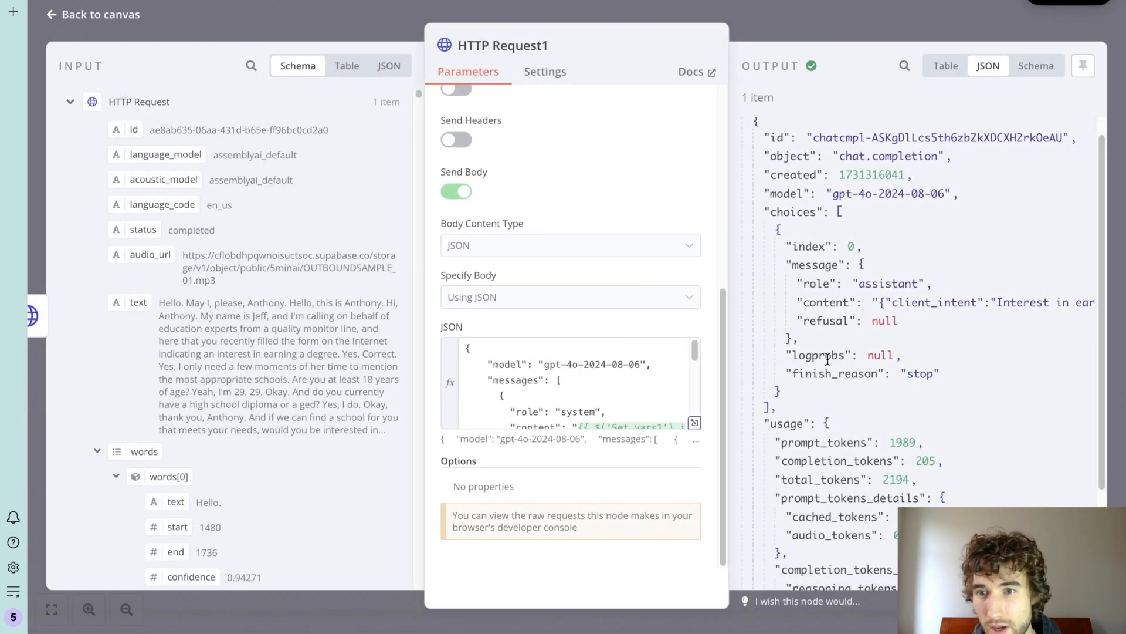
{"action": "left_click", "coordinate": [567, 388]}
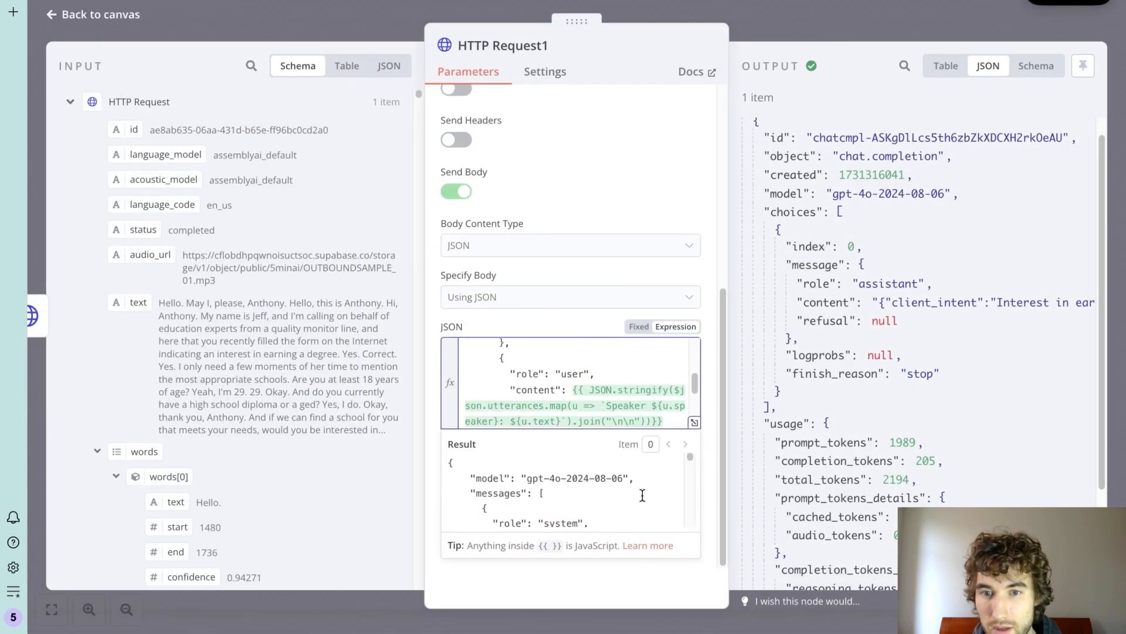
{"action": "scroll", "scroll_direction": "down", "scroll_amount": 3}
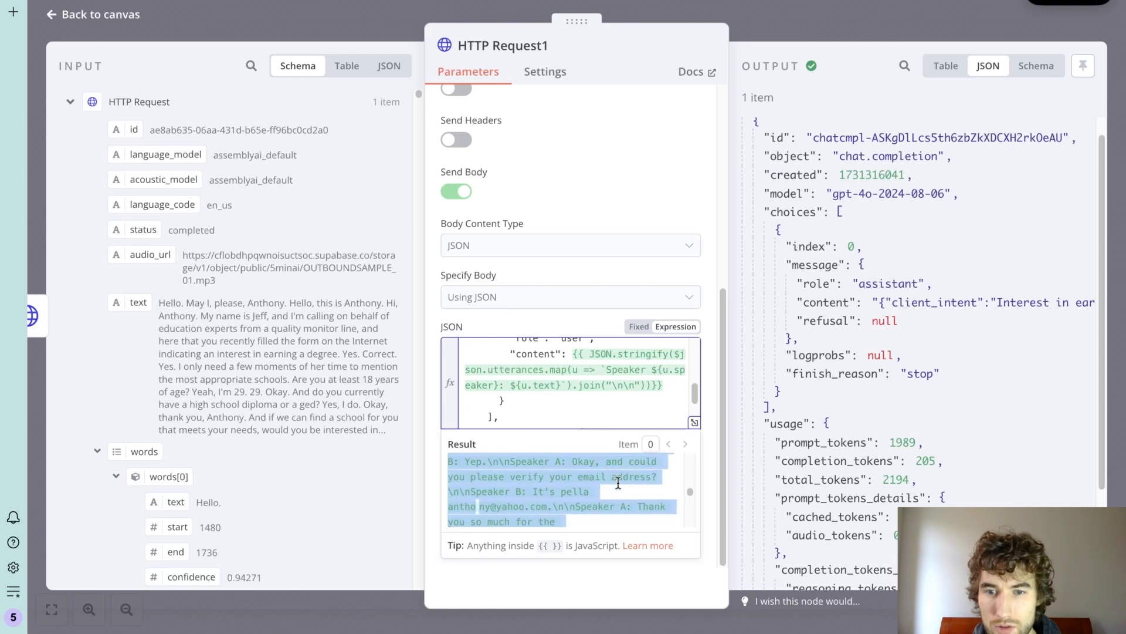
{"action": "scroll", "scroll_direction": "down", "scroll_amount": 3}
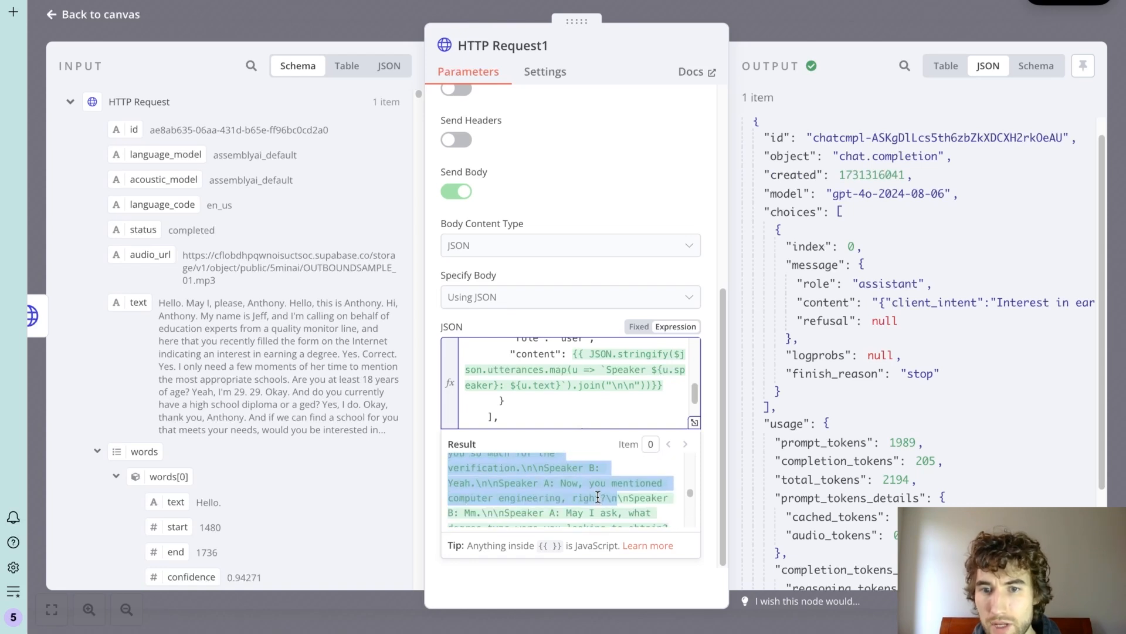
{"action": "scroll", "scroll_direction": "down", "scroll_amount": 3}
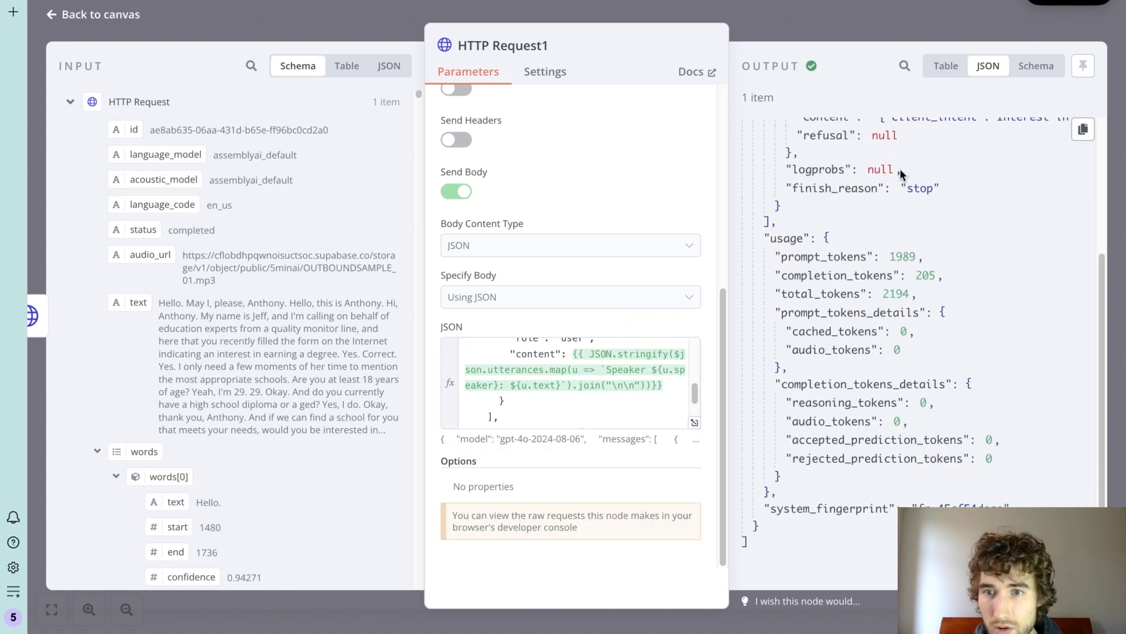
Step: Scroll through HTTP Request1's client_intent output and return to the executions canvas
{"action": "scroll", "scroll_direction": "up", "scroll_amount": 3}
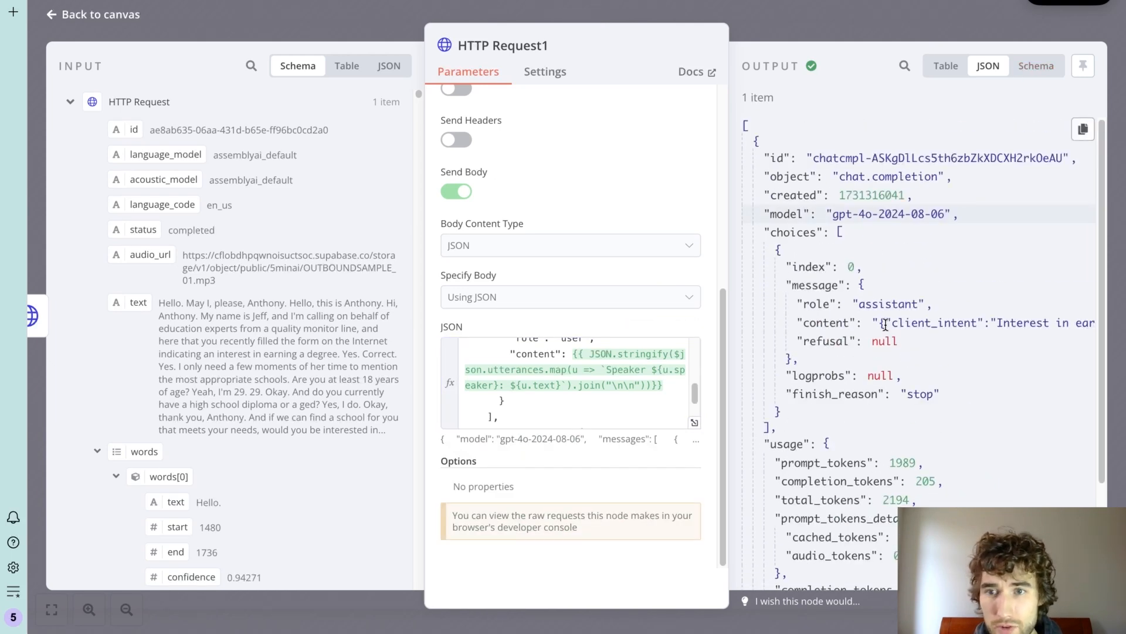
{"action": "scroll", "scroll_direction": "right", "scroll_amount": 3}
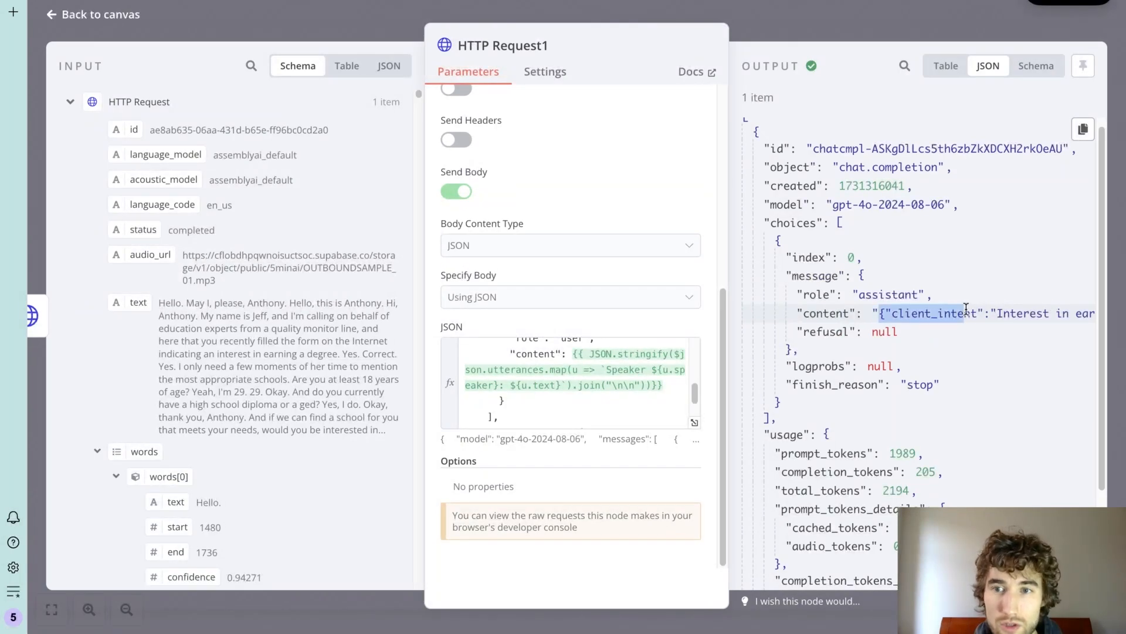
{"action": "scroll", "scroll_direction": "right", "scroll_amount": 3}
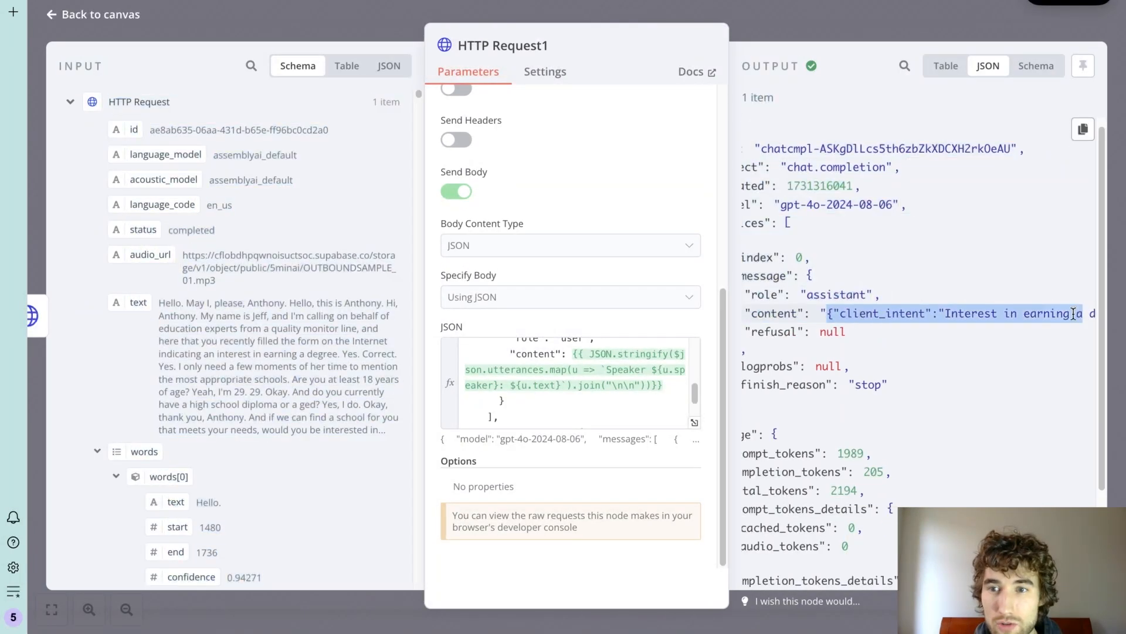
{"action": "left_click", "coordinate": [1036, 65]}
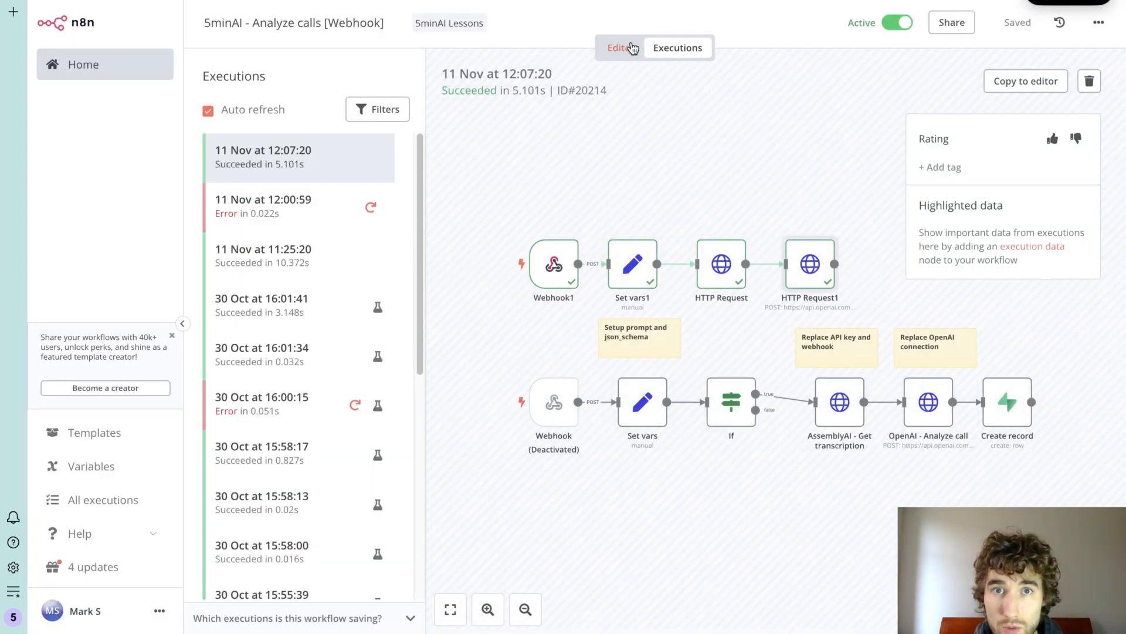
Step: Deactivate Webhook1 in the editor and save the workflow
{"action": "left_click", "coordinate": [620, 48]}
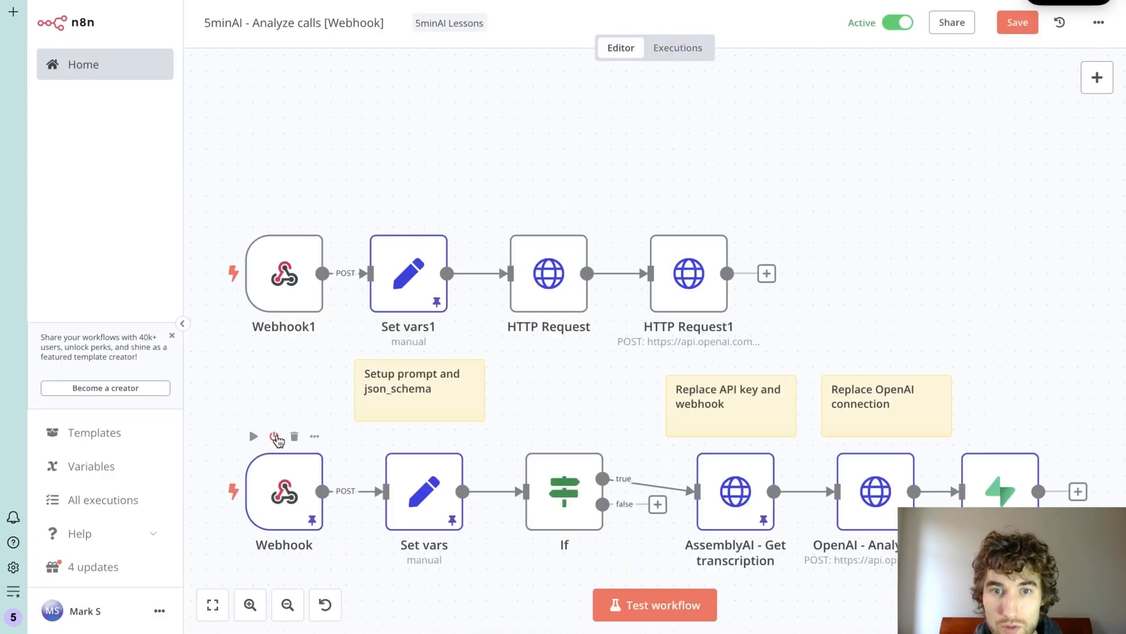
{"action": "left_click", "coordinate": [276, 436]}
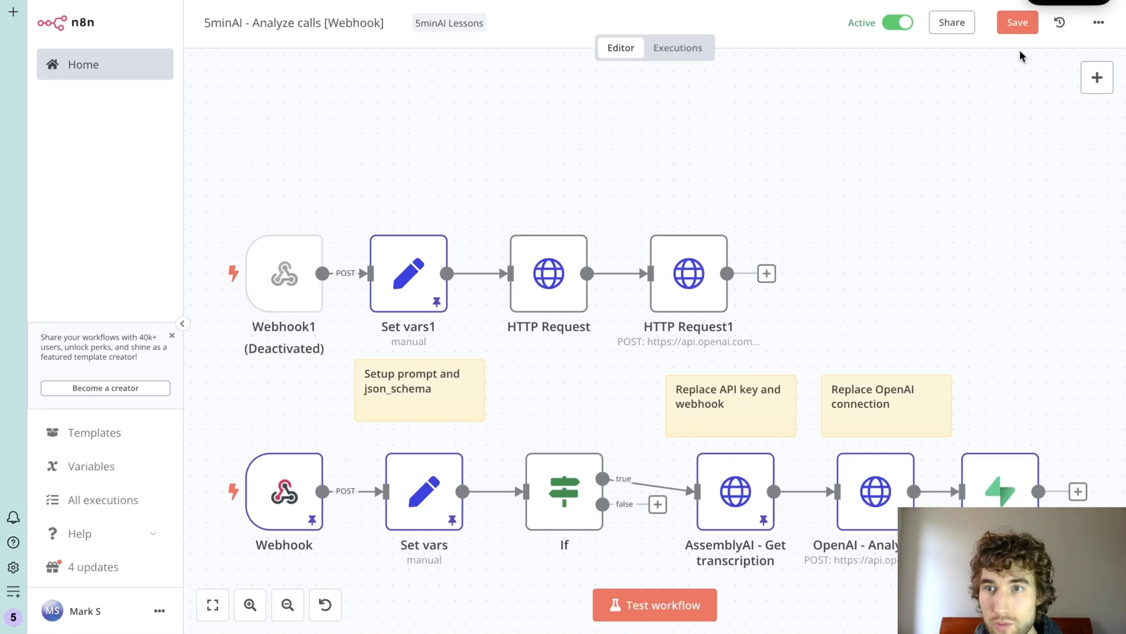
{"action": "left_click", "coordinate": [1017, 22]}
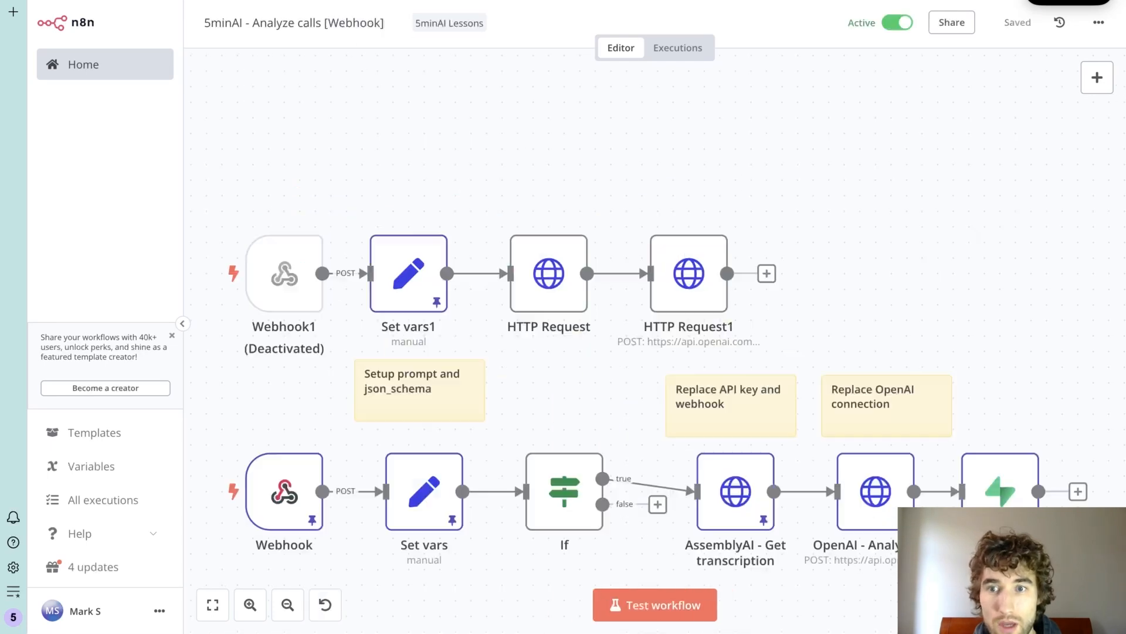
{"action": "left_click", "coordinate": [676, 47]}
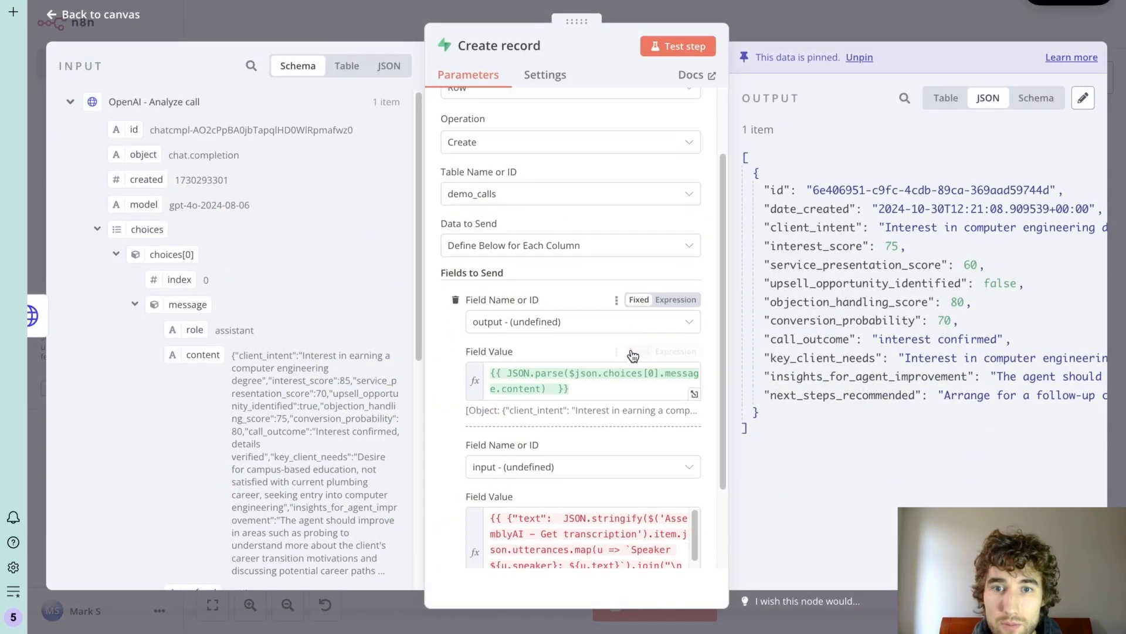
{"action": "scroll", "scroll_direction": "down", "scroll_amount": 3}
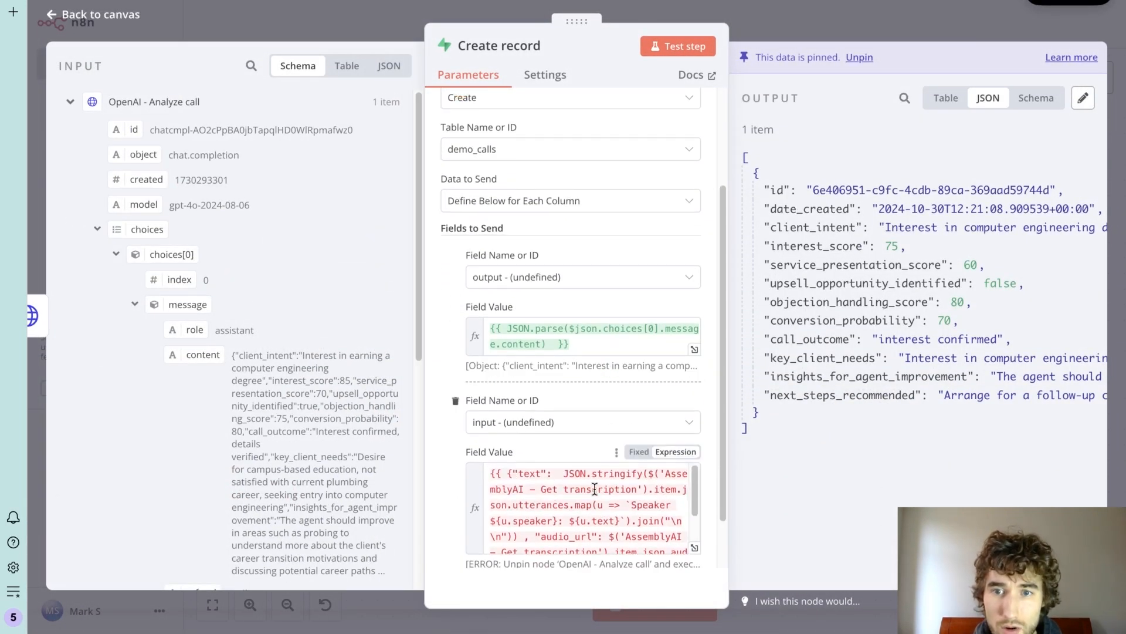
{"action": "scroll", "scroll_direction": "down", "scroll_amount": 3}
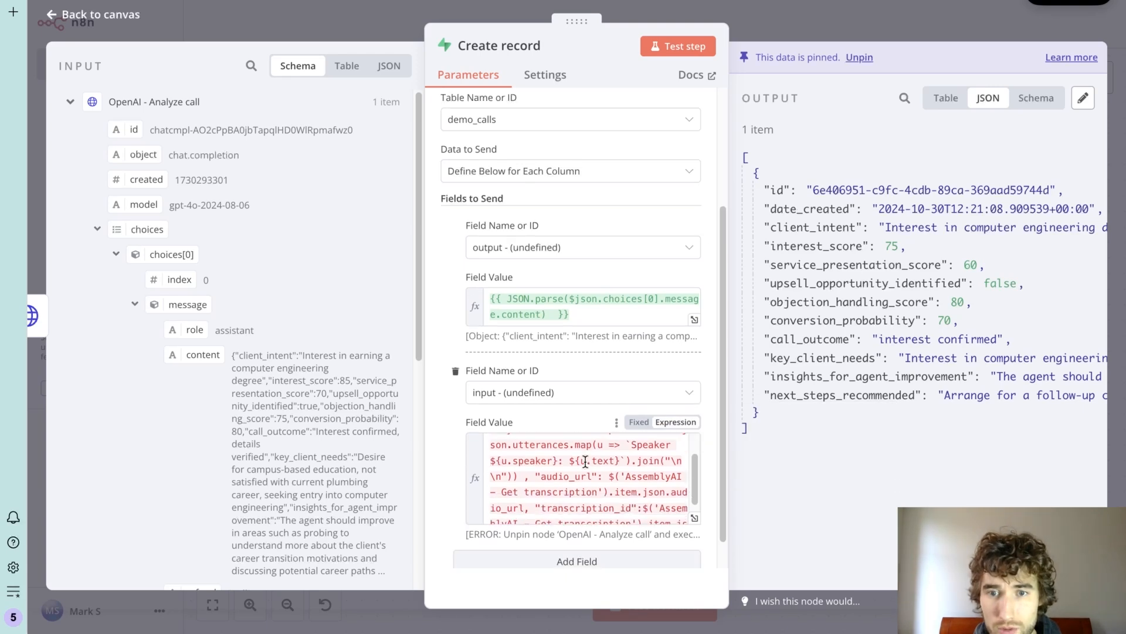
{"action": "scroll", "scroll_direction": "down", "scroll_amount": 3}
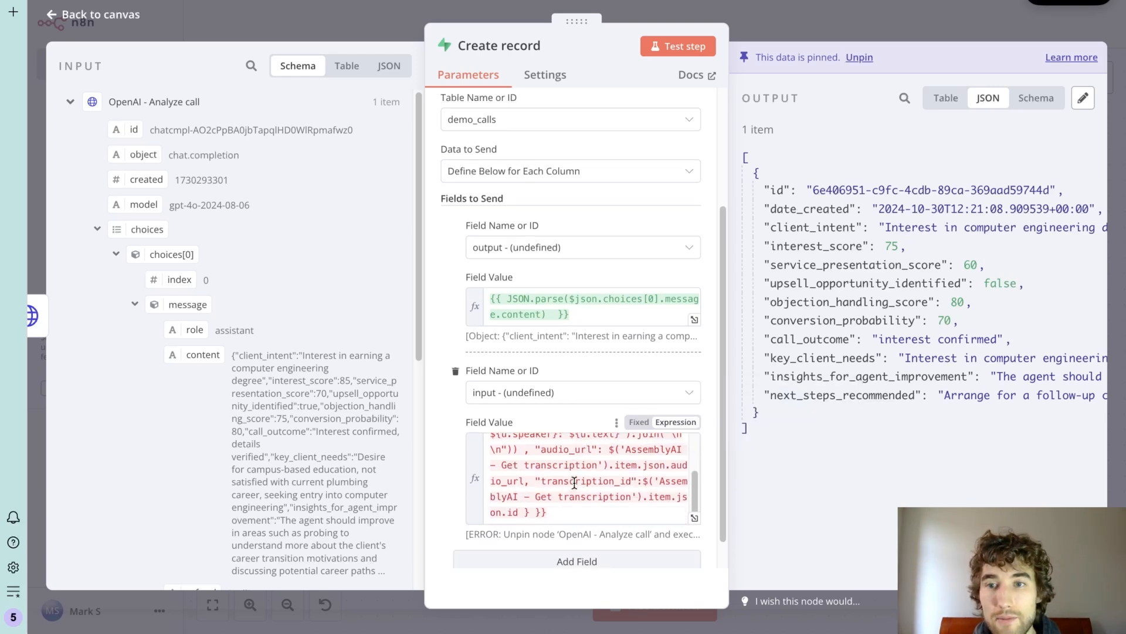
{"action": "mouse_move", "coordinate": [346, 324]}
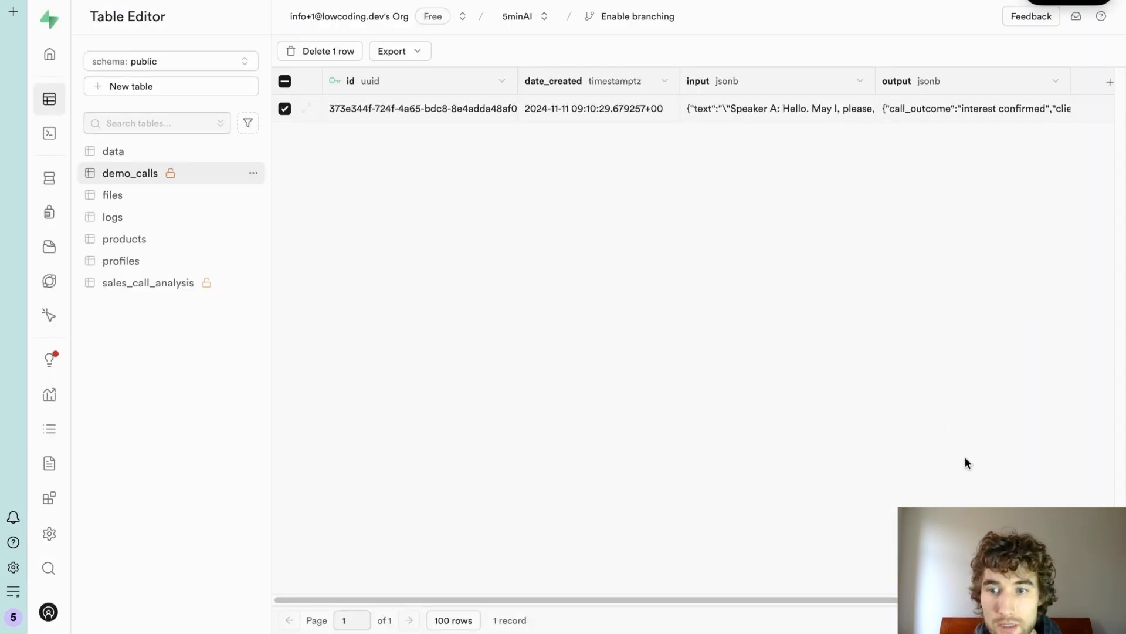
{"action": "mouse_move", "coordinate": [829, 224]}
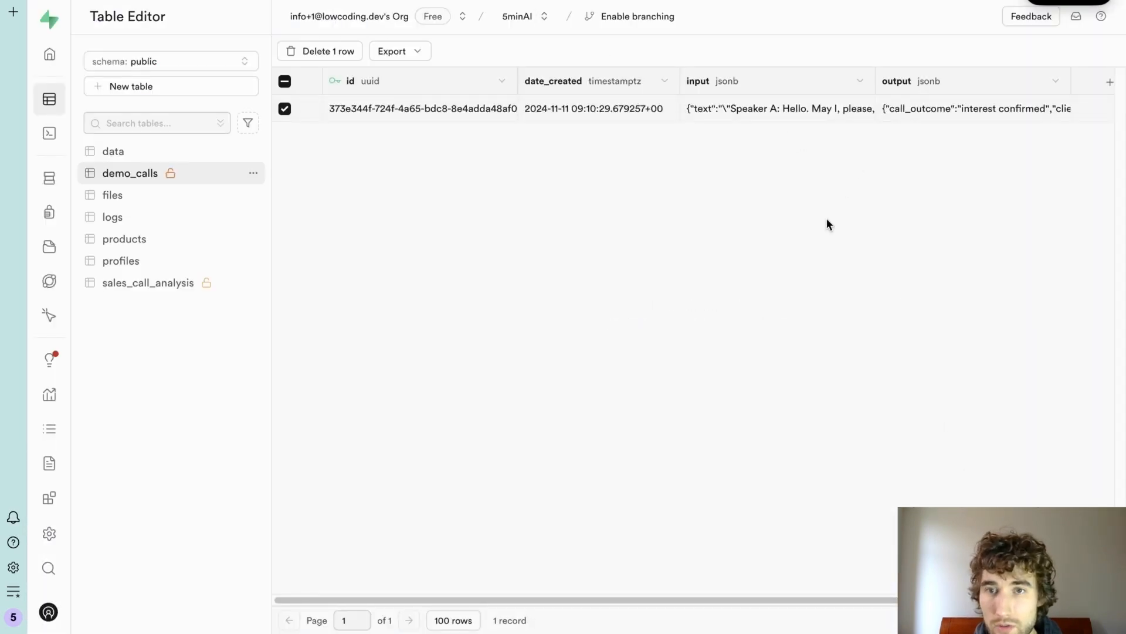
Step: Expand and read the call transcript stored in demo_calls' input field
{"action": "left_click", "coordinate": [780, 109]}
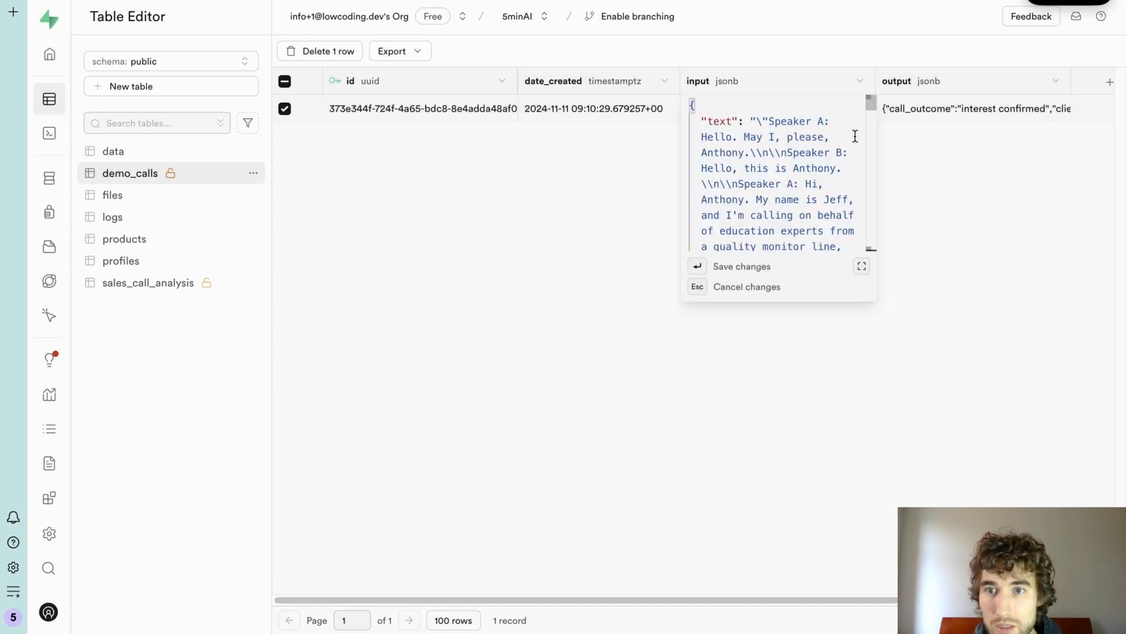
{"action": "left_click", "coordinate": [862, 266]}
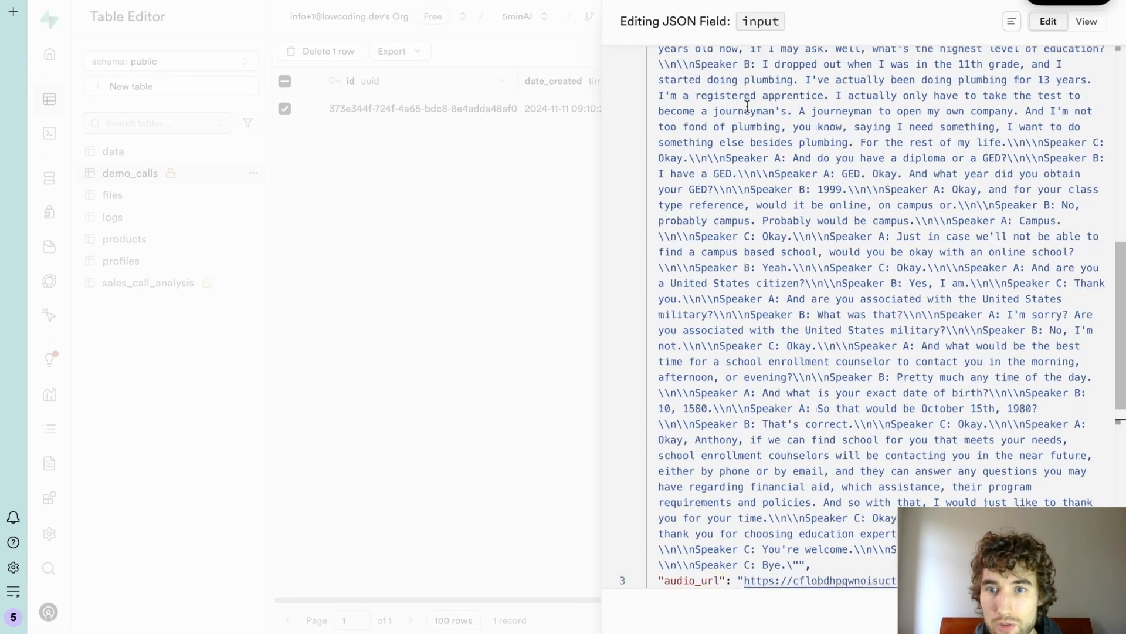
{"action": "scroll", "scroll_direction": "up", "scroll_amount": 3}
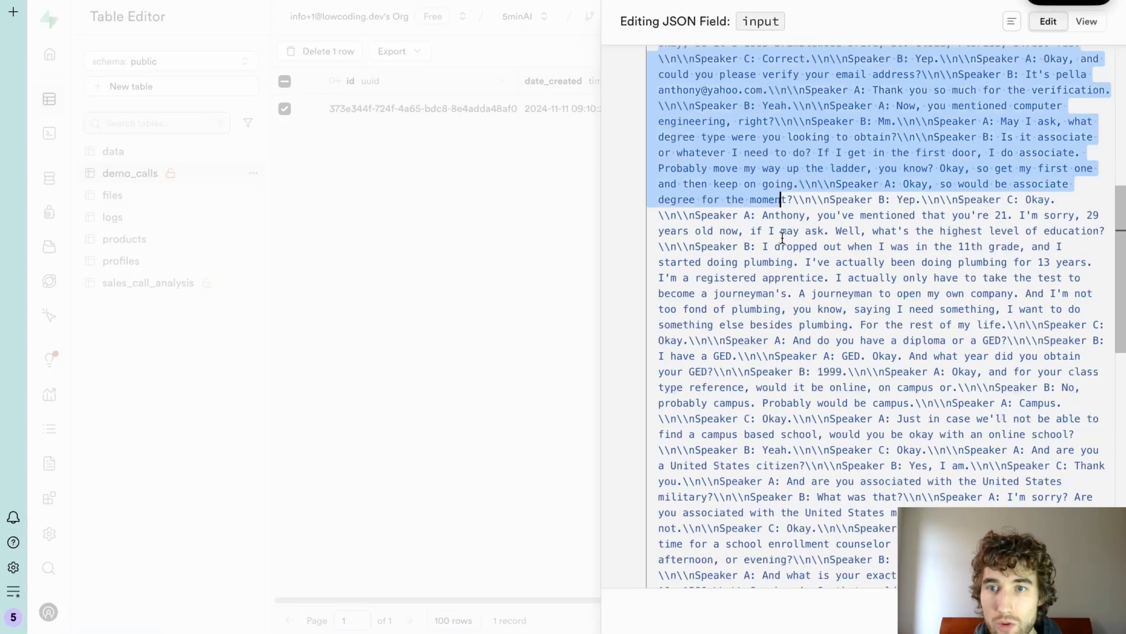
{"action": "scroll", "scroll_direction": "down", "scroll_amount": 3}
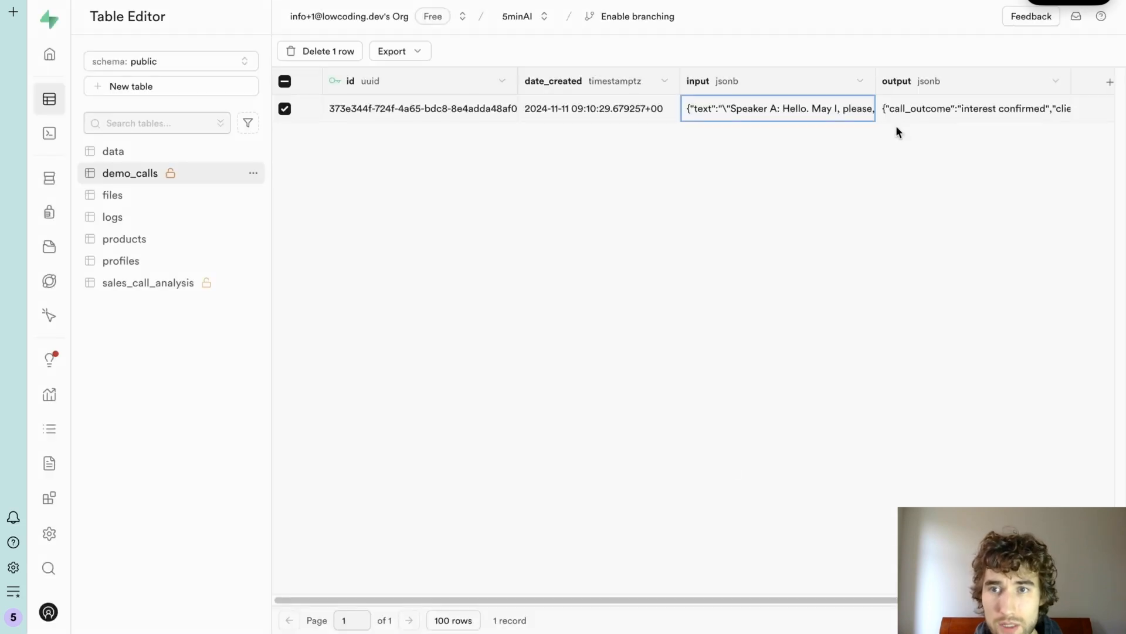
Step: Expand the output field's full analysis JSON with scores and recommendations
{"action": "left_click", "coordinate": [974, 108]}
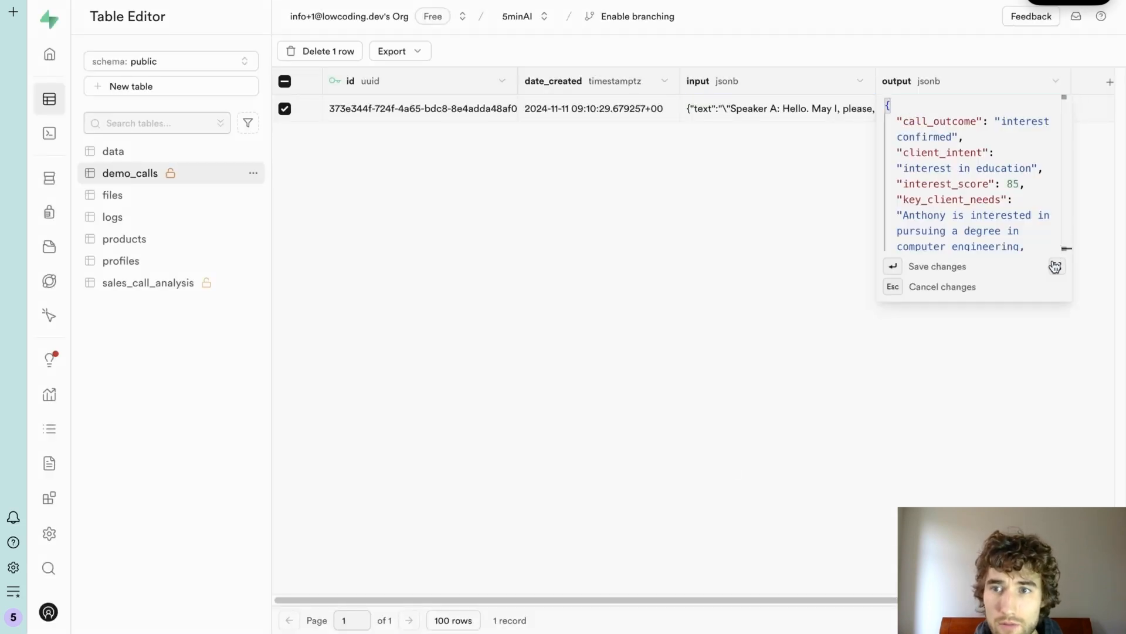
{"action": "left_click", "coordinate": [1057, 266]}
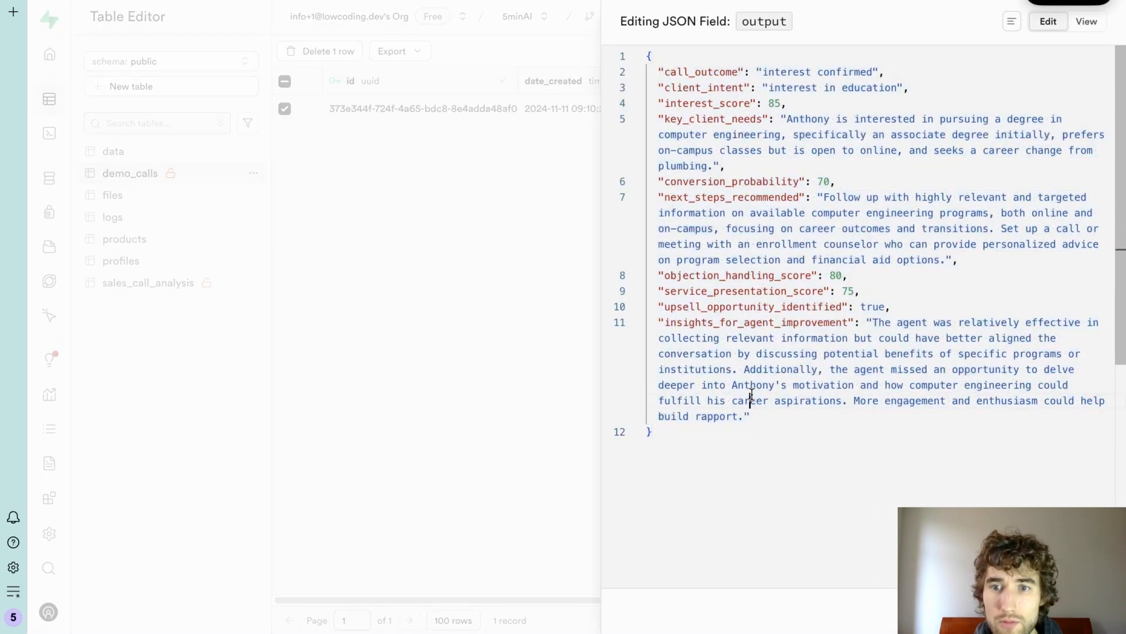
{"action": "double_click", "coordinate": [749, 400]}
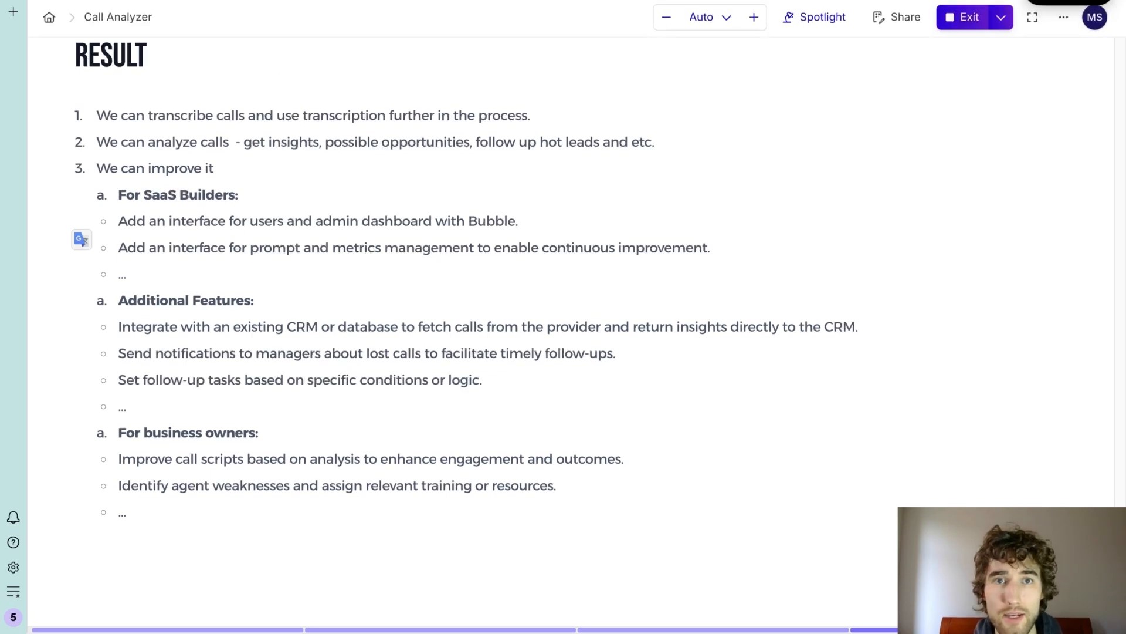
Step: Switch to the live 5minAI Call Analyzer dashboard
{"action": "left_click", "coordinate": [966, 17]}
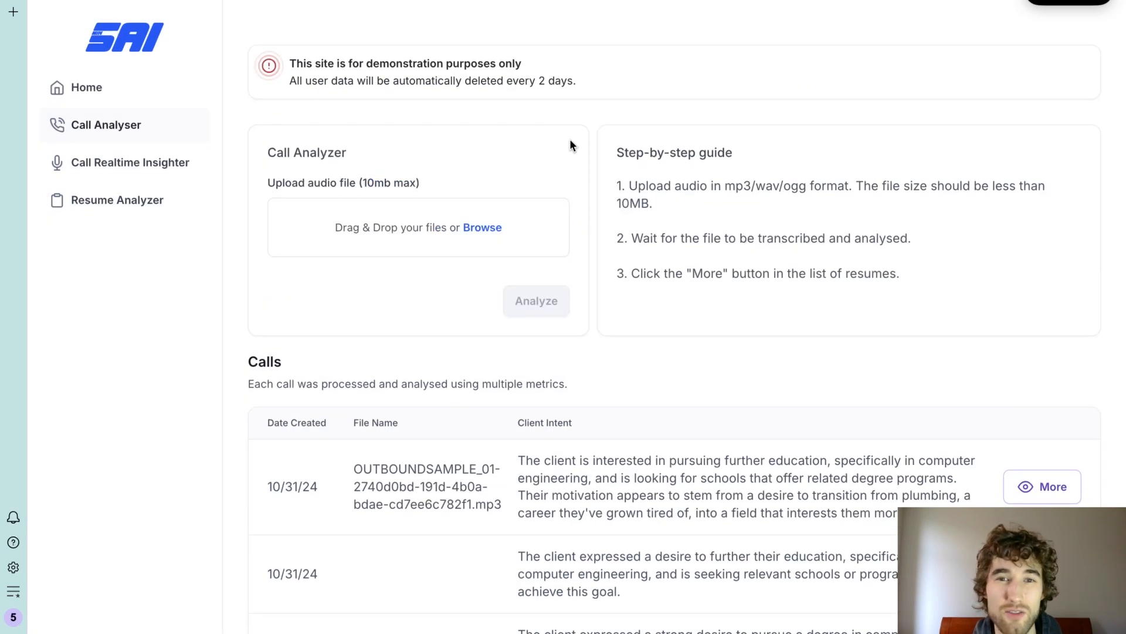
{"action": "mouse_move", "coordinate": [395, 29]}
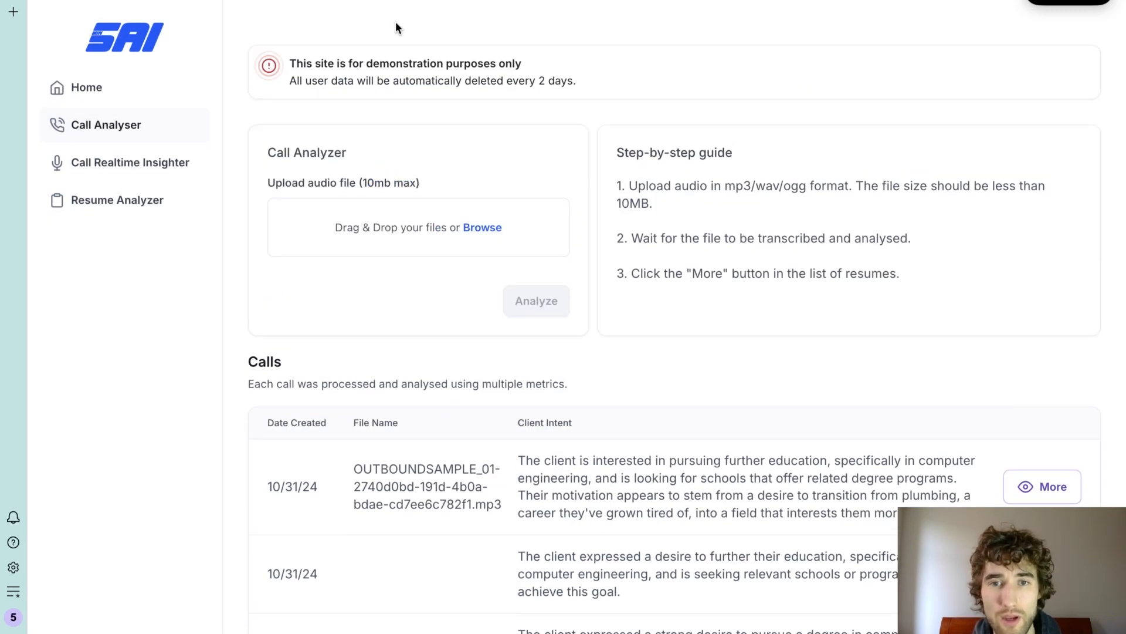
{"action": "mouse_move", "coordinate": [448, 189]}
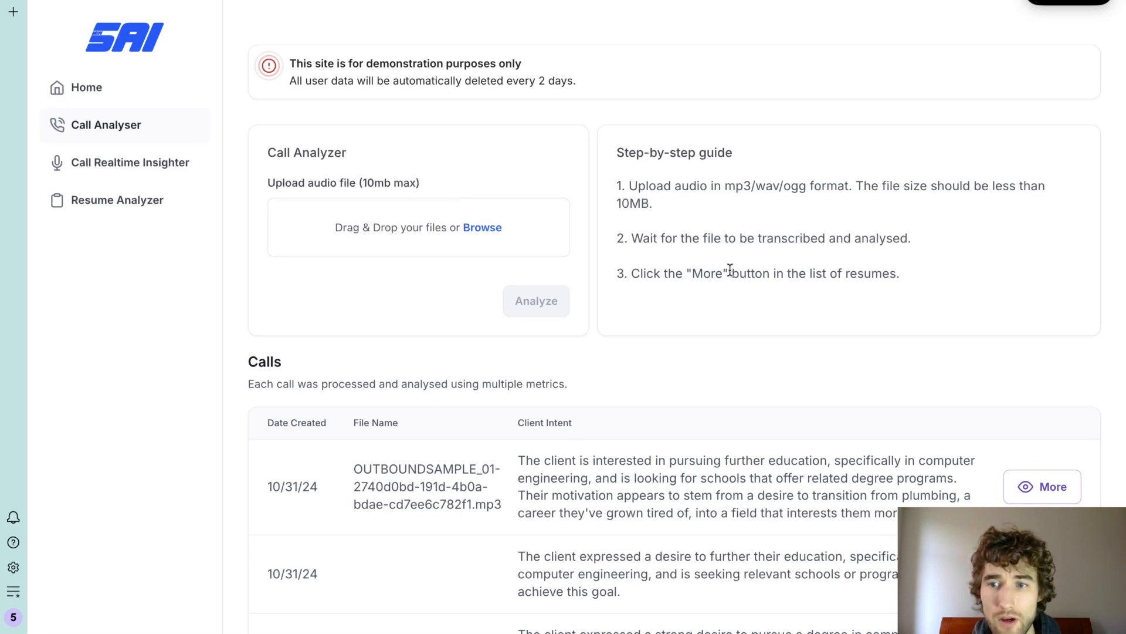
{"action": "mouse_move", "coordinate": [503, 163]}
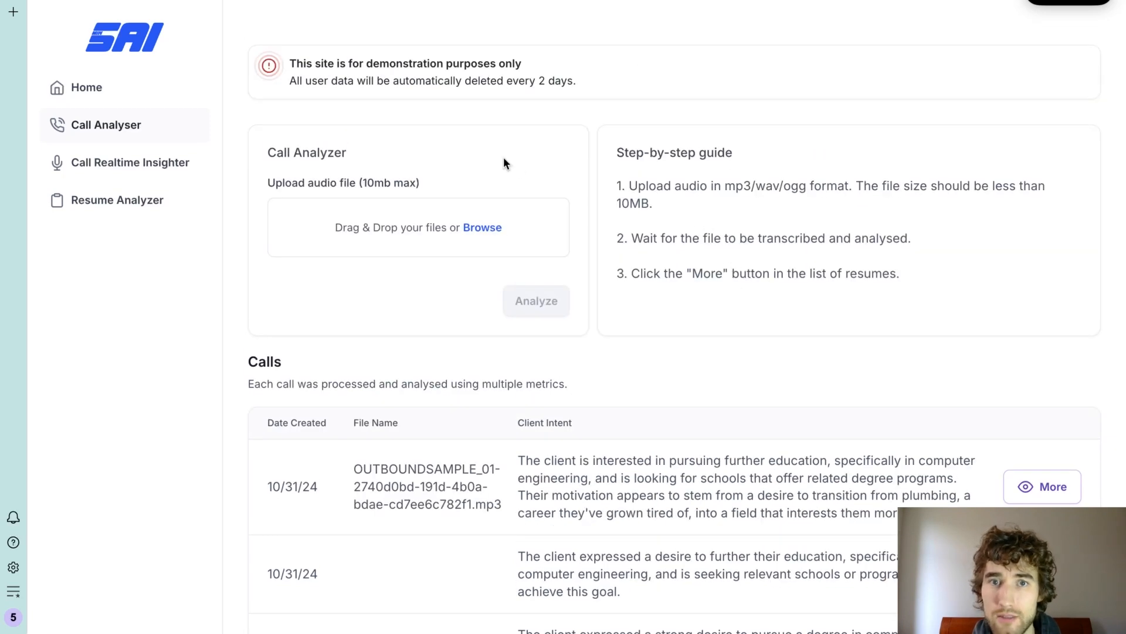
{"action": "mouse_move", "coordinate": [693, 219]}
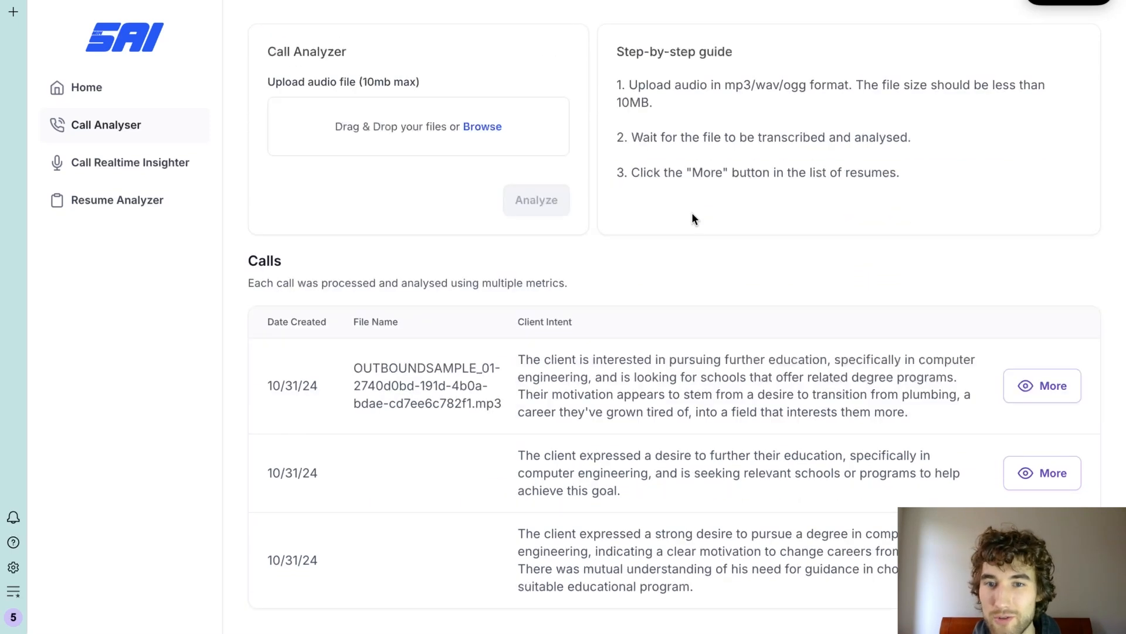
{"action": "scroll", "scroll_direction": "up", "scroll_amount": 3}
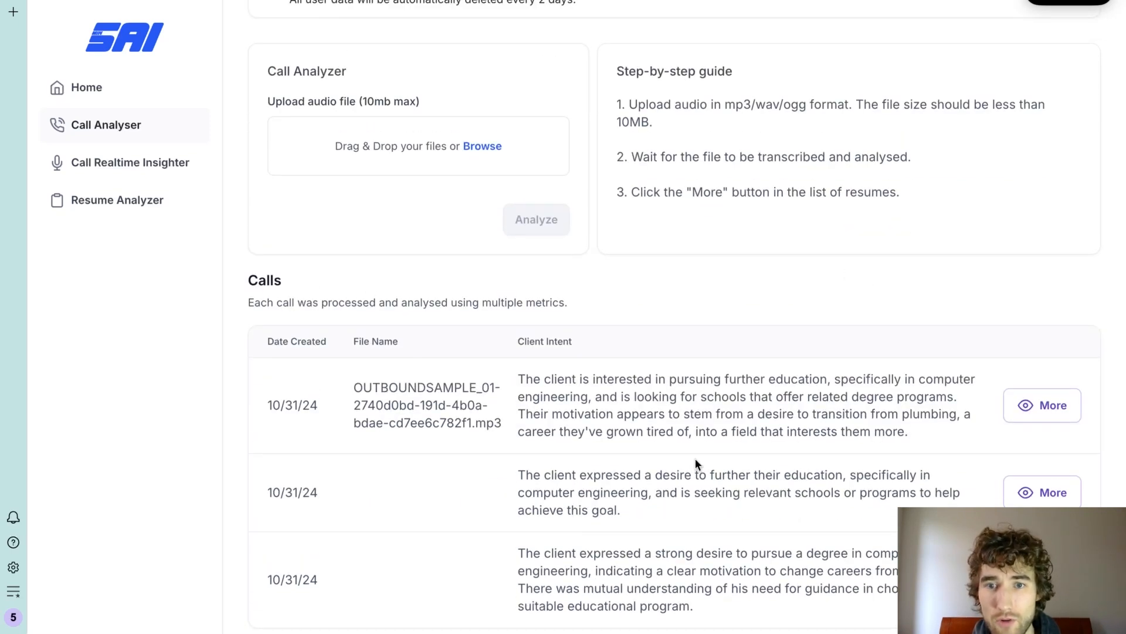
{"action": "mouse_move", "coordinate": [723, 353]}
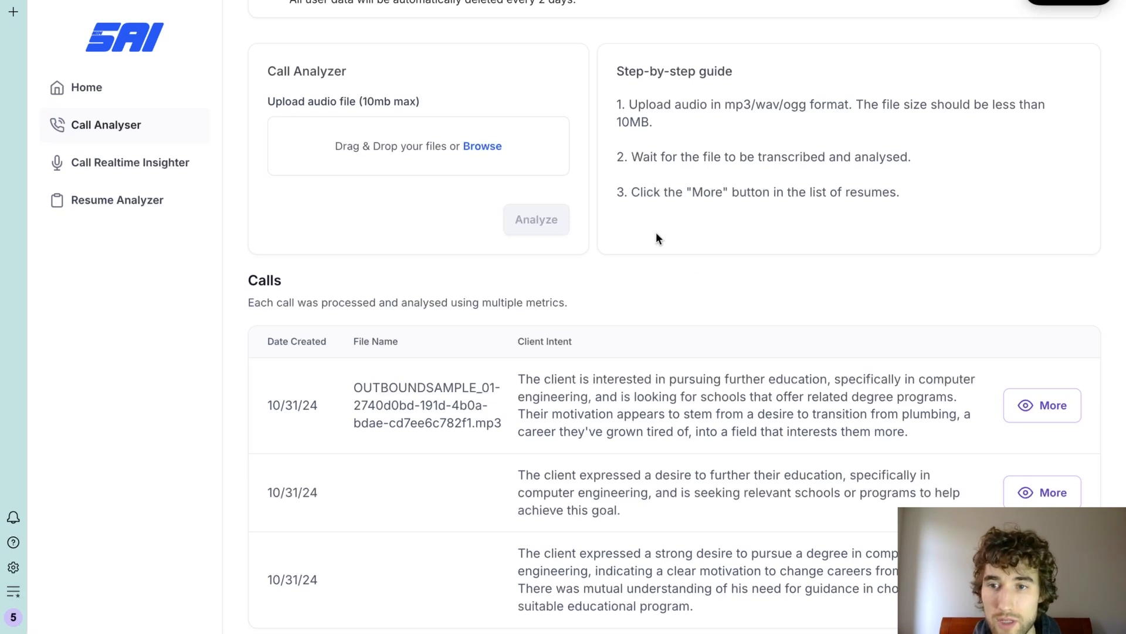
{"action": "left_click", "coordinate": [1041, 404]}
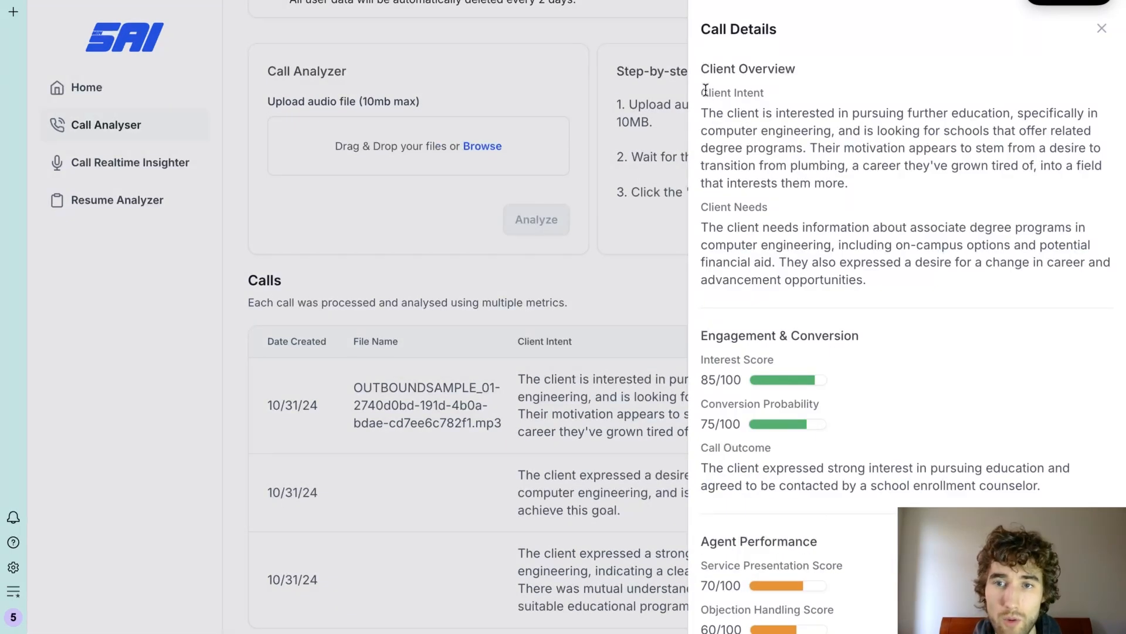
Step: Scroll through the first call's details: intent, needs, interest and agent scores, insights, next steps, upsell
{"action": "scroll", "scroll_direction": "down", "scroll_amount": 3}
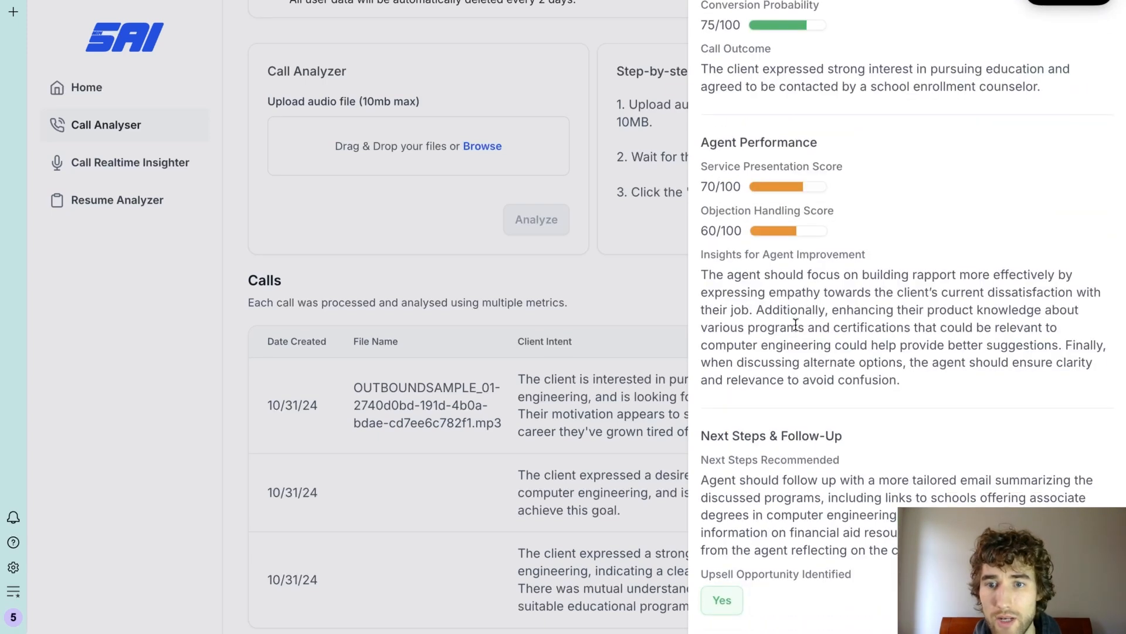
{"action": "mouse_move", "coordinate": [800, 602]}
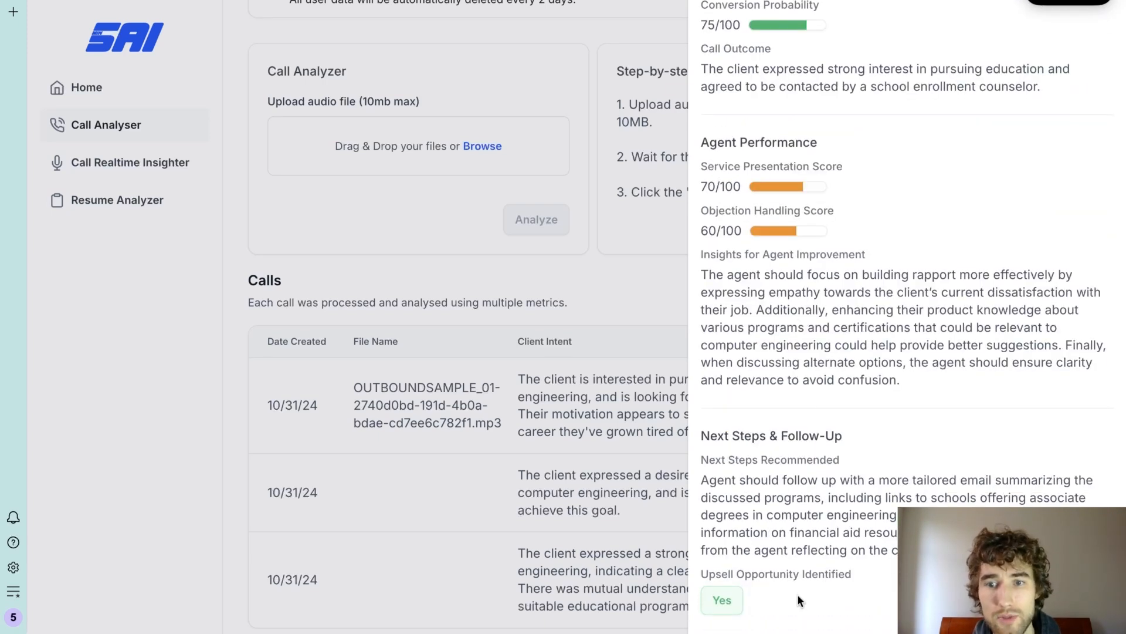
{"action": "mouse_move", "coordinate": [644, 388]}
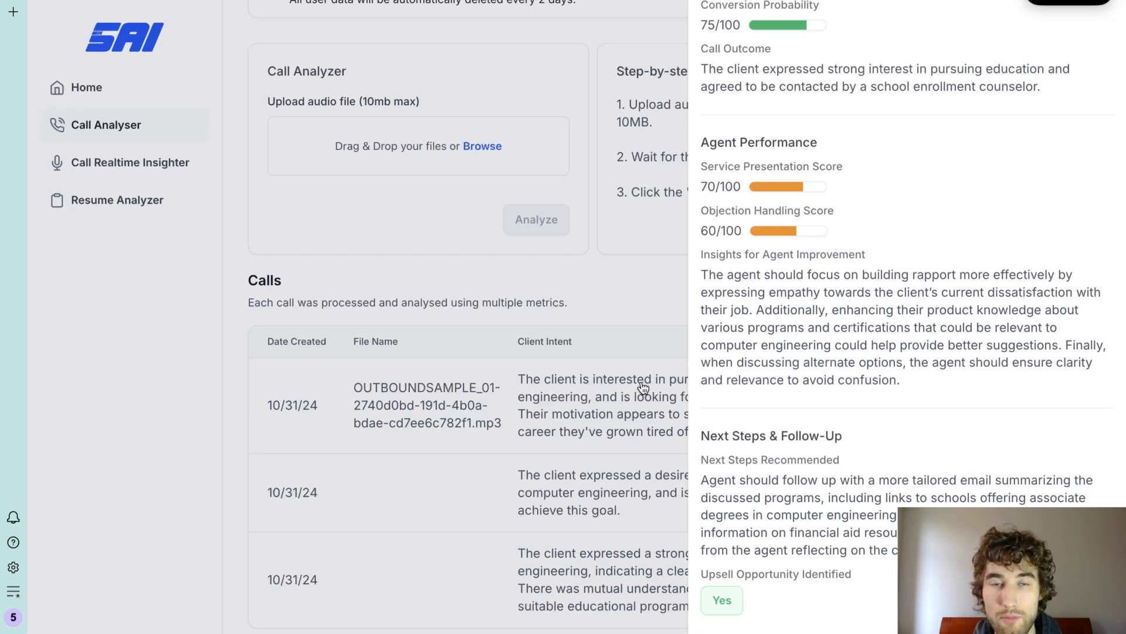
{"action": "mouse_move", "coordinate": [643, 324]}
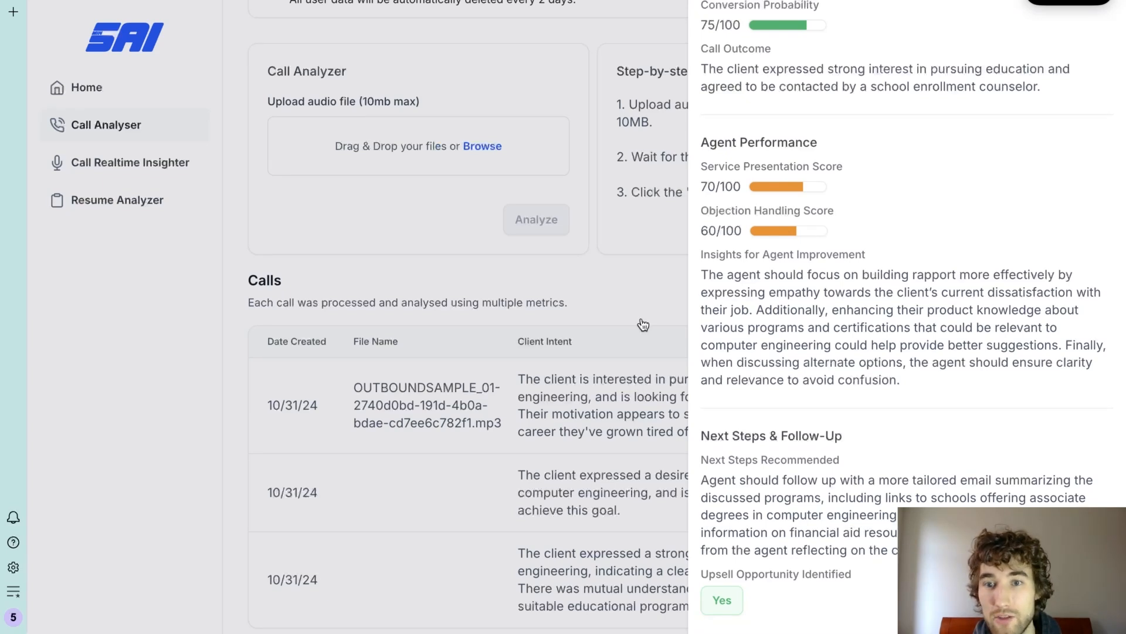
{"action": "scroll", "scroll_direction": "up", "scroll_amount": 3}
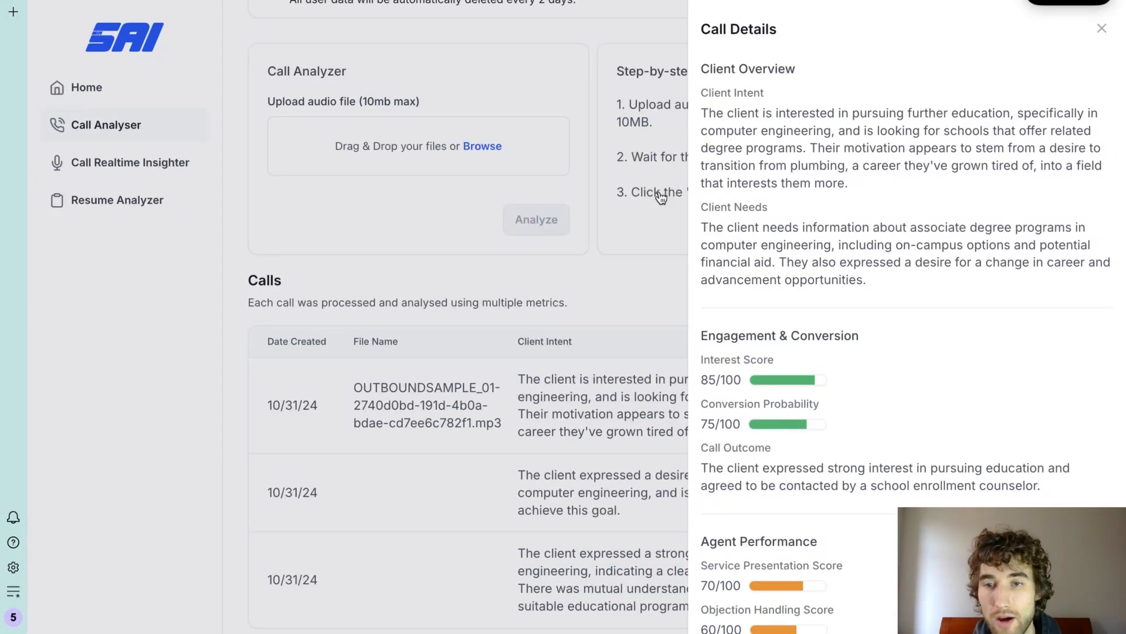
{"action": "left_click", "coordinate": [1102, 29]}
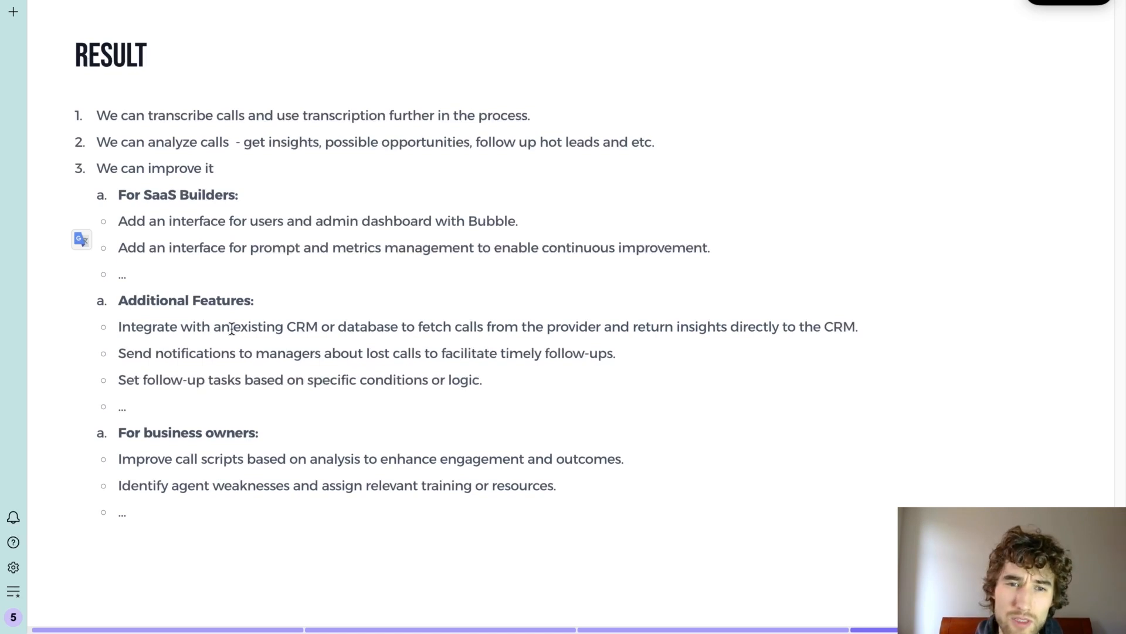
{"action": "mouse_move", "coordinate": [250, 255]}
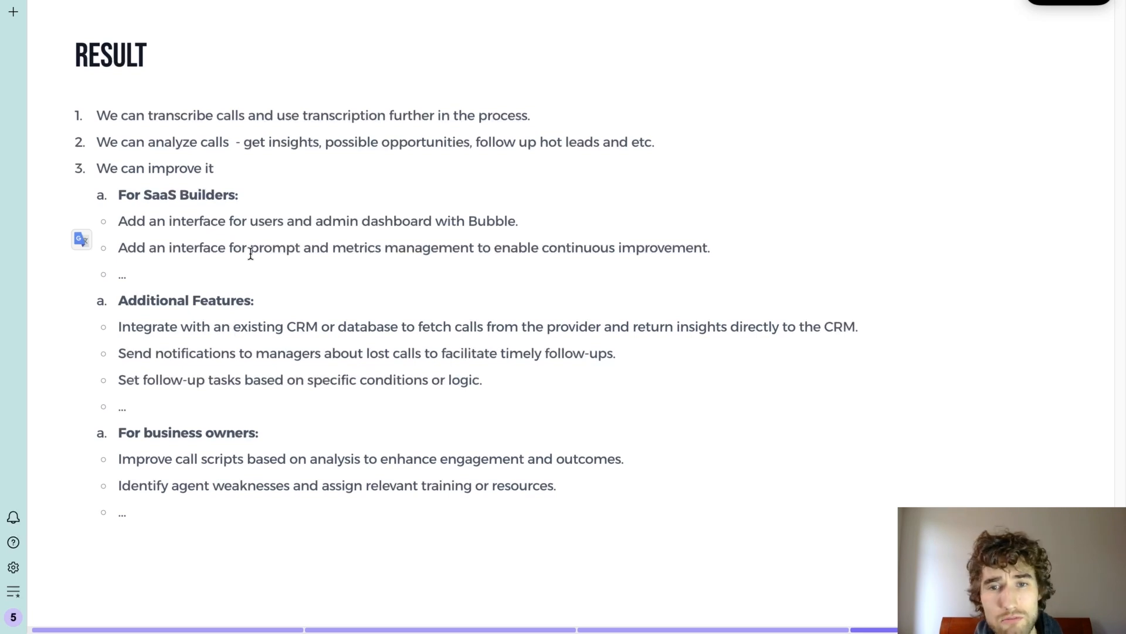